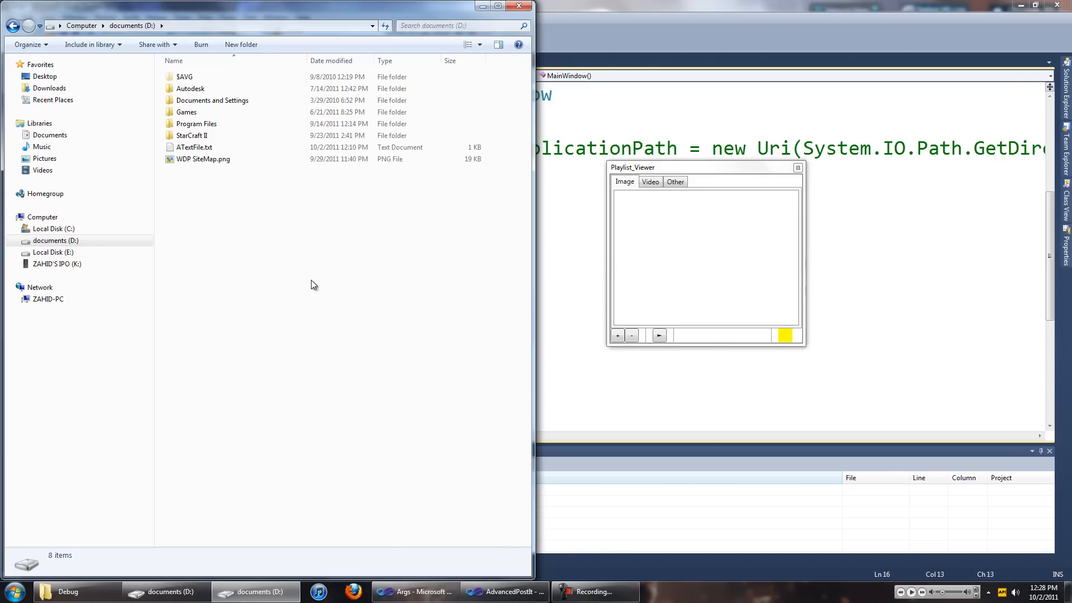
pyautogui.moveTo(284, 218)
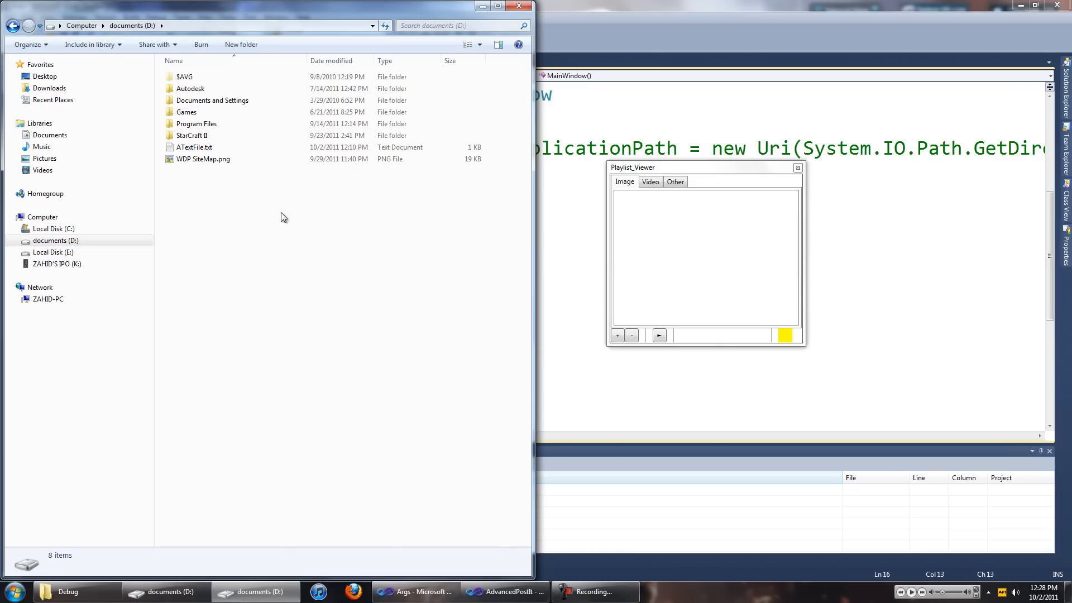
pyautogui.moveTo(290, 248)
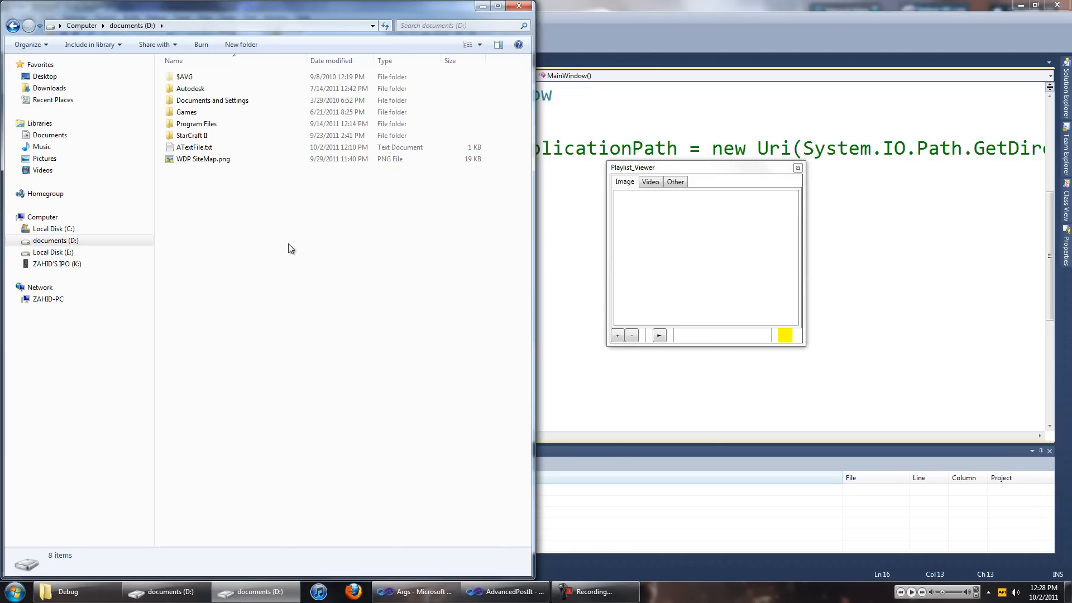
pyautogui.moveTo(269, 197)
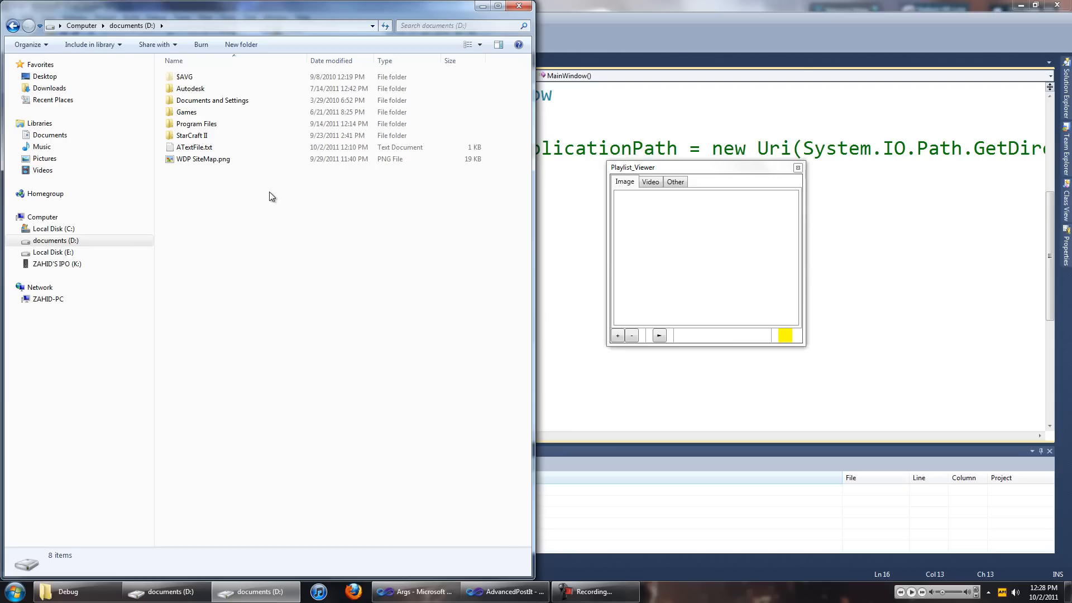
# - Open WDP SiteMap.png with AdvancedPostIt from its right-click Open with menu
pyautogui.click(203, 159)
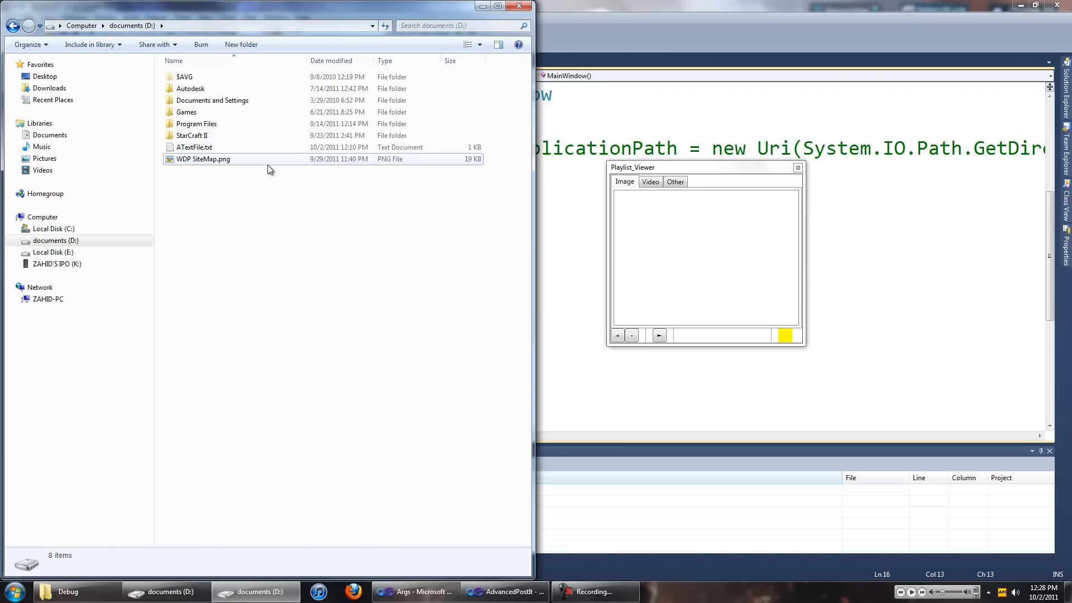
pyautogui.rightClick(267, 169)
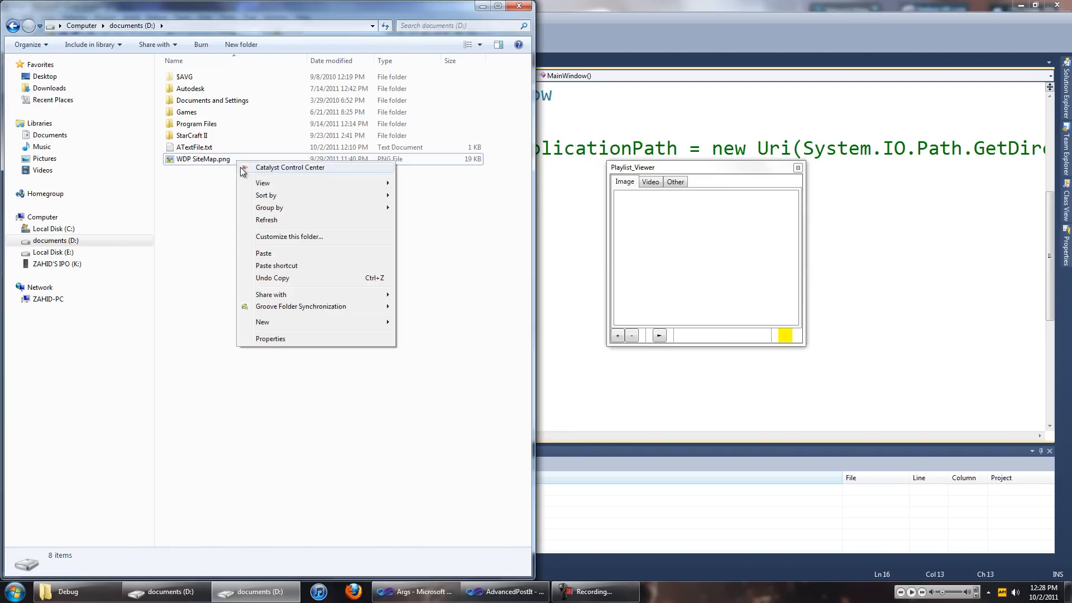
pyautogui.rightClick(203, 159)
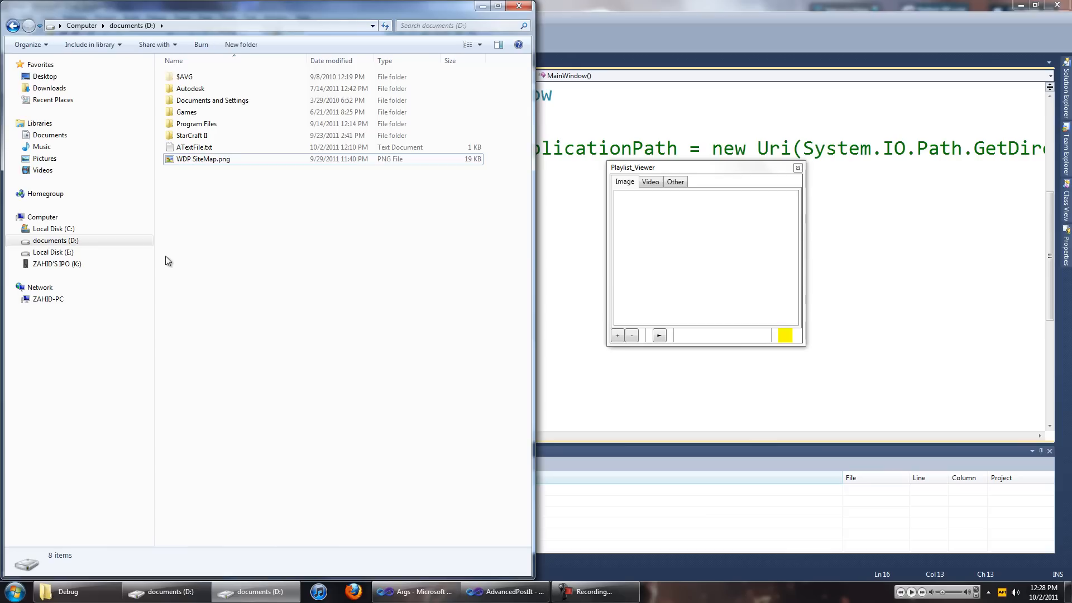
pyautogui.click(203, 159)
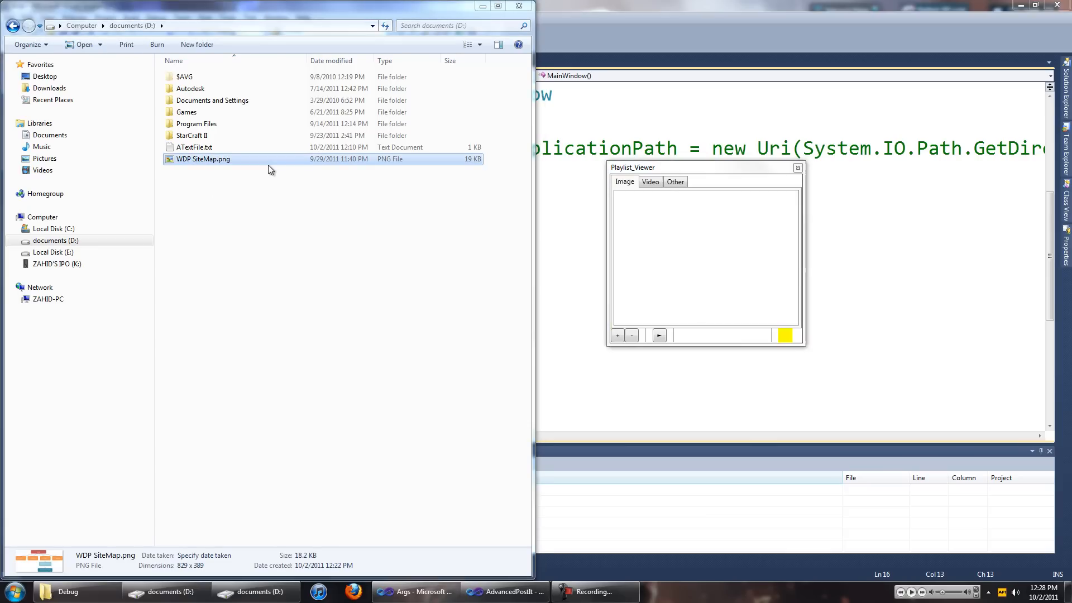
pyautogui.rightClick(202, 158)
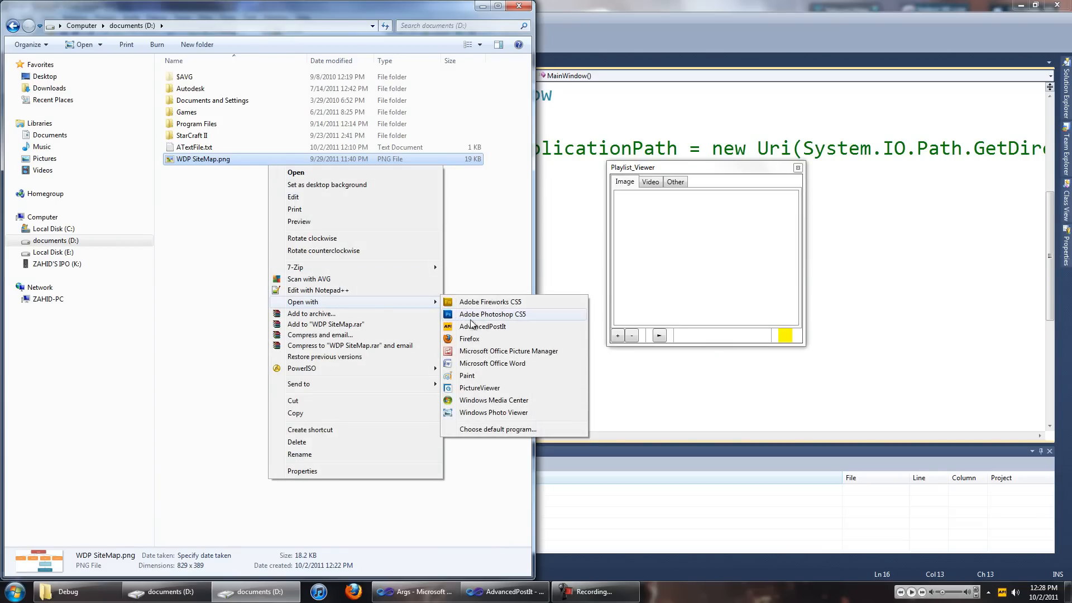
pyautogui.click(482, 326)
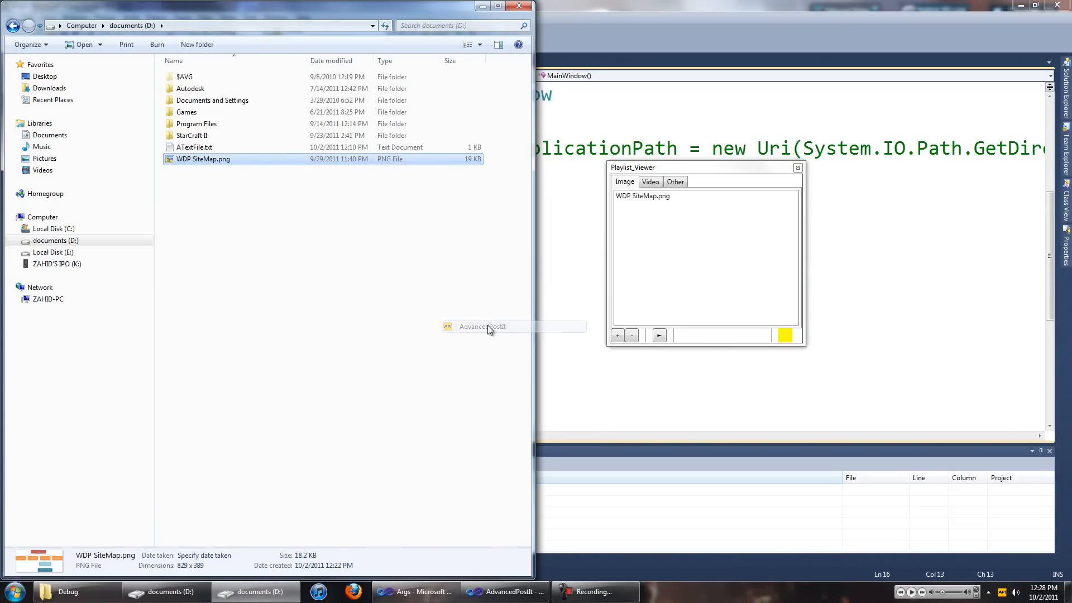
# - Confirm the file is listed as an image in the playlist viewer, then close it
pyautogui.click(643, 196)
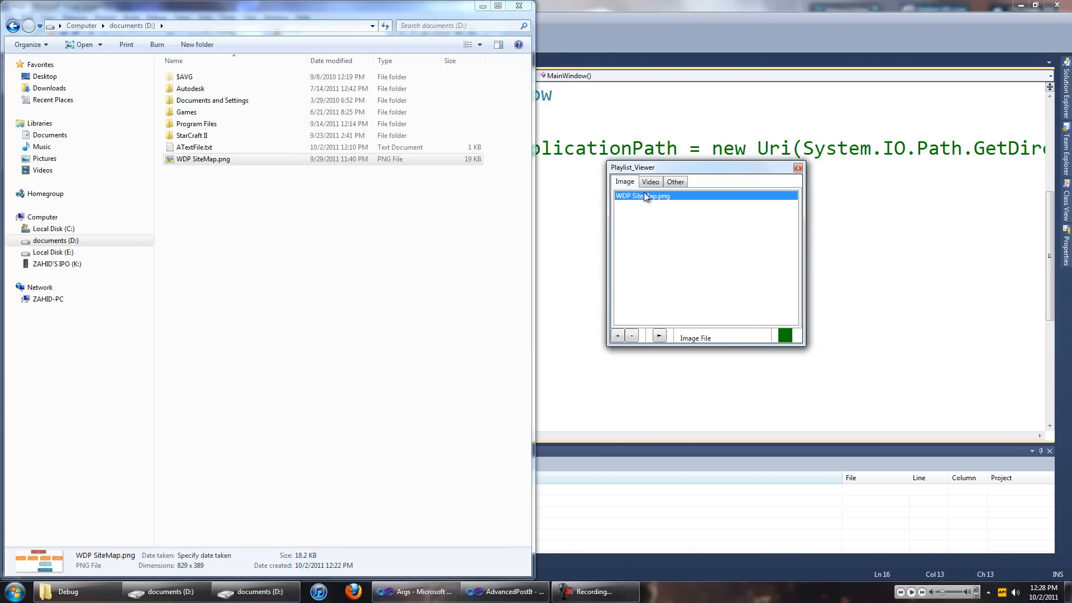
pyautogui.moveTo(797, 169)
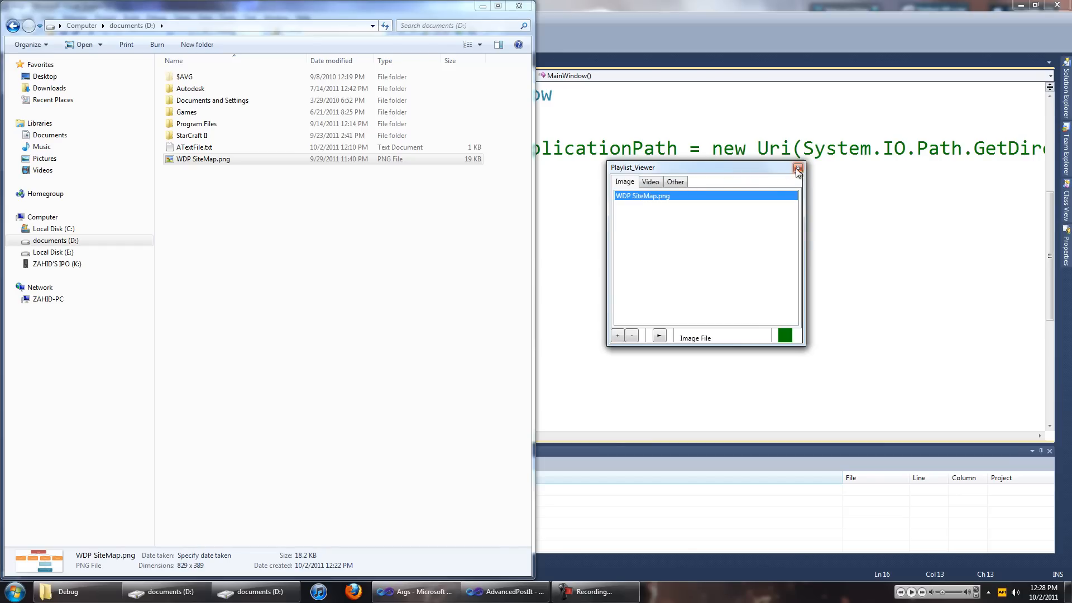
pyautogui.click(797, 168)
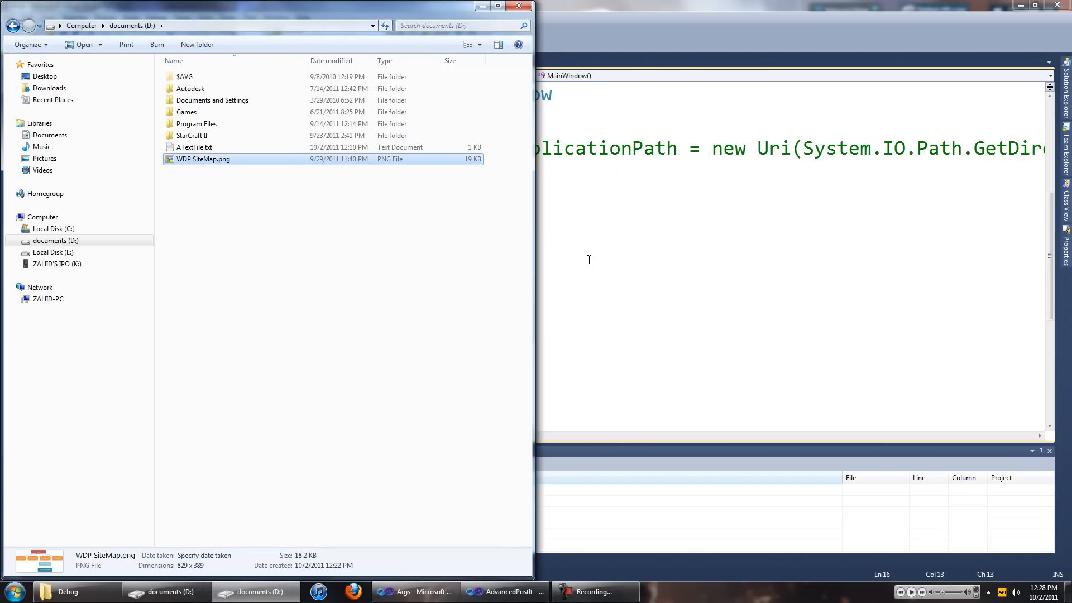
# - Add Name="maintxt" to the TextBox in MainWindow.xaml, save, then drop the duplicate name
pyautogui.click(415, 592)
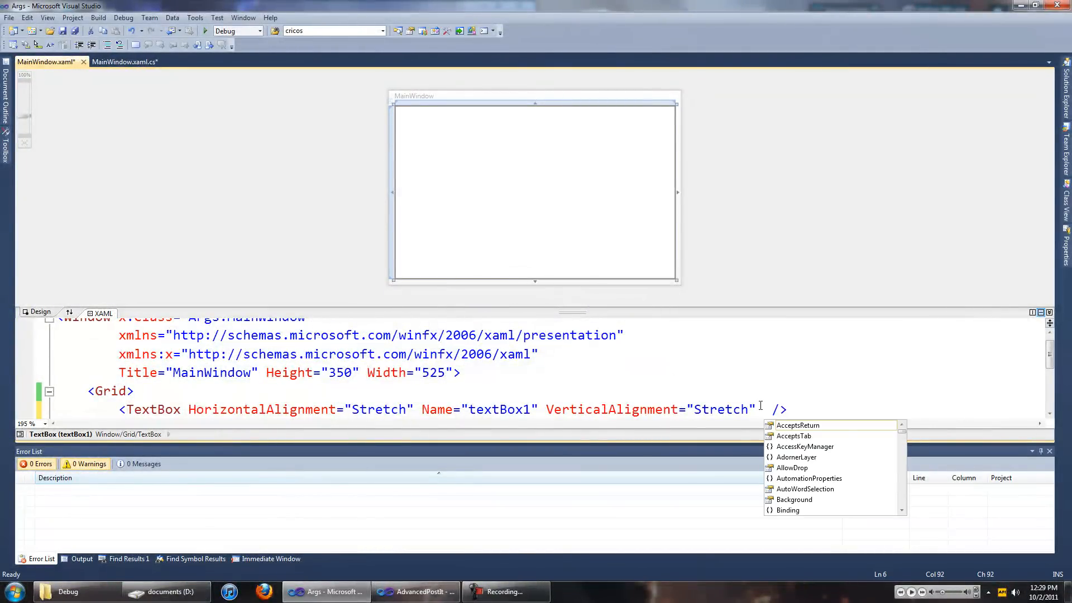
pyautogui.write('Name="')
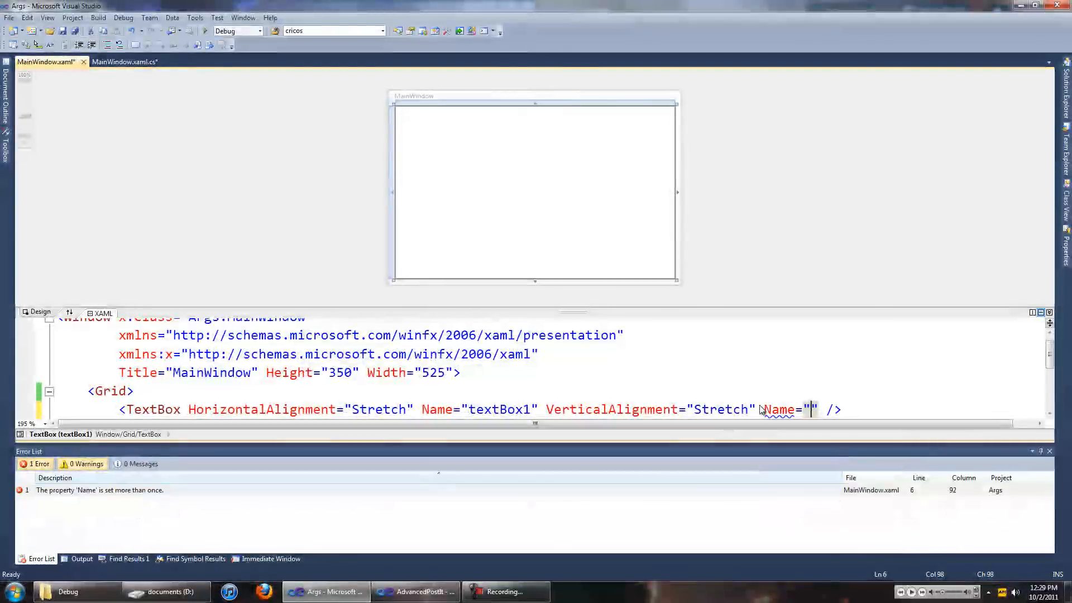
pyautogui.write('main')
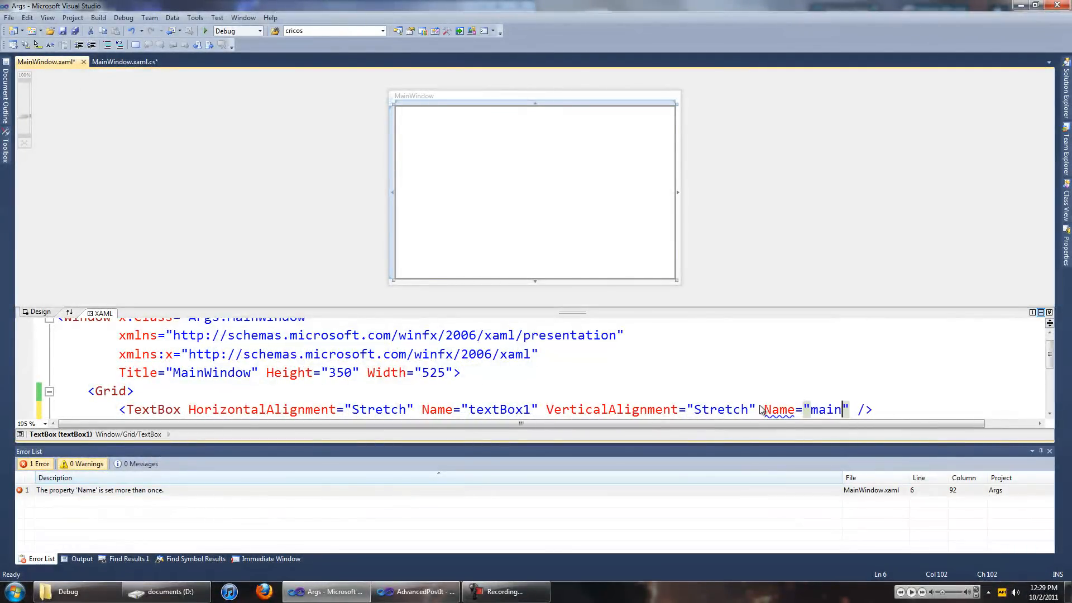
pyautogui.write('txt')
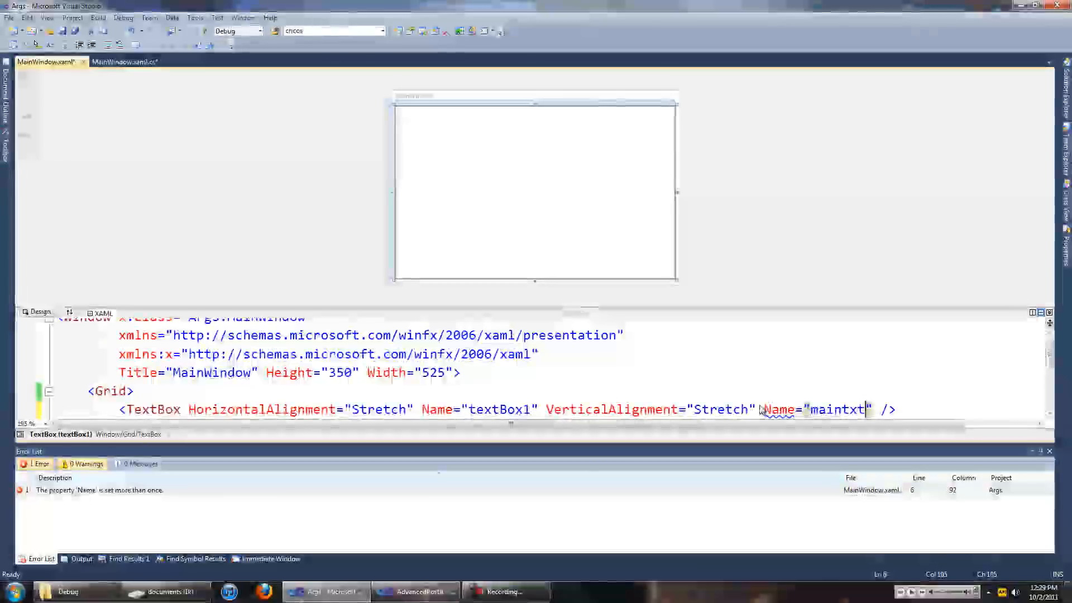
pyautogui.press('ctrl+s')
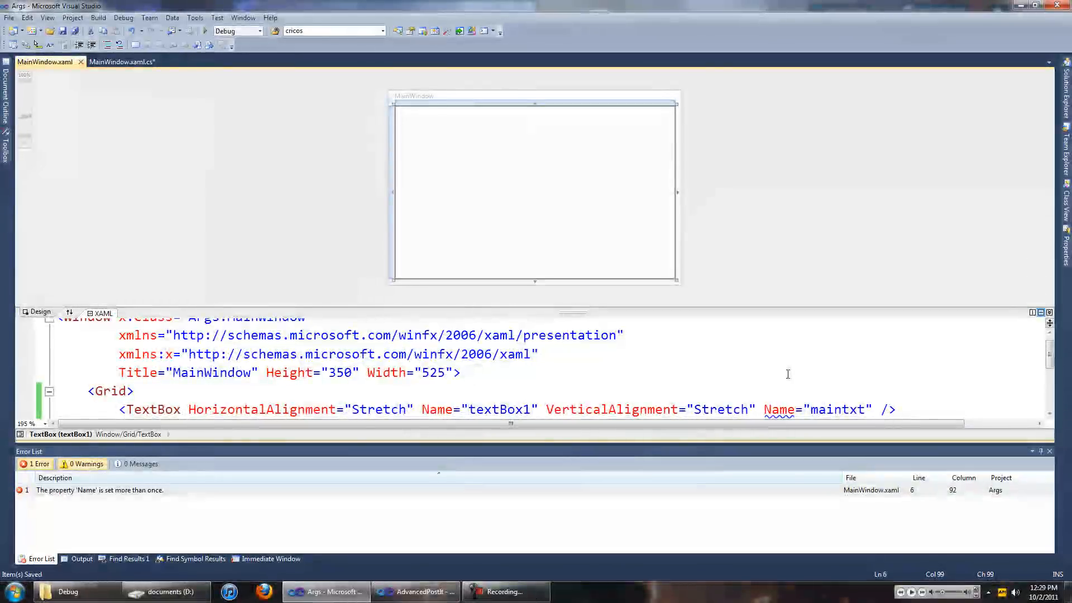
pyautogui.doubleClick(817, 409)
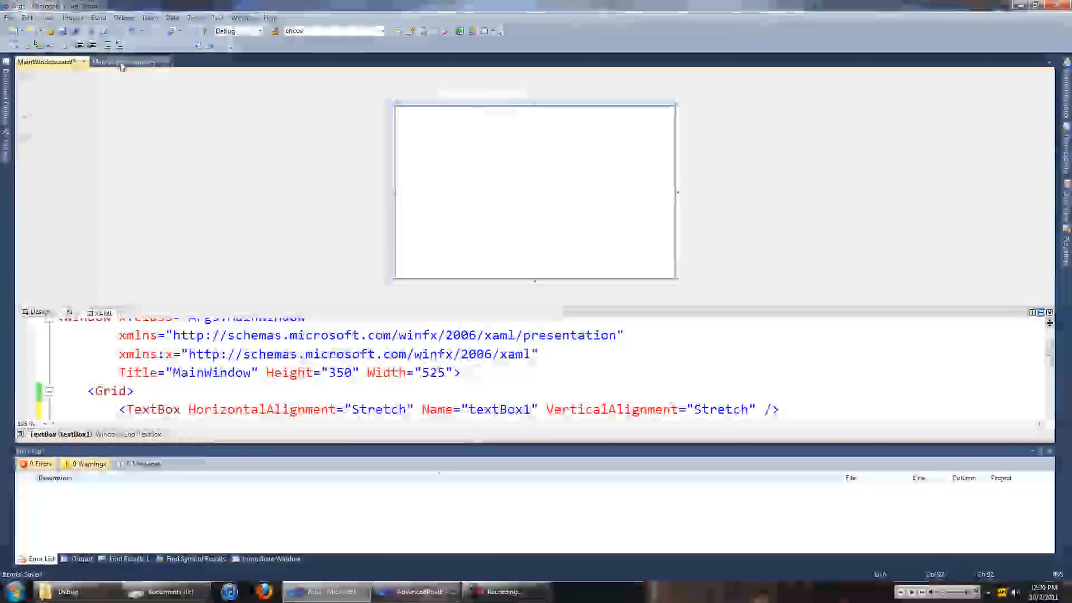
# - Switch to MainWindow.xaml.cs and start a new line after InitializeComponent() in the constructor
pyautogui.click(124, 62)
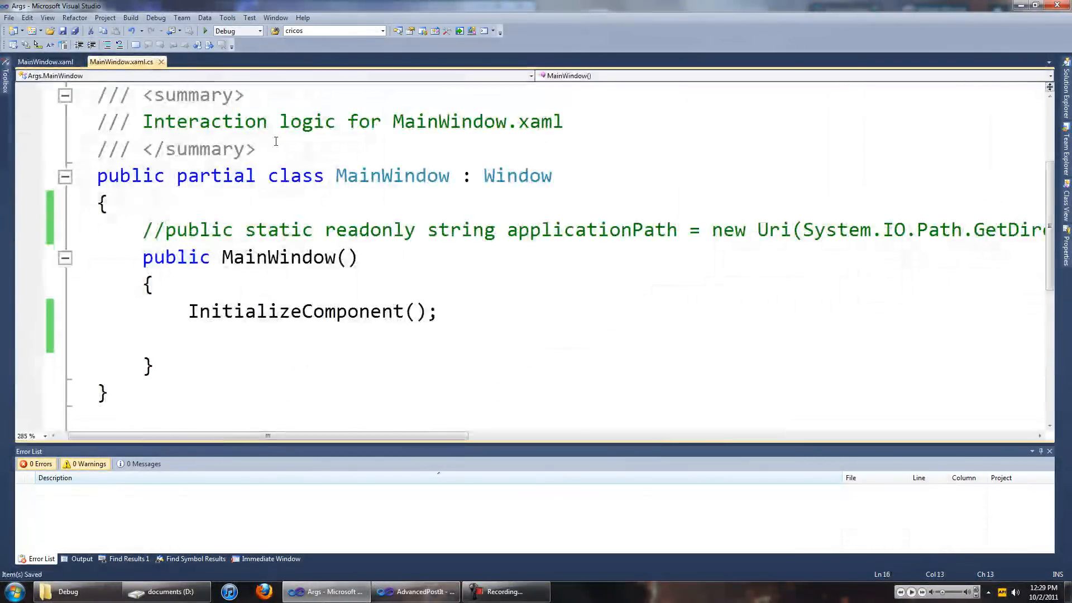
pyautogui.scroll(3)
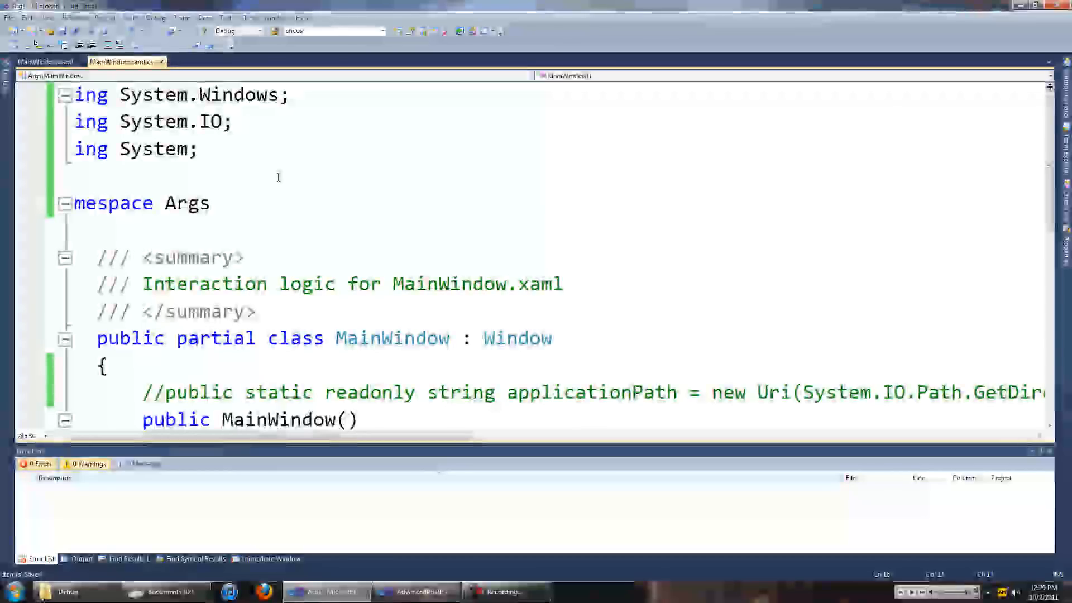
pyautogui.scroll(-3)
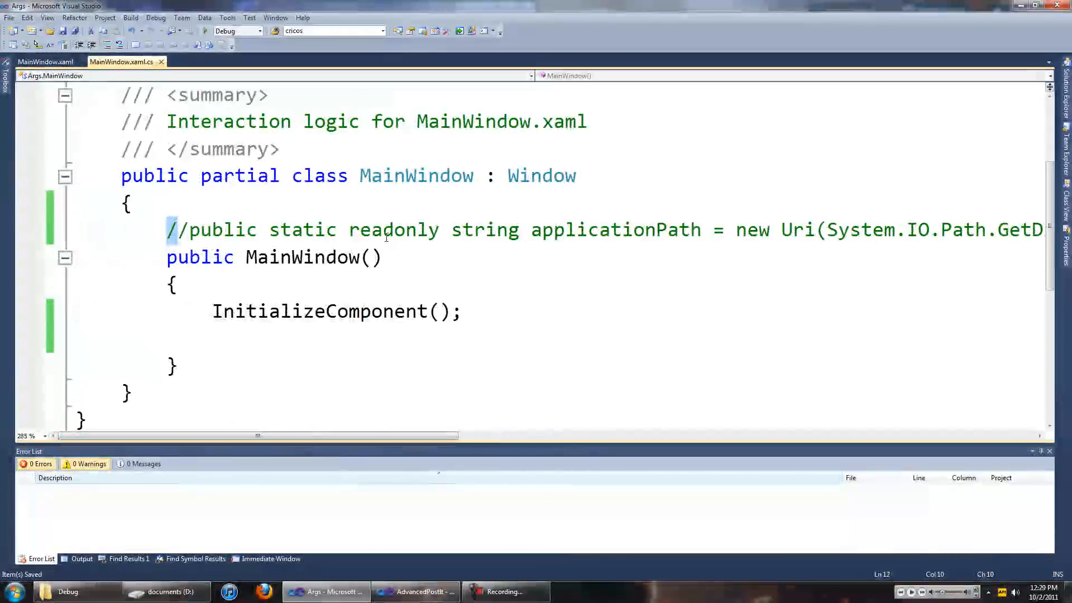
pyautogui.doubleClick(614, 231)
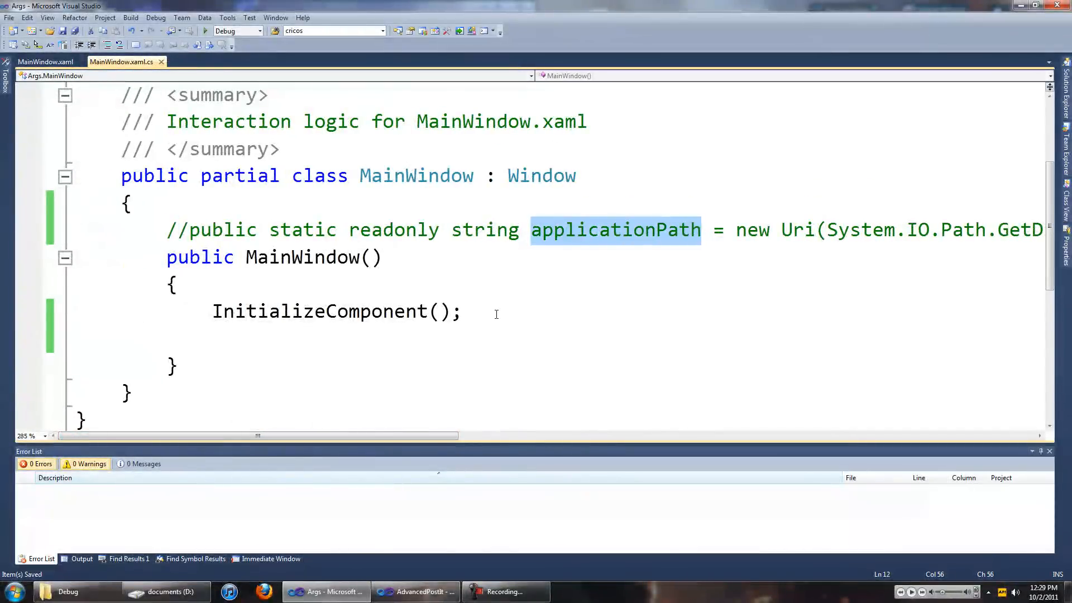
pyautogui.click(483, 321)
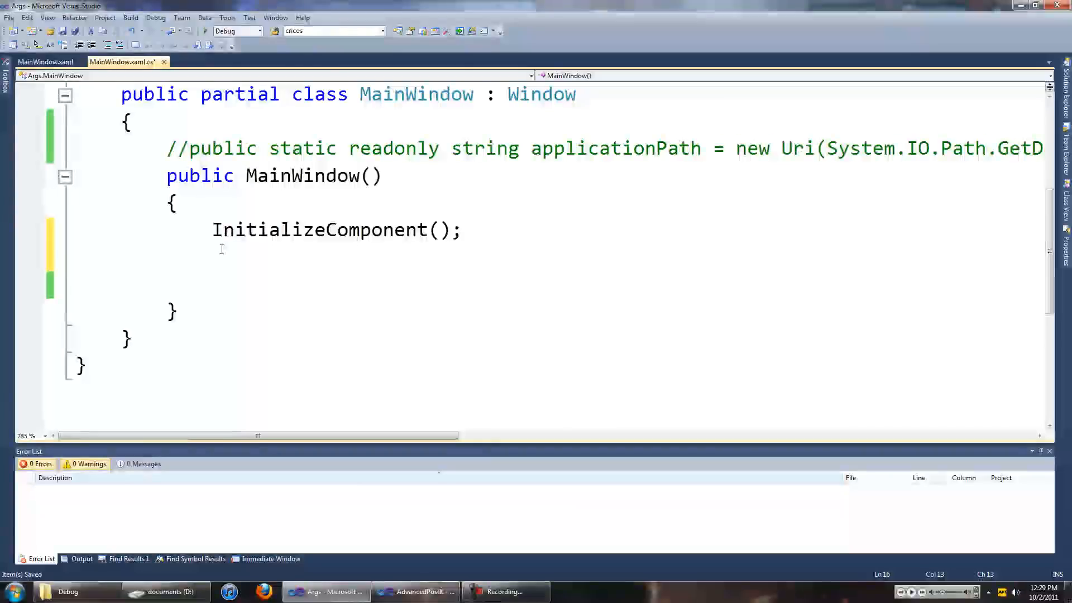
# - Declare string[] cmdLine = Environment.GetCommandLineArgs(); in the constructor
pyautogui.write('string')
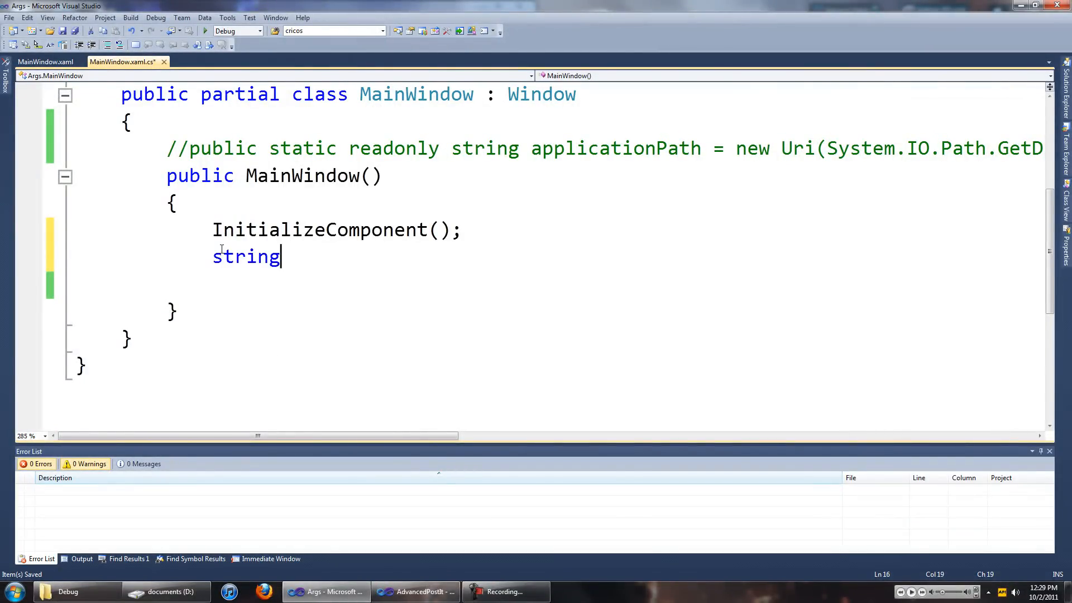
pyautogui.write('[] c')
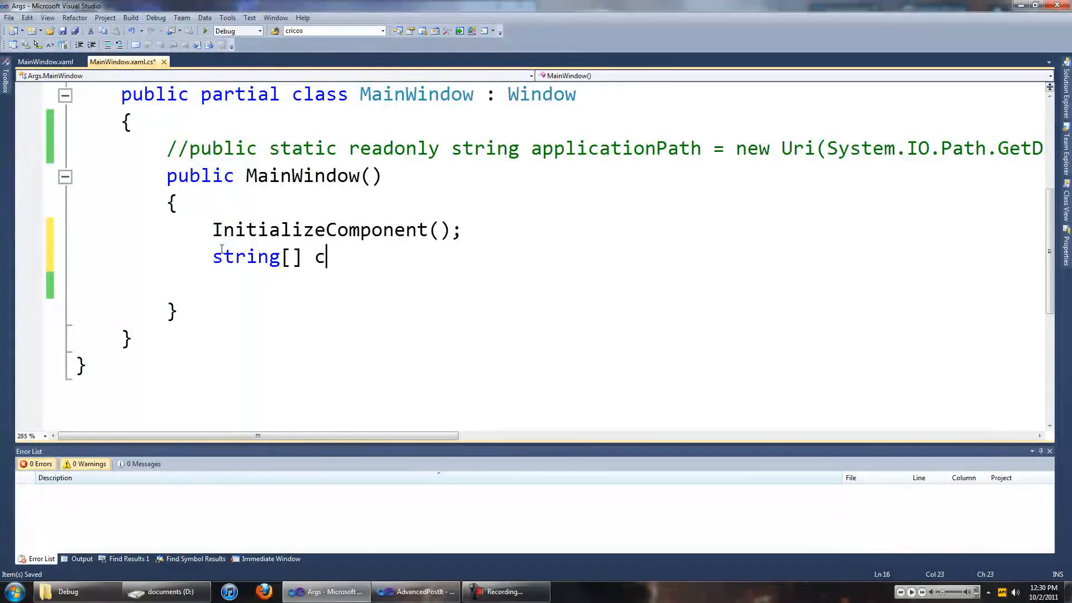
pyautogui.write('mdL')
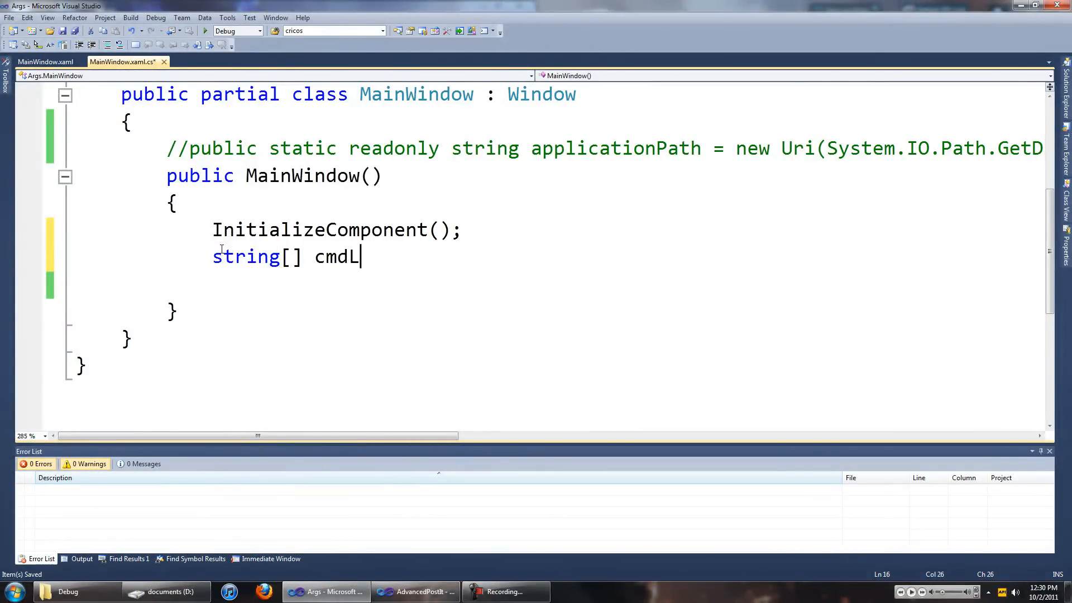
pyautogui.write('ine =')
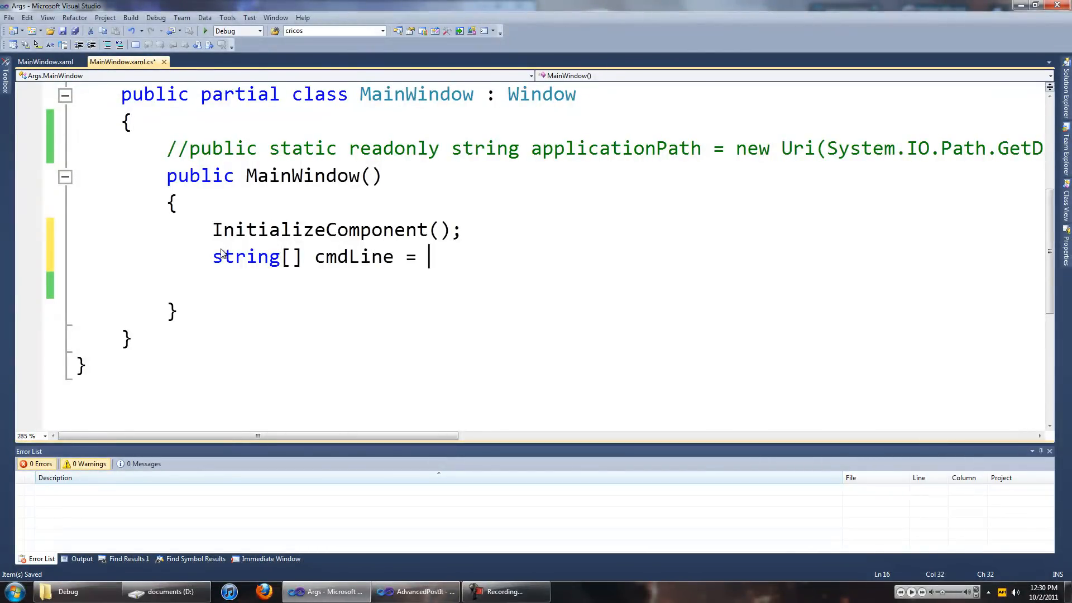
pyautogui.write('ent.')
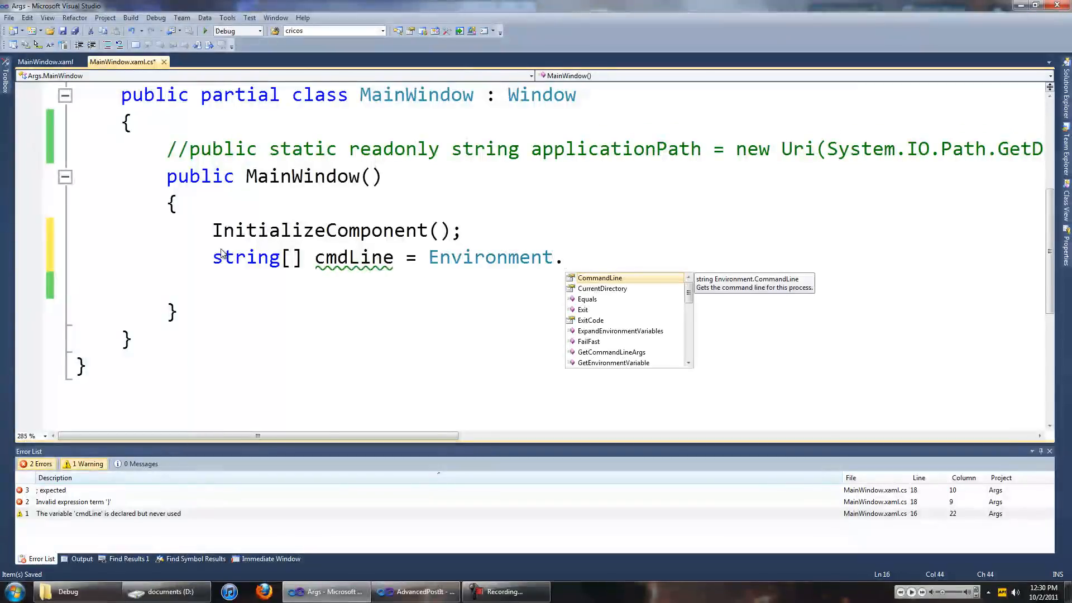
pyautogui.write('ge')
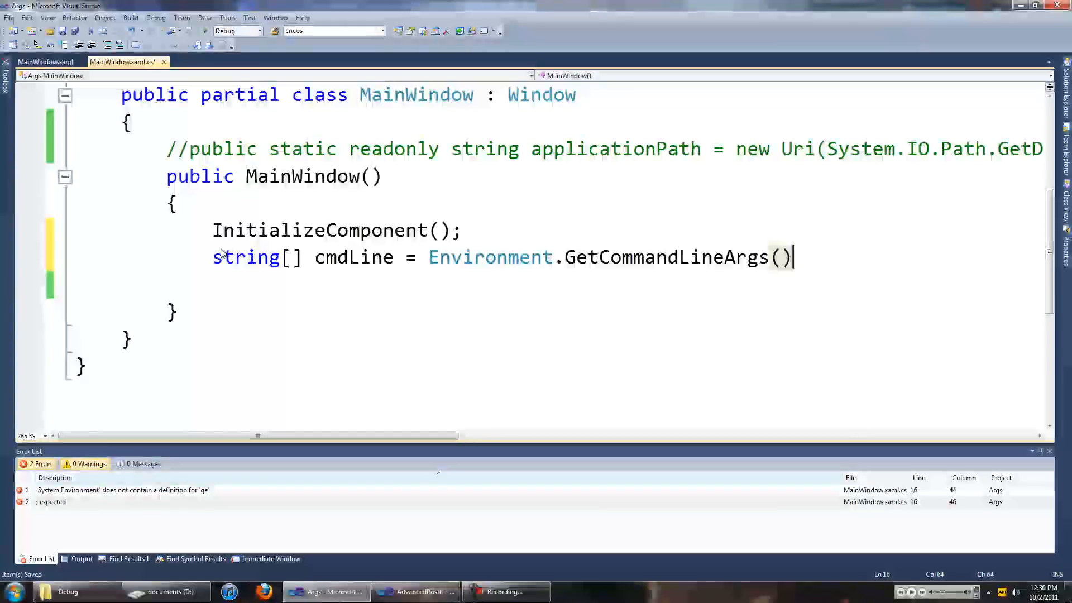
pyautogui.write(';')
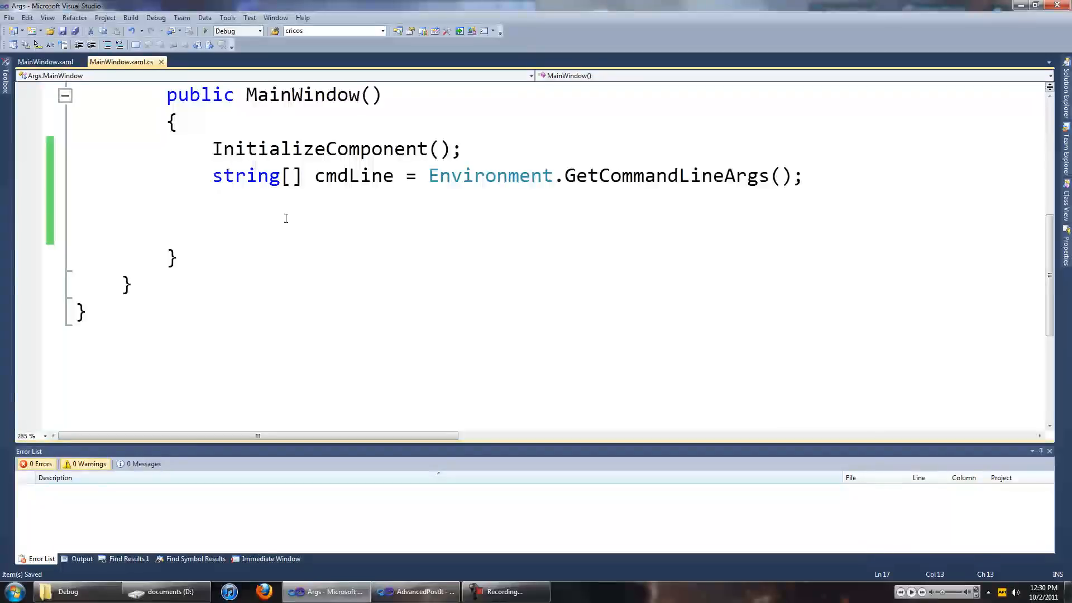
# - Add foreach (string s in cmdLine) { MessageBox.Show(s); } below the cmdLine declaration
pyautogui.write('foreach')
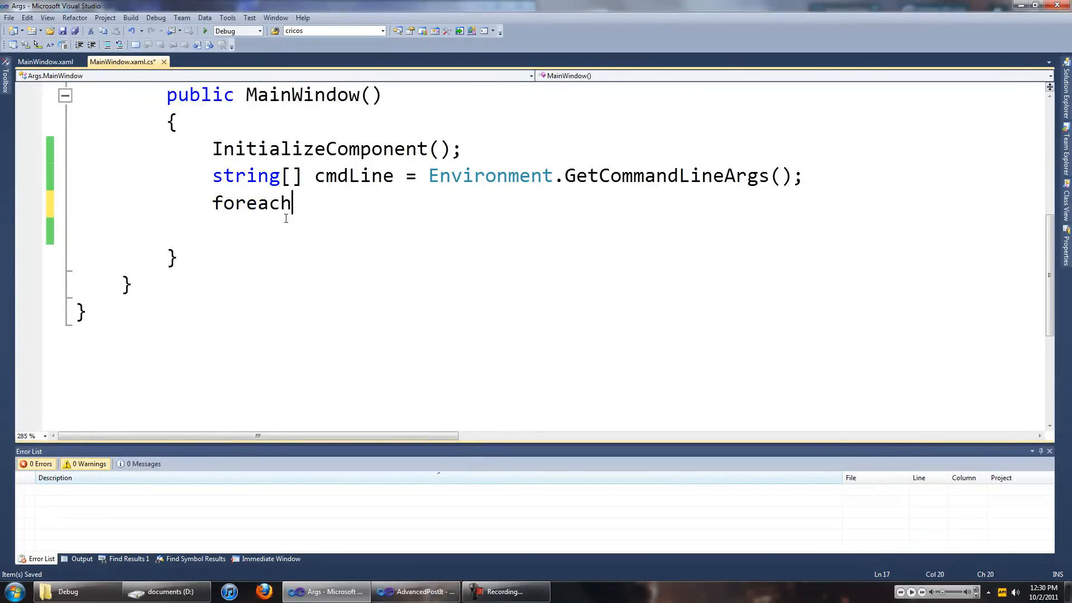
pyautogui.write('(string s')
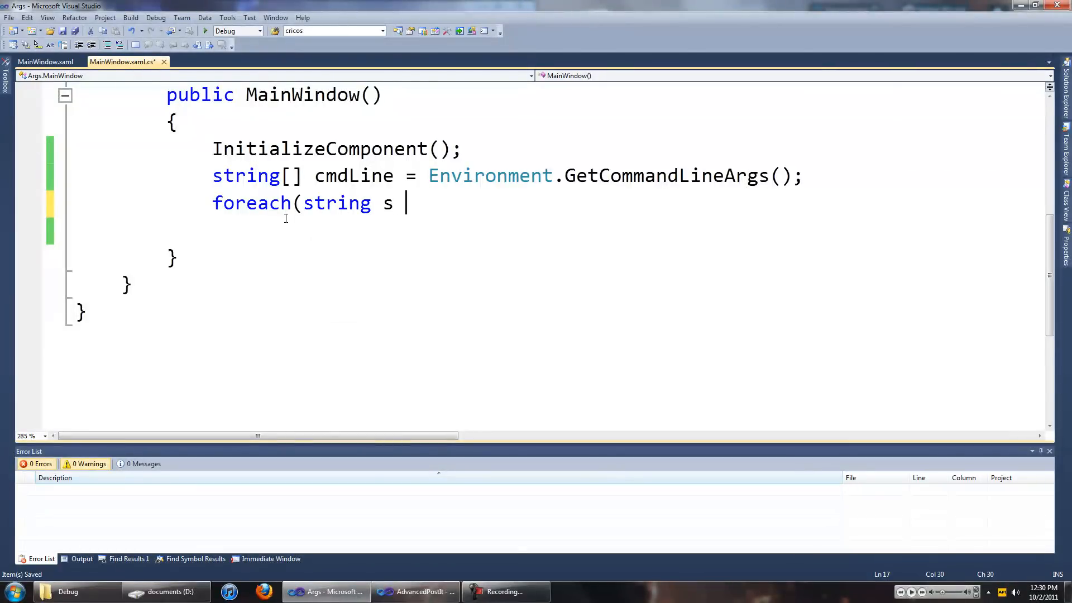
pyautogui.write('in com')
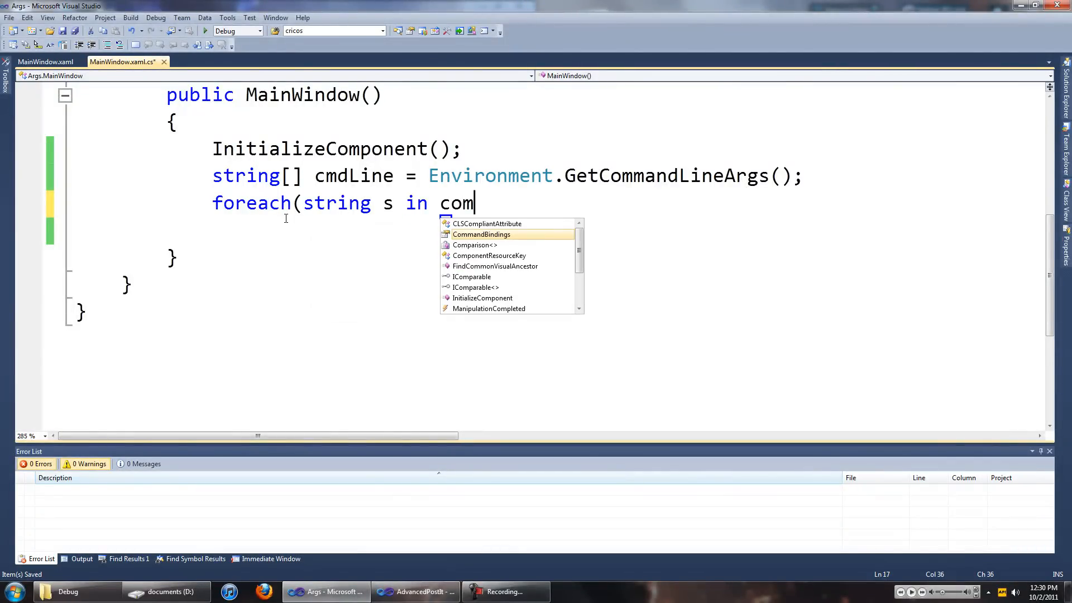
pyautogui.write('dLine')
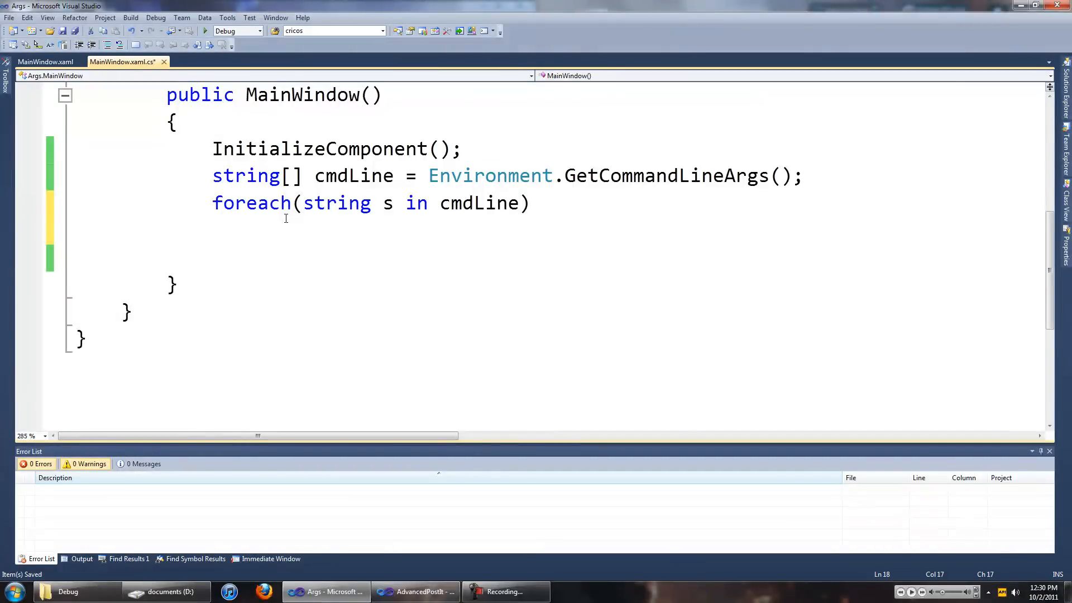
pyautogui.write('{m')
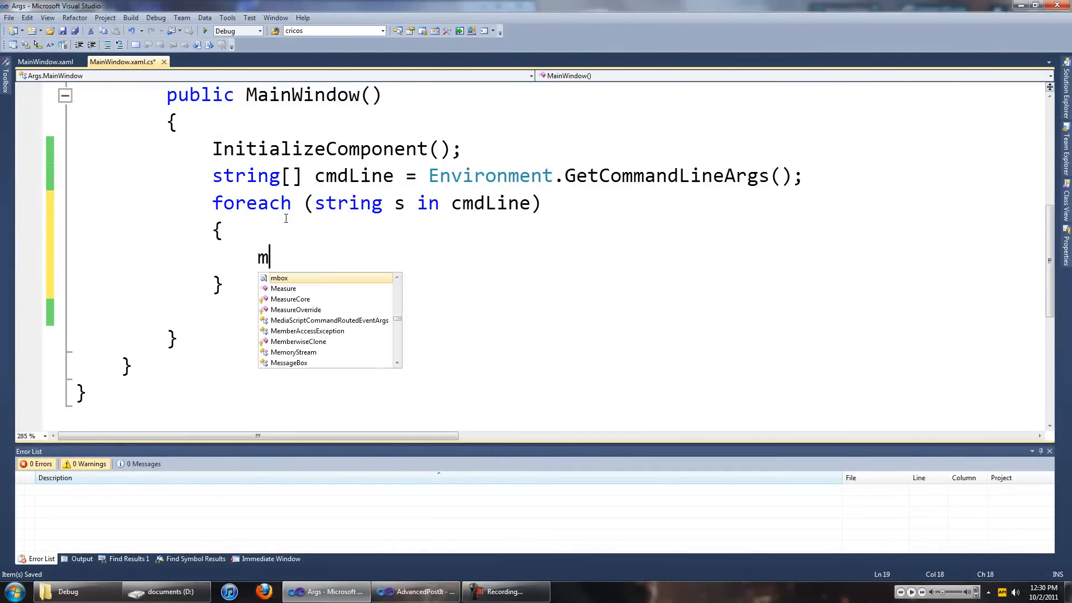
pyautogui.write('essageBox.s')
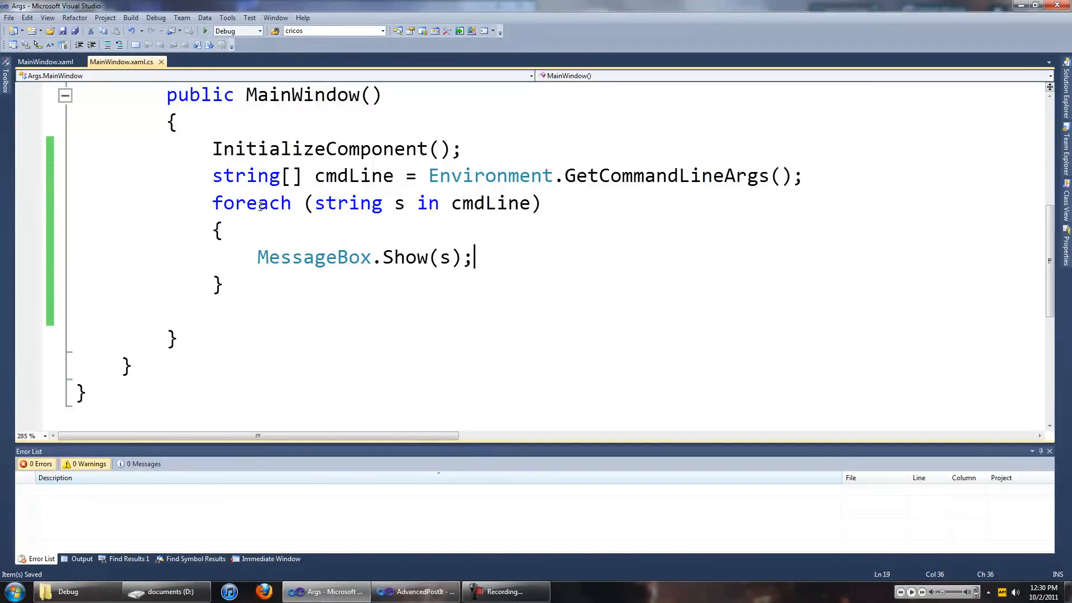
pyautogui.click(203, 30)
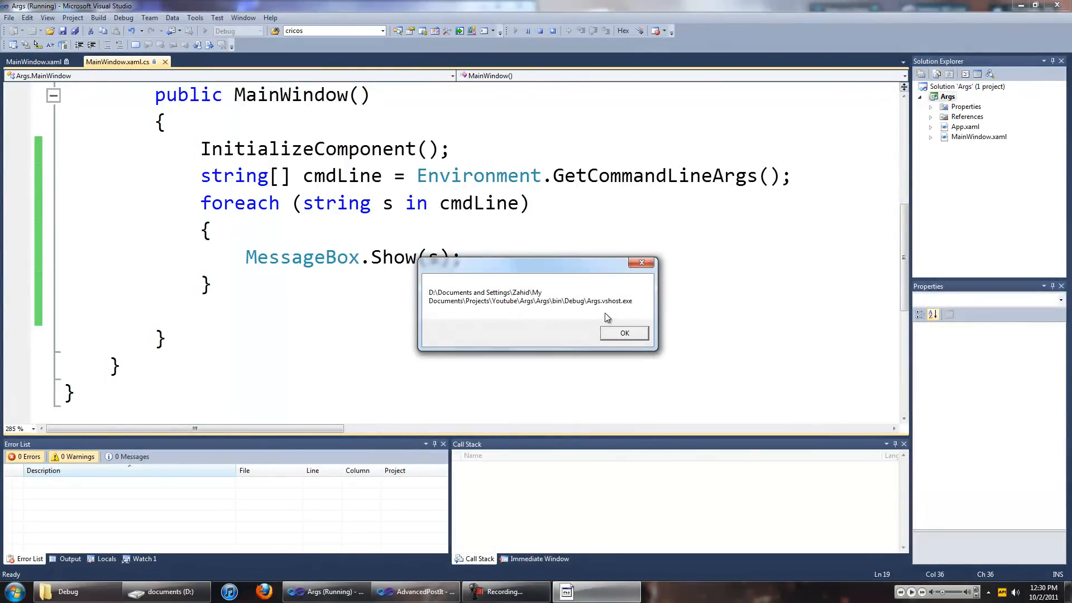
pyautogui.moveTo(583, 308)
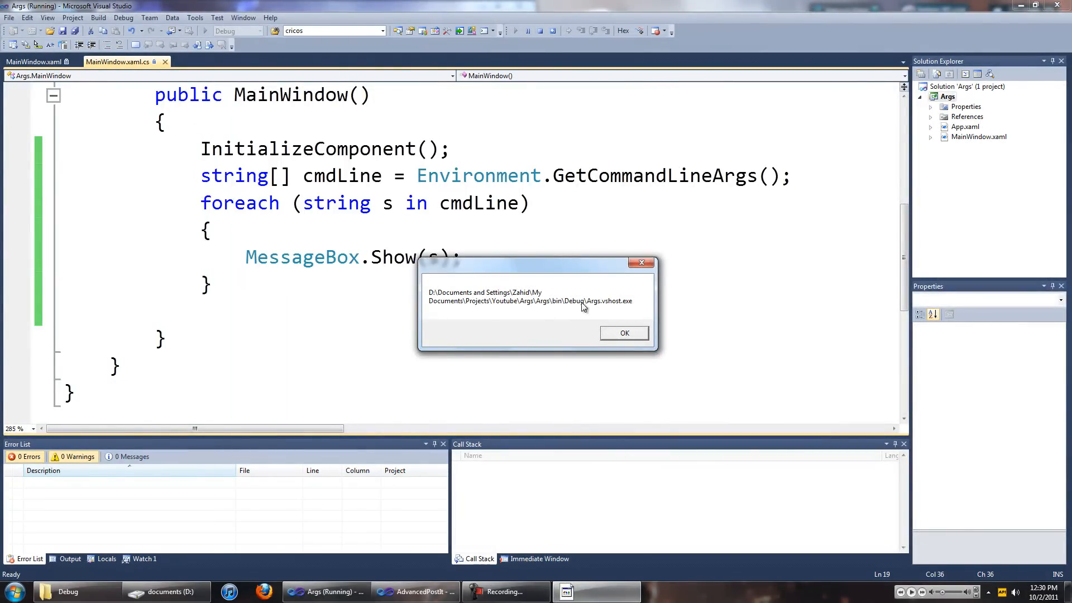
pyautogui.moveTo(599, 303)
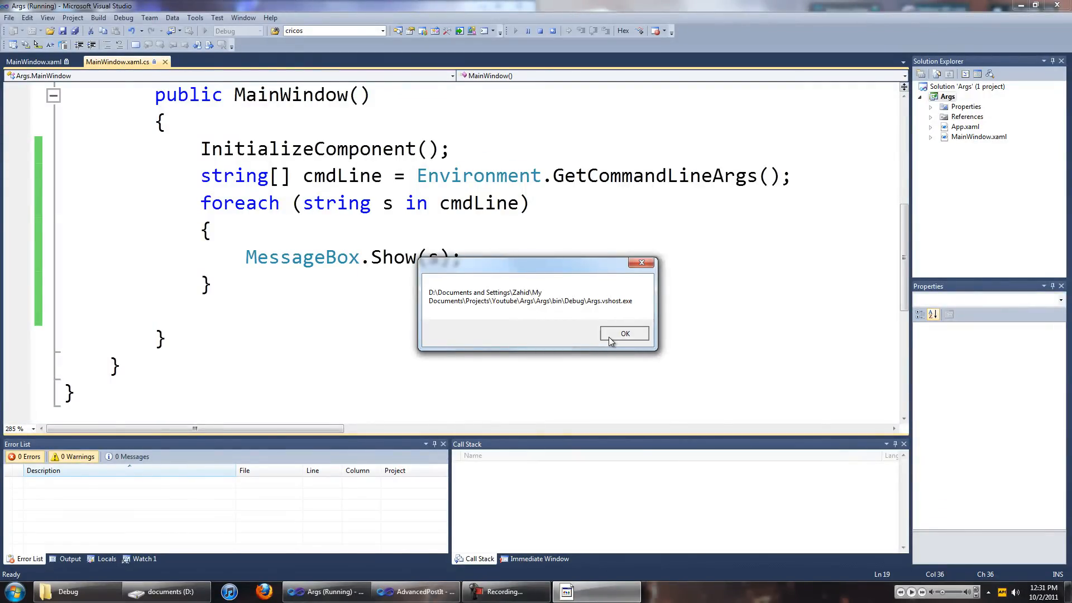
pyautogui.click(624, 334)
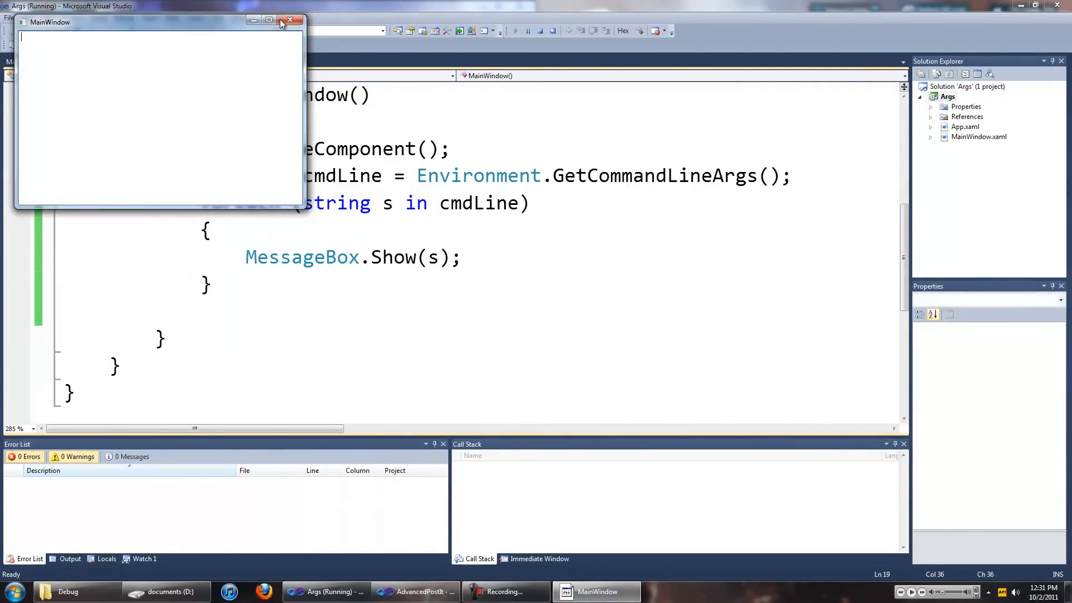
pyautogui.click(290, 20)
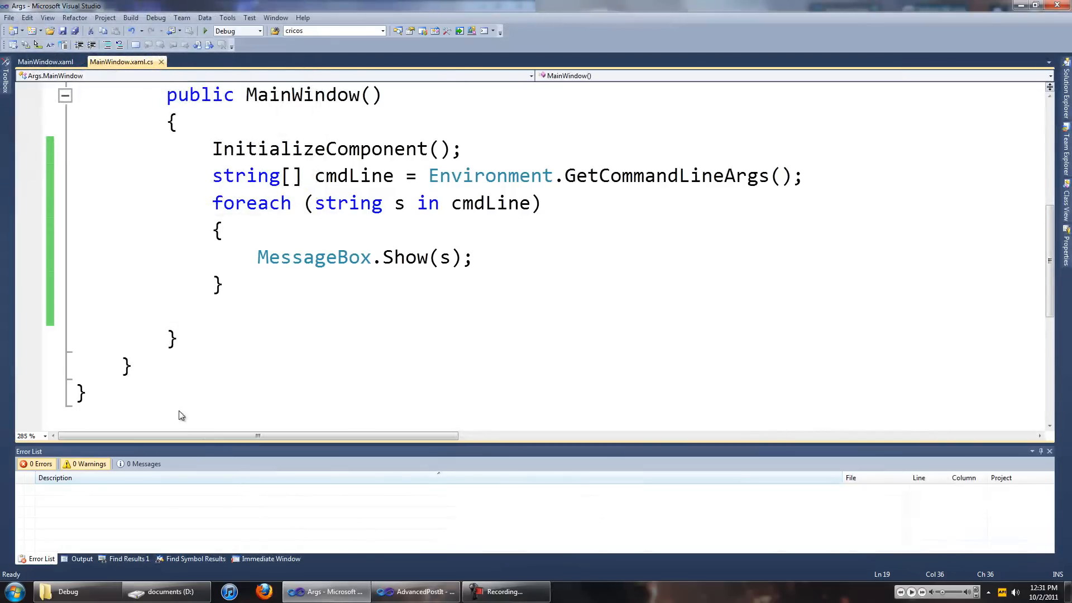
# - Drop ATextFile.txt onto Args.exe and dismiss the Args.exe path and D:\ATextFile.txt messages
pyautogui.click(166, 592)
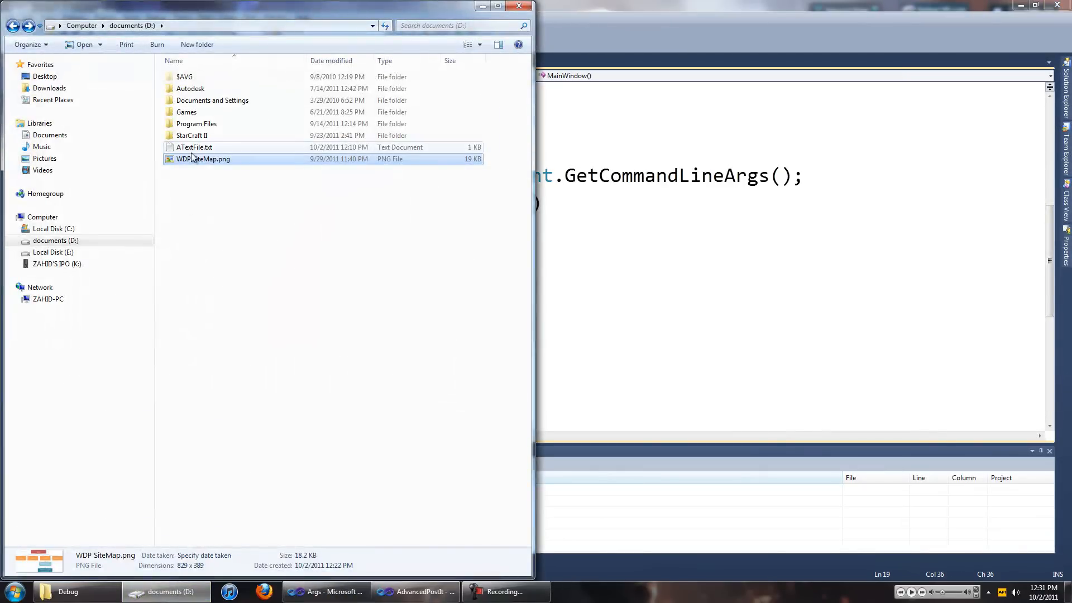
pyautogui.click(194, 148)
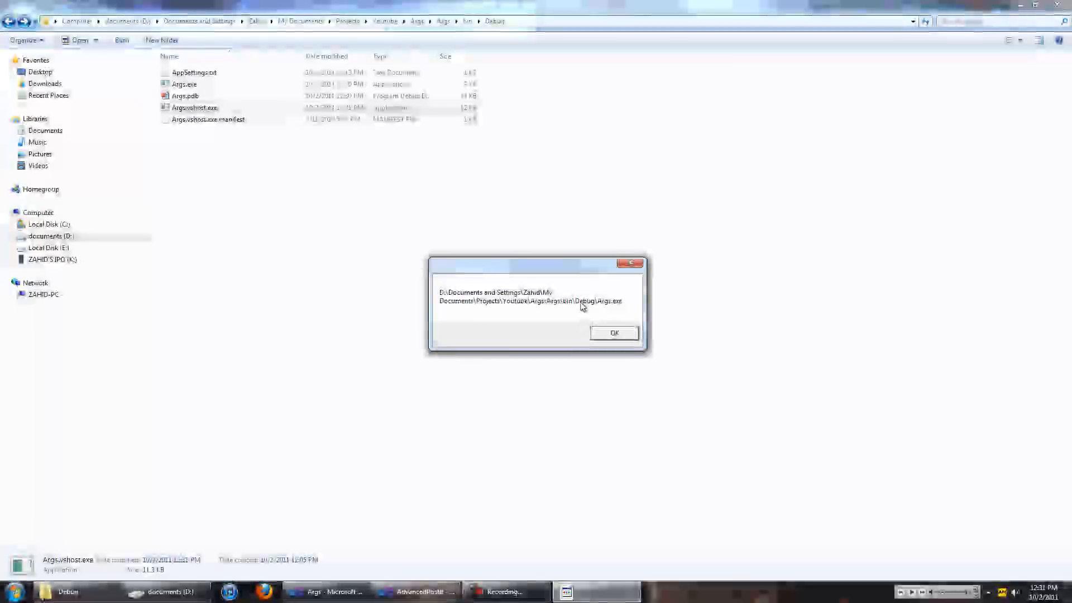
pyautogui.moveTo(613, 333)
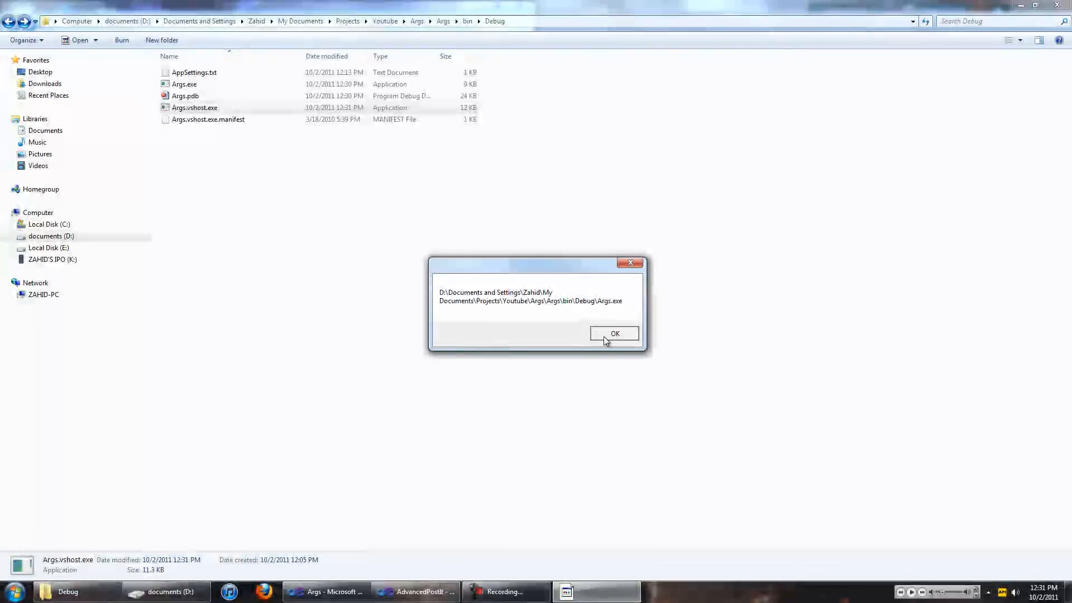
pyautogui.click(613, 334)
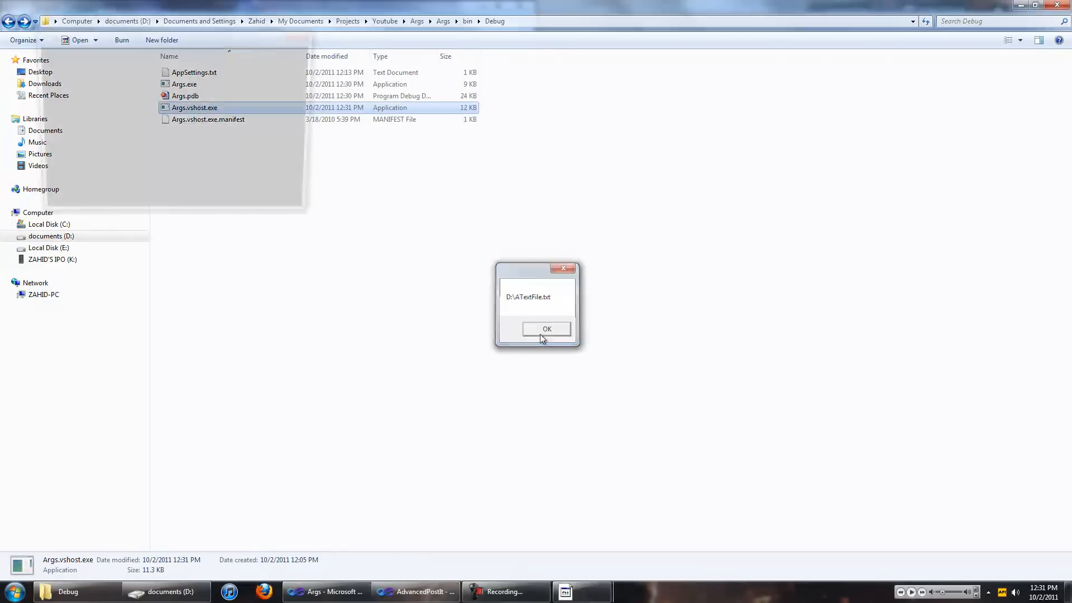
pyautogui.click(546, 328)
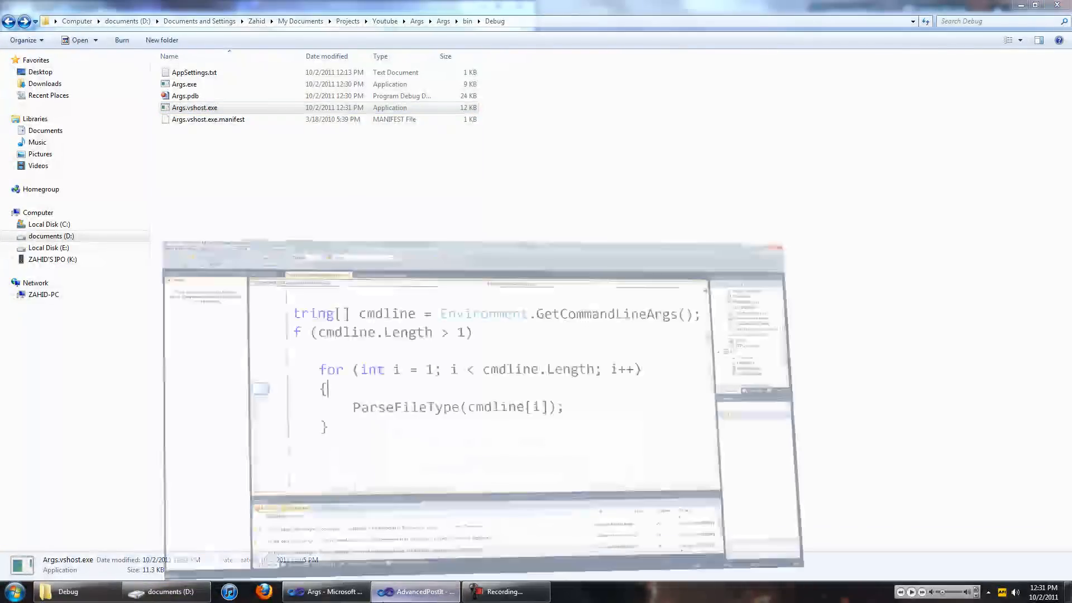
# - Delete the foreach loop from the constructor and save the file
pyautogui.click(325, 592)
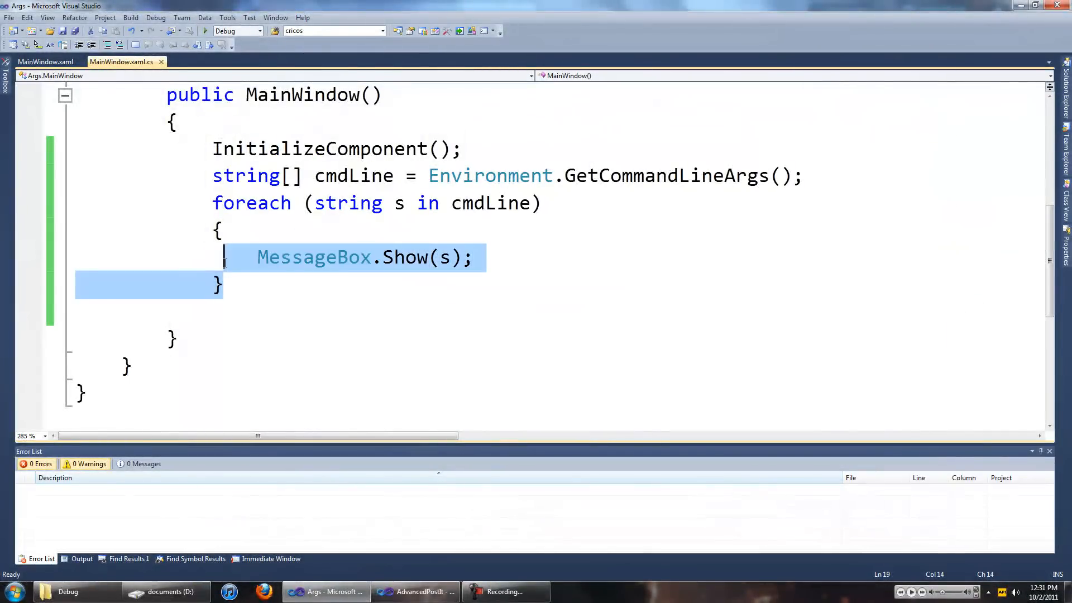
pyautogui.moveTo(224, 257); pyautogui.dragTo(211, 204)
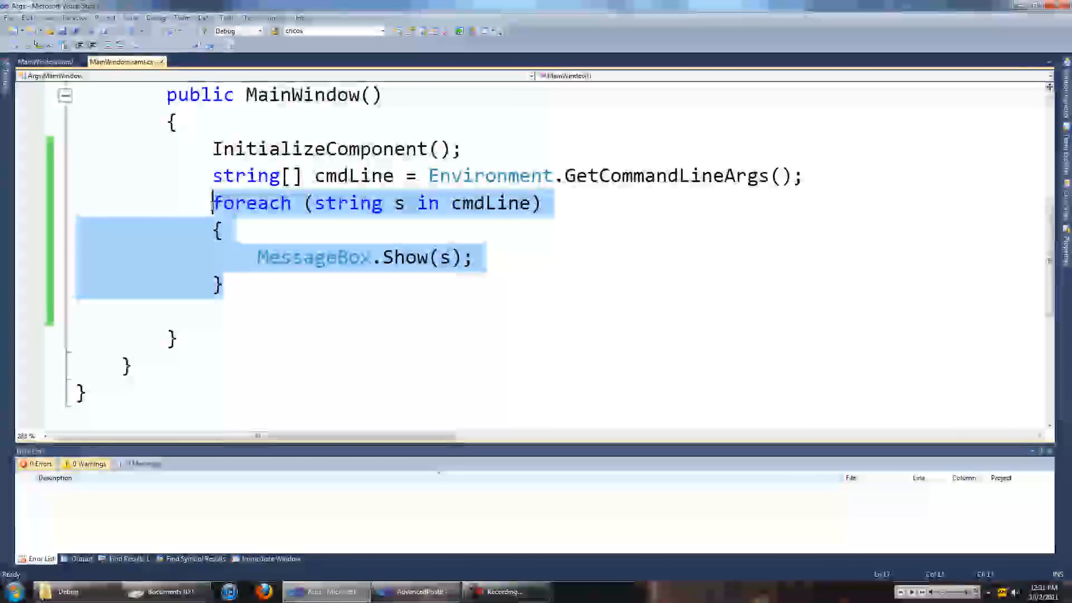
pyautogui.press('Delete')
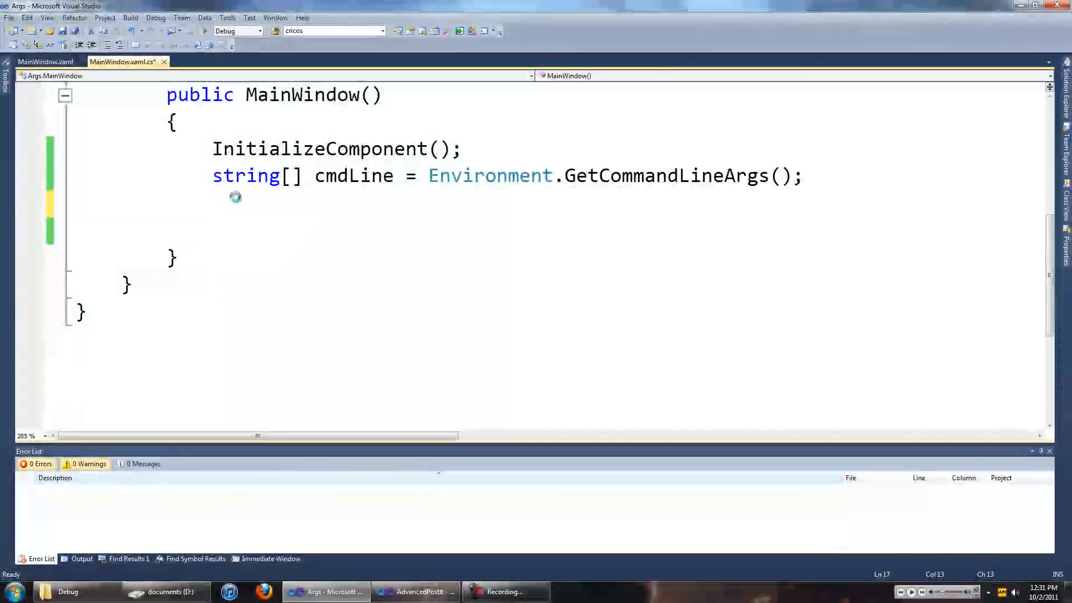
pyautogui.press('ctrl+s')
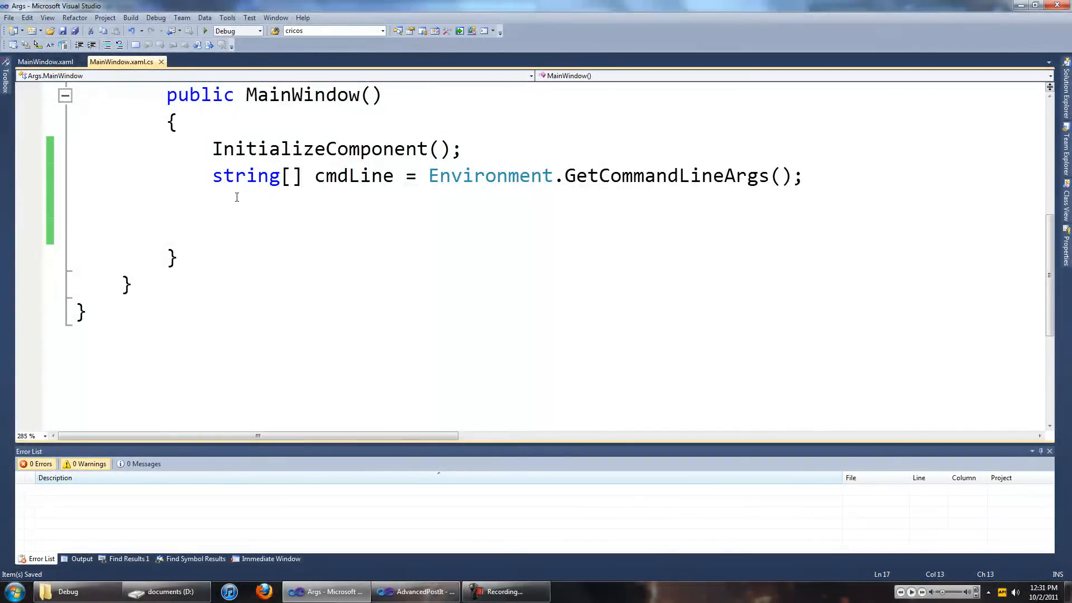
# - Write an empty for (int i = 1; i < cmdLine.Length; i++) loop
pyautogui.write('f')
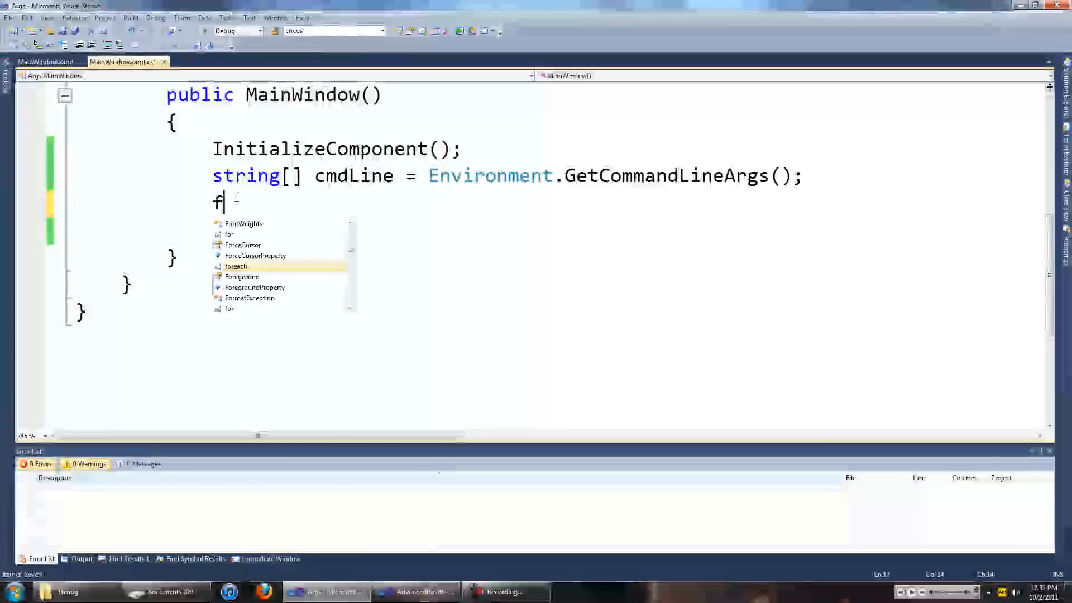
pyautogui.write('or (int')
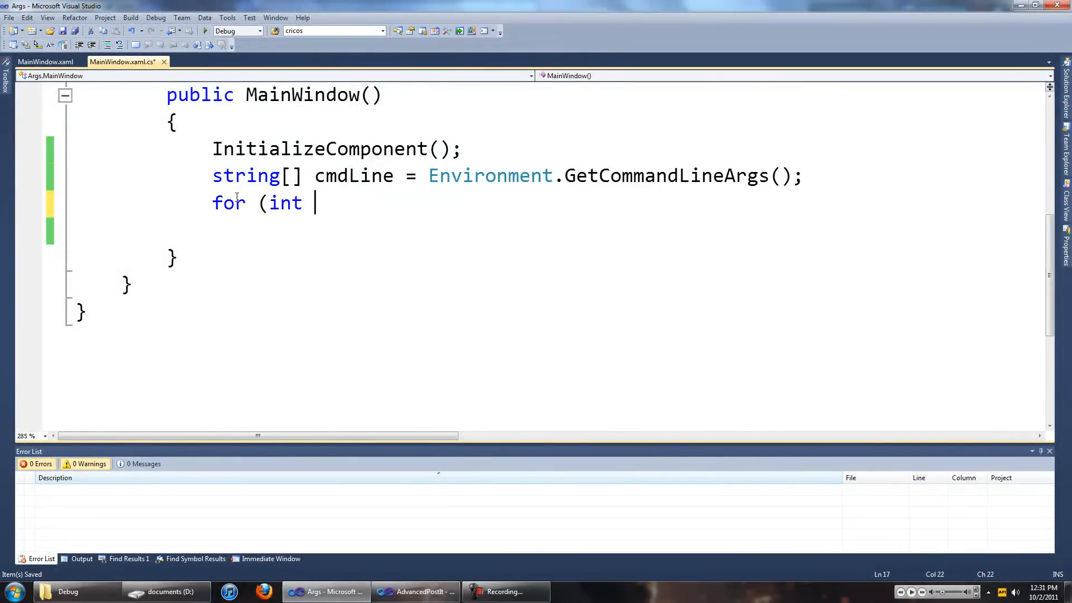
pyautogui.write('i')
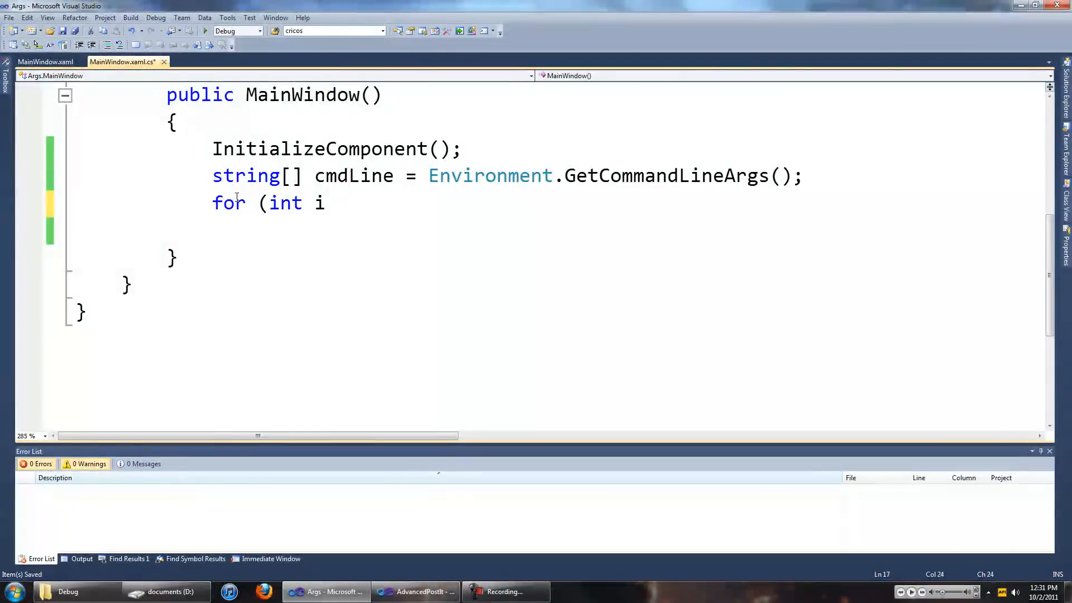
pyautogui.write('= 1')
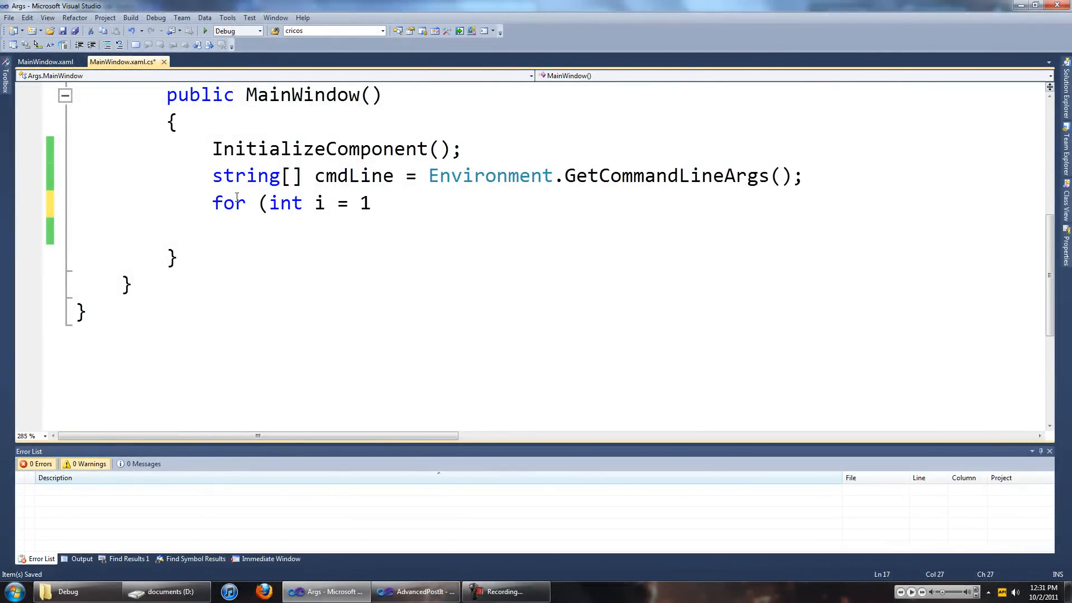
pyautogui.write('; i <')
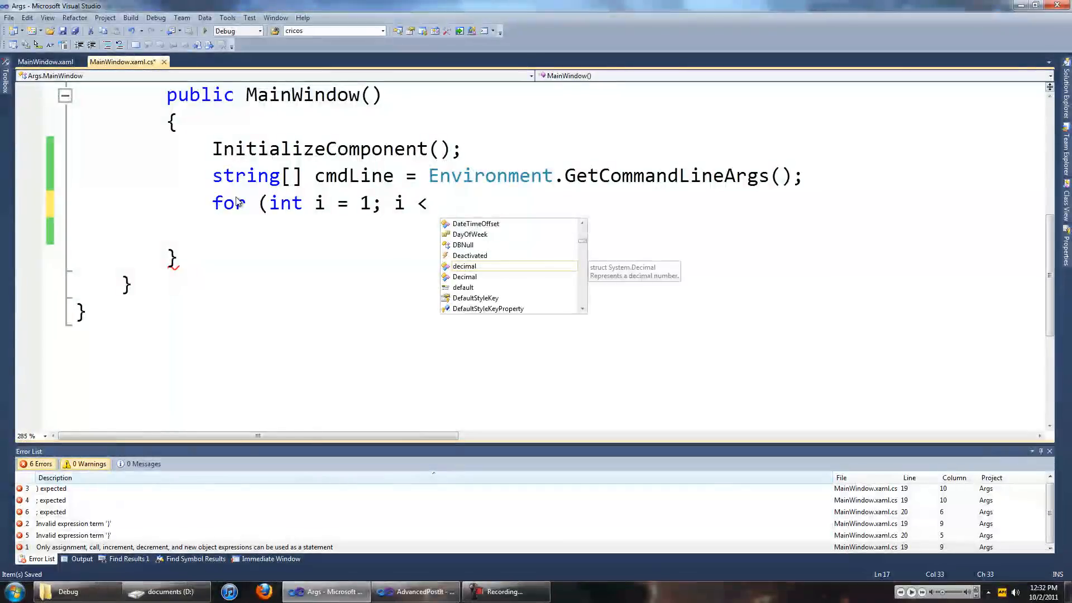
pyautogui.write('cmdLine.Length; i')
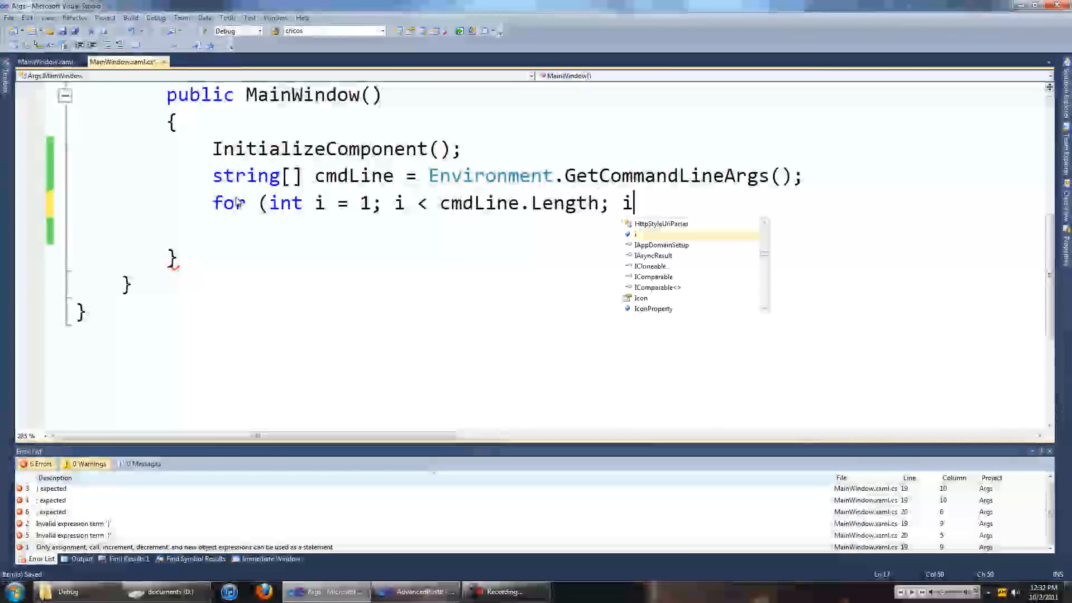
pyautogui.write('++)')
pyautogui.click(440, 230)
pyautogui.write('{')
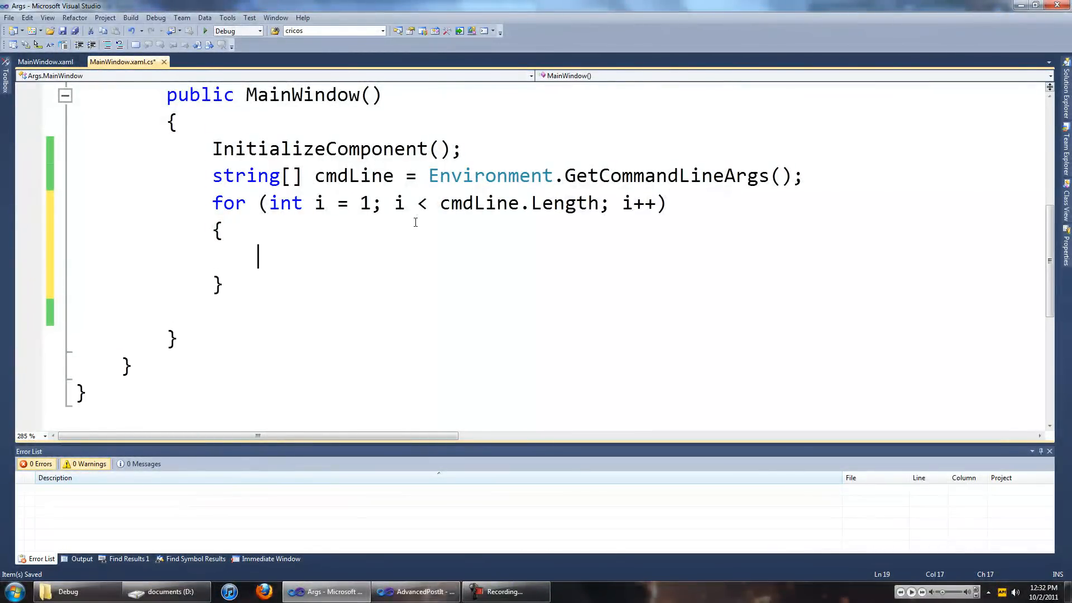
# - Create StreamReader sr = new StreamReader(cmdLine[i]); inside the loop
pyautogui.write('t')
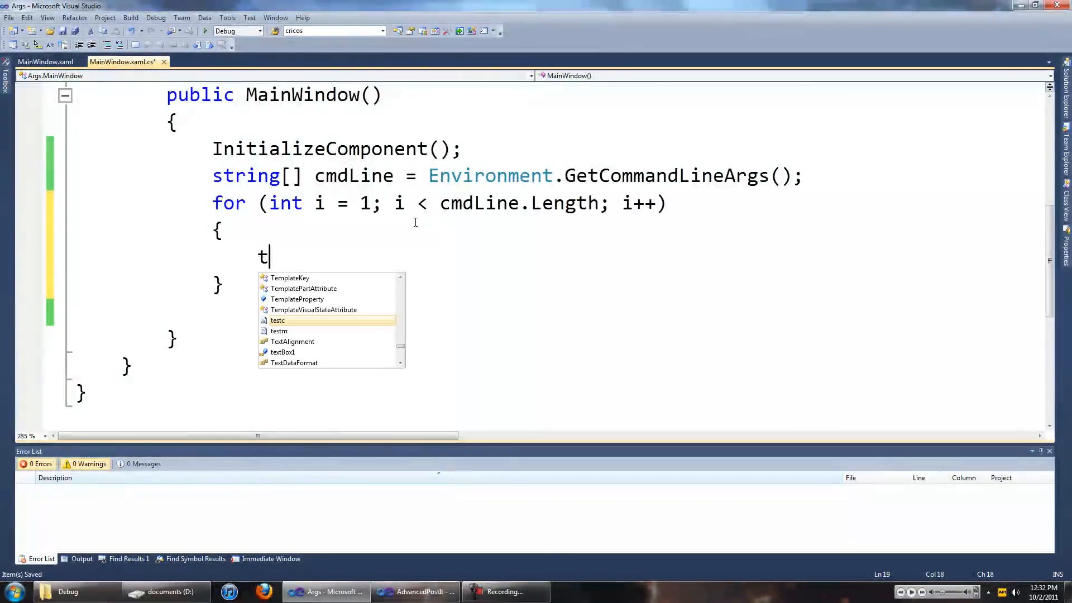
pyautogui.write('s')
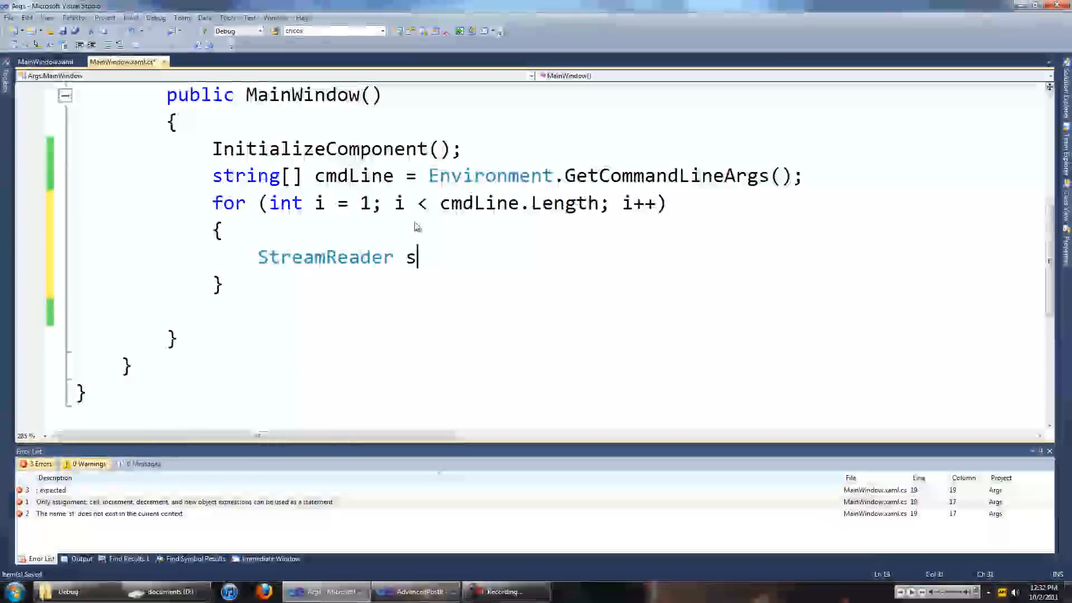
pyautogui.write('r = new')
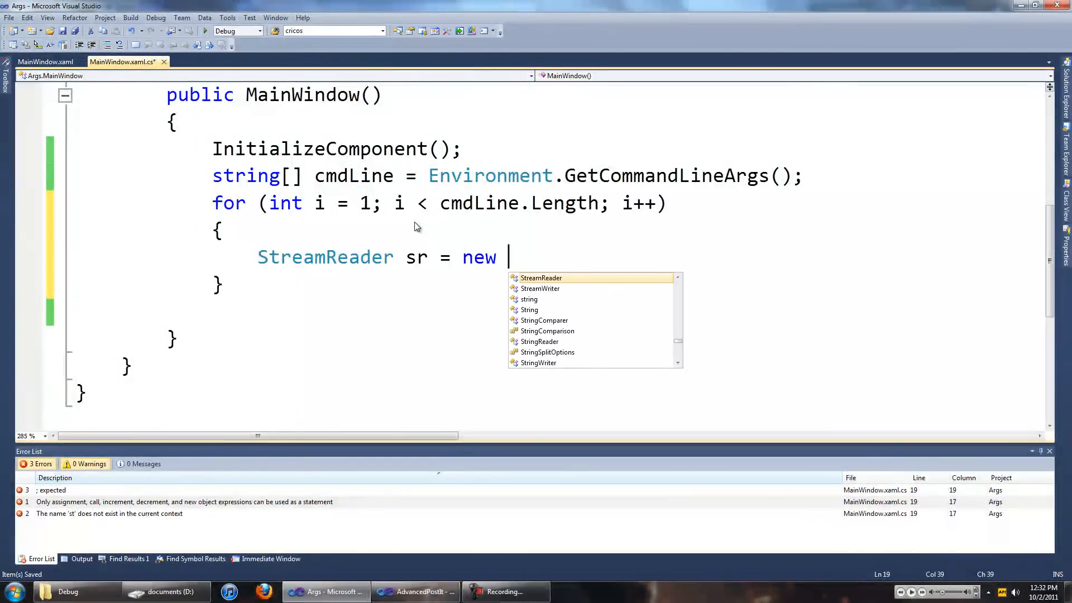
pyautogui.write('s')
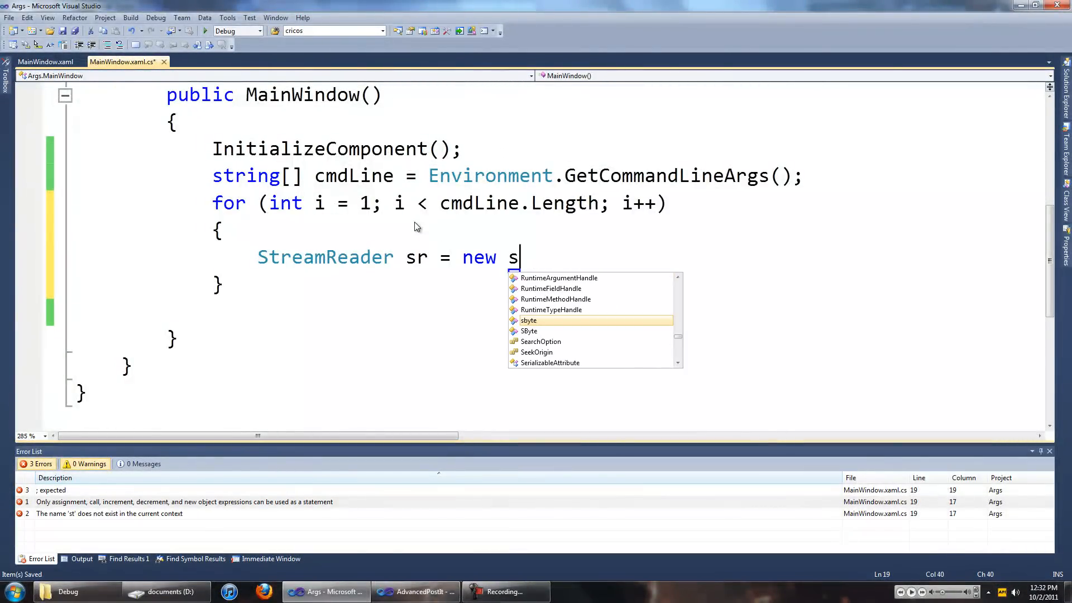
pyautogui.write('treamReader(')
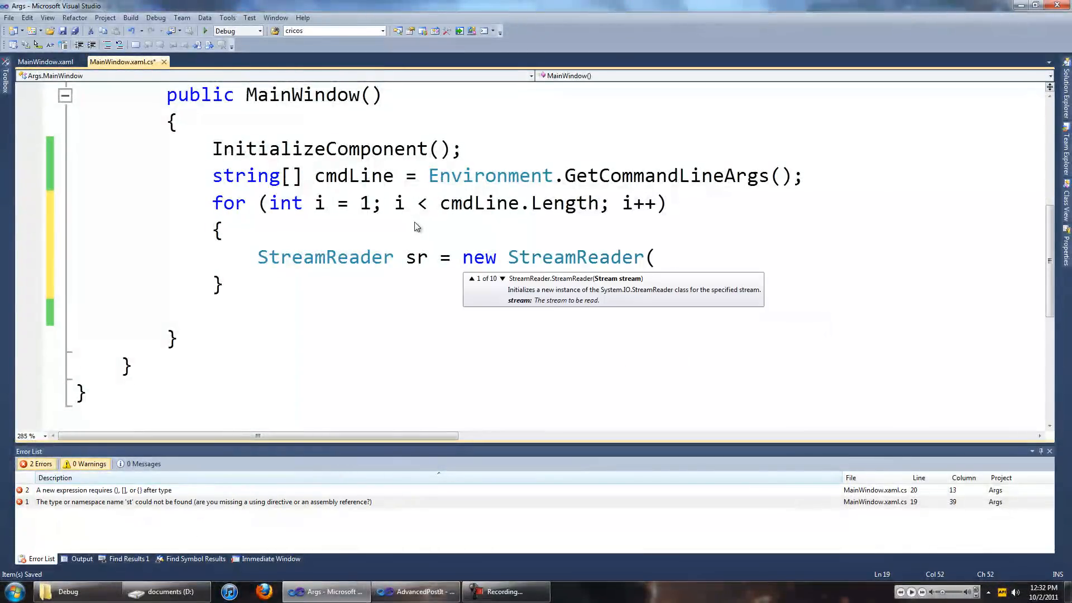
pyautogui.write('cmdLine[')
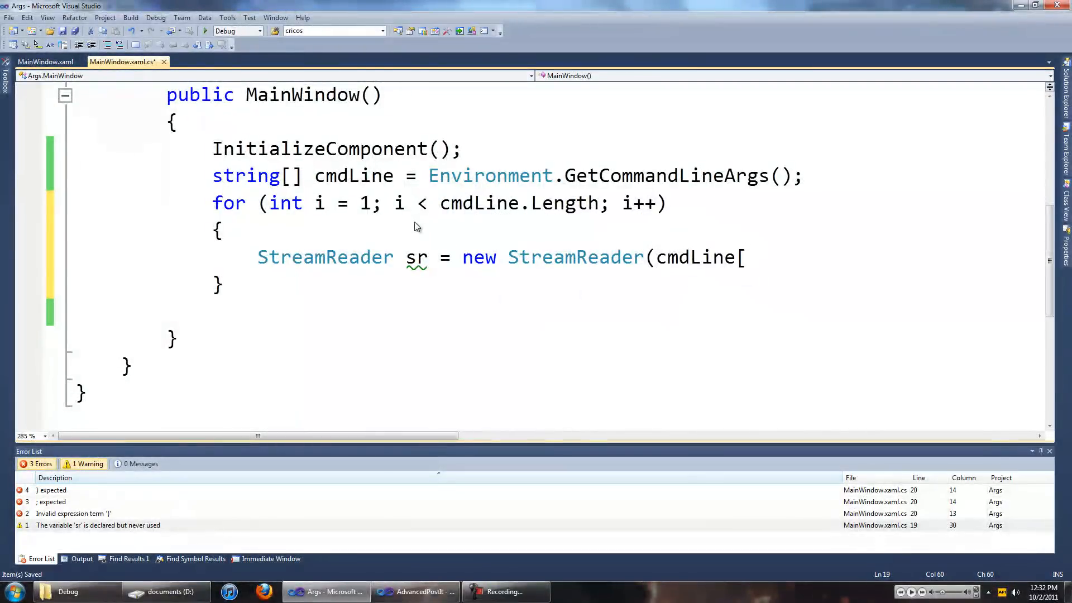
pyautogui.press('Backspace')
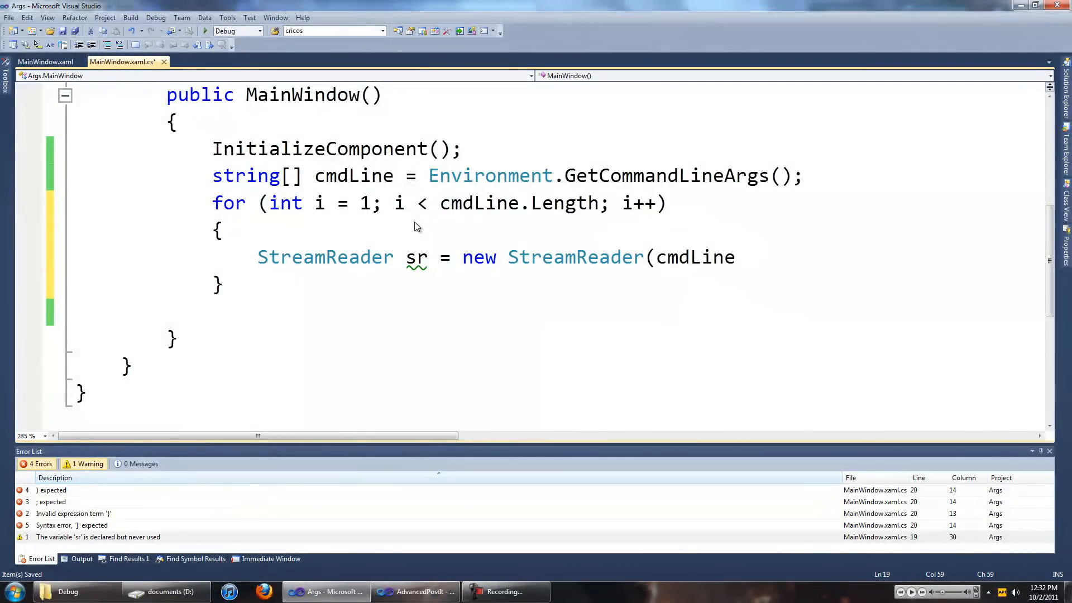
pyautogui.write('[i]')
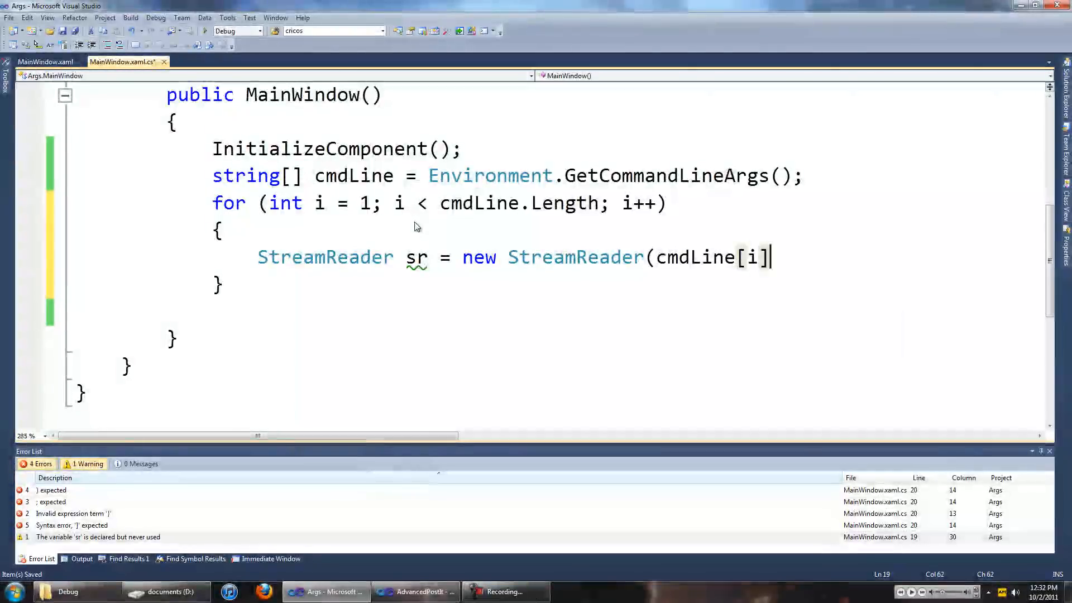
pyautogui.write(');')
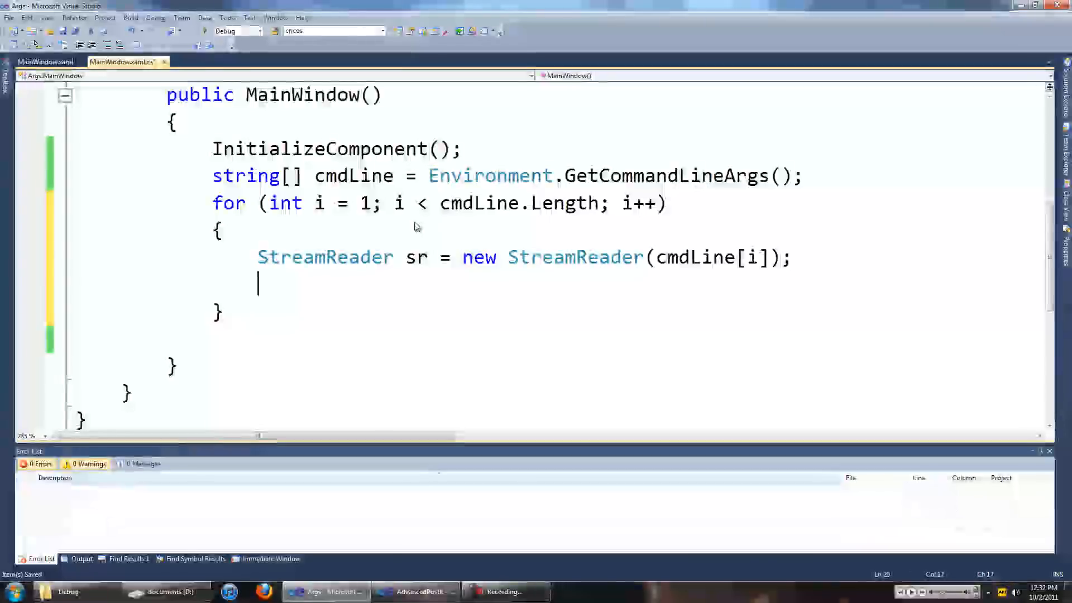
# - Append sr.ReadToEnd() to textBox1.Text and call sr.Close()
pyautogui.write('textBox1')
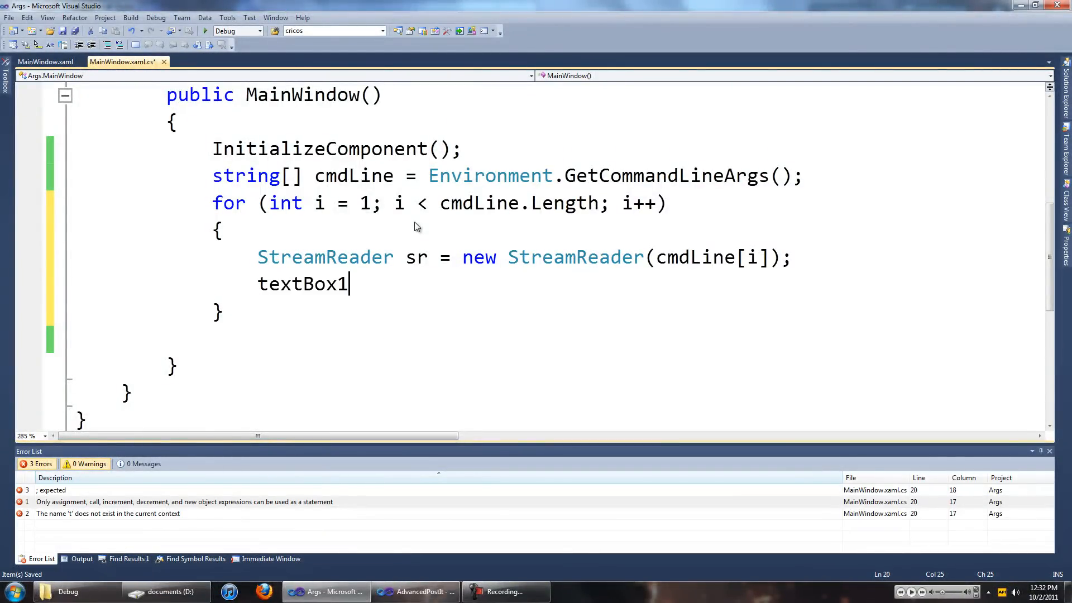
pyautogui.write('.te')
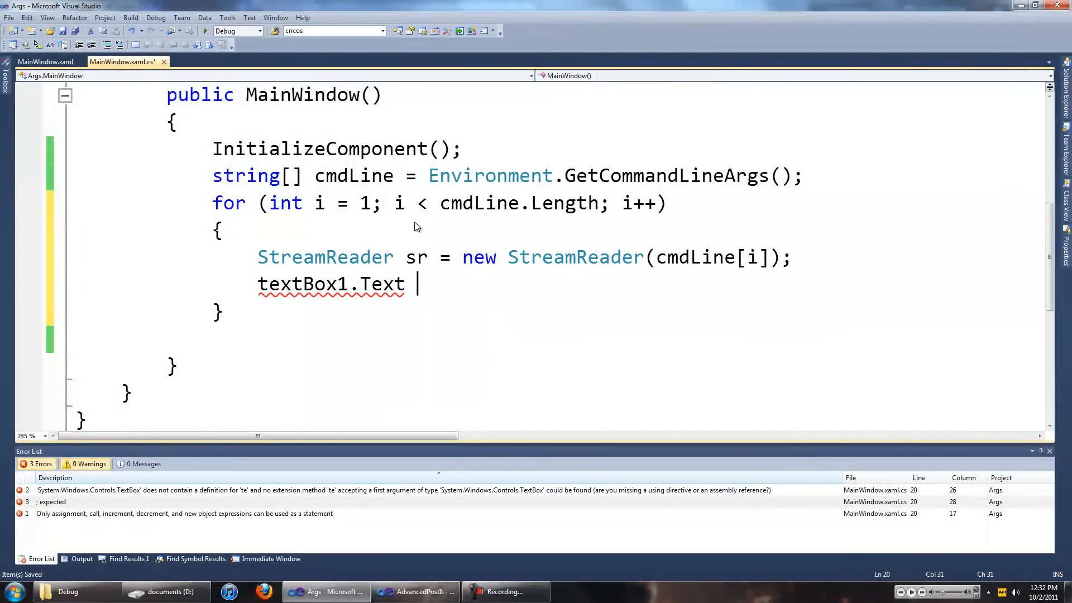
pyautogui.write('+=')
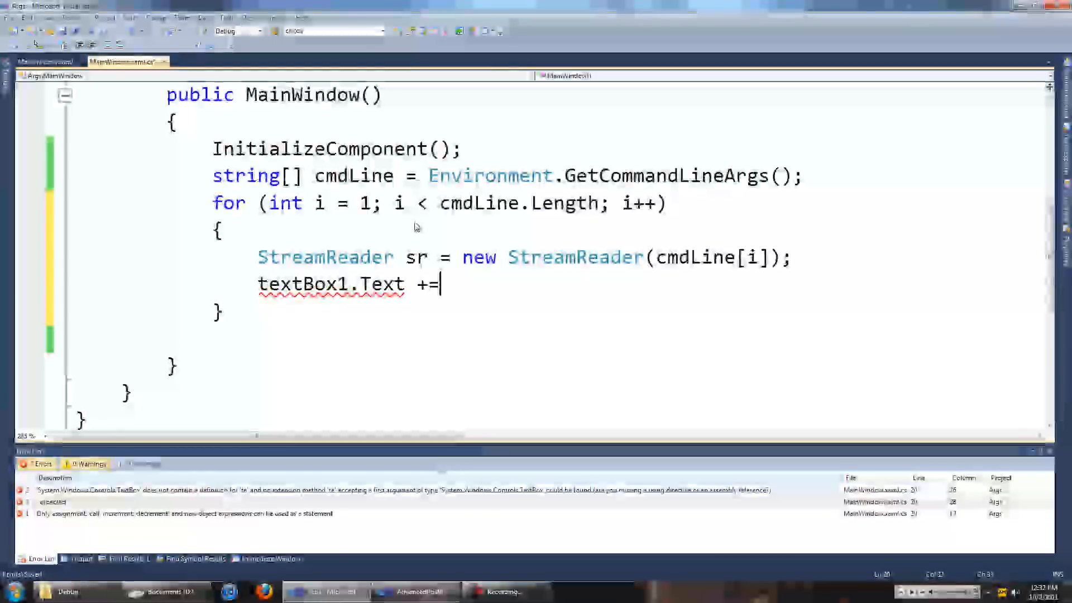
pyautogui.write('sr/')
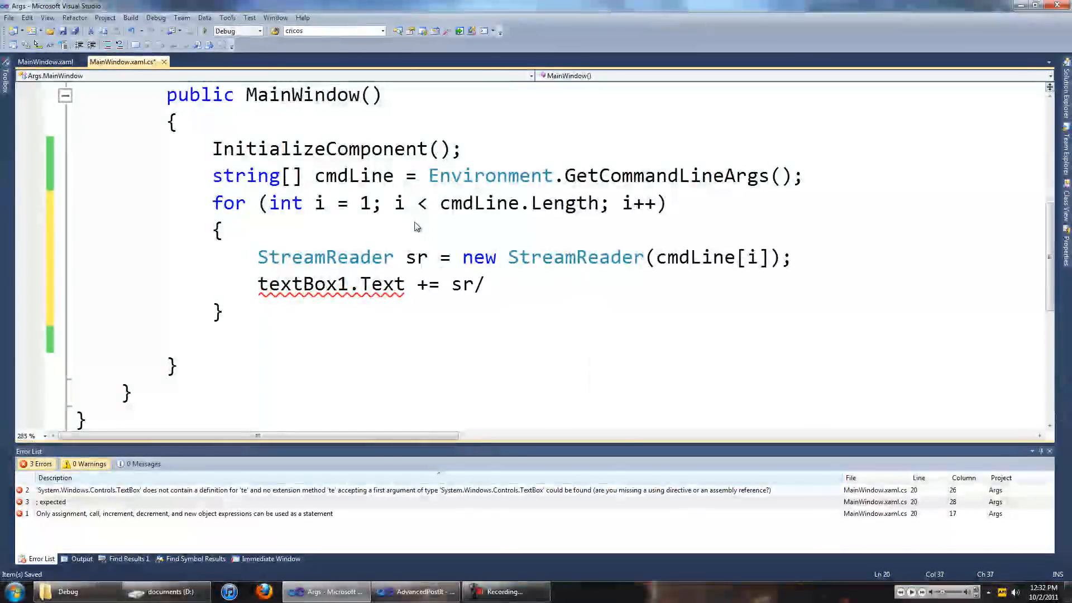
pyautogui.press('Backspace')
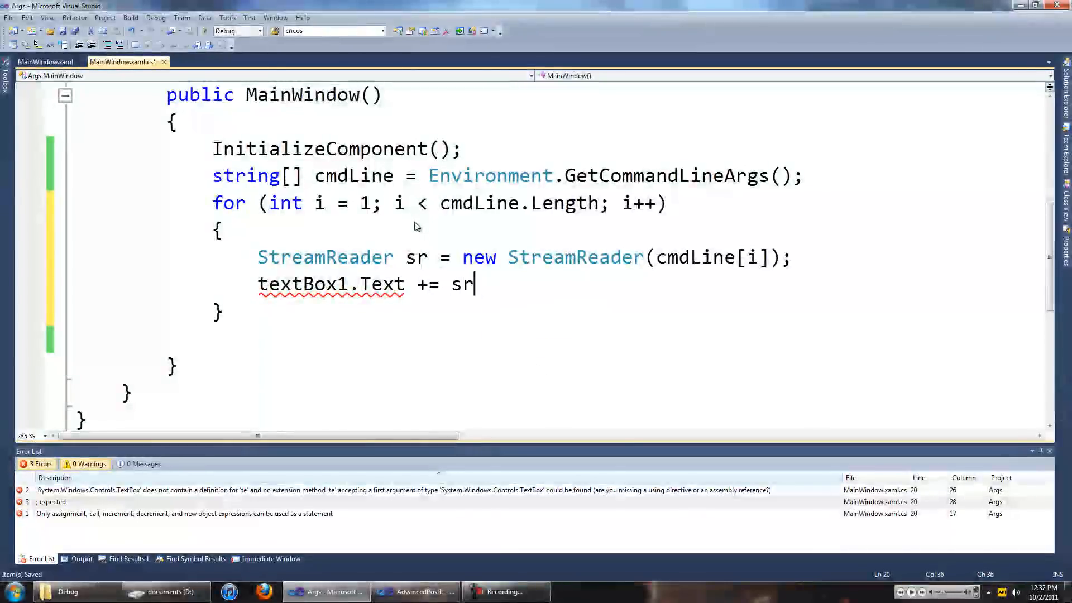
pyautogui.write('.readToEnd')
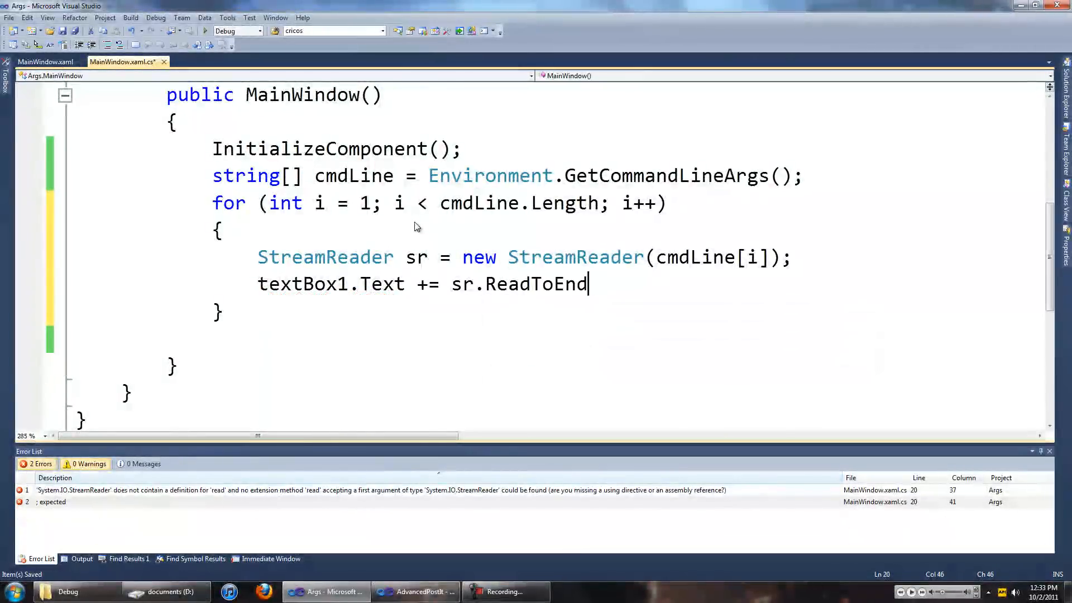
pyautogui.write('();')
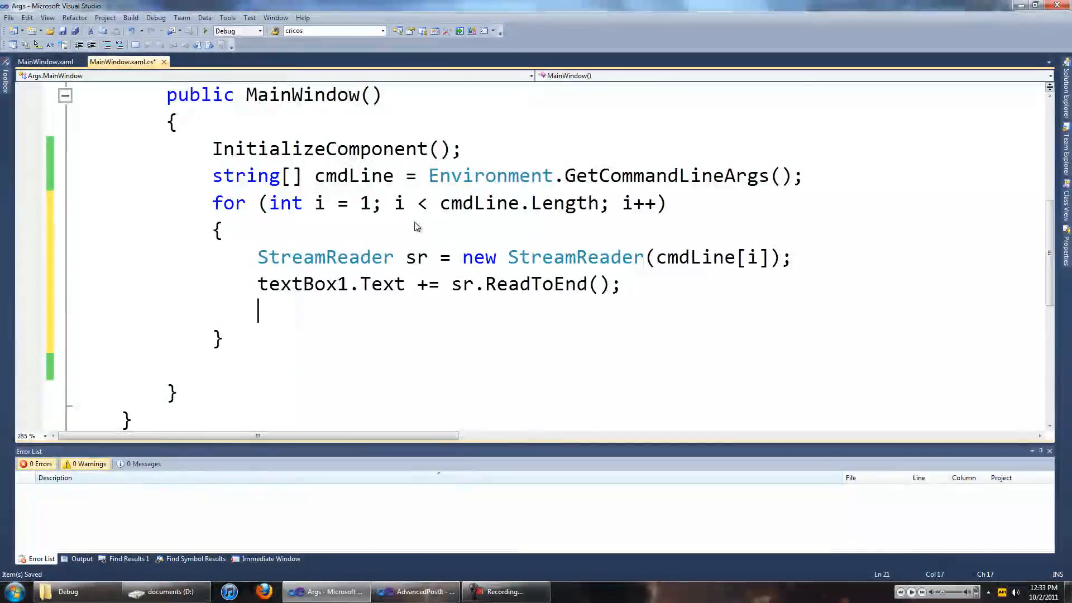
pyautogui.write('r')
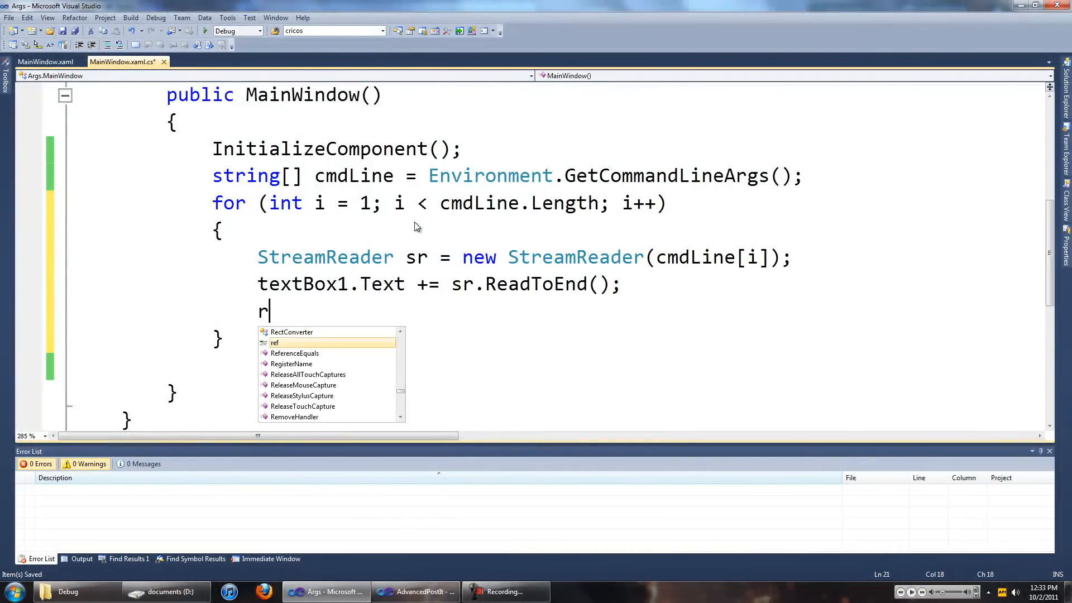
pyautogui.write('sr.cl')
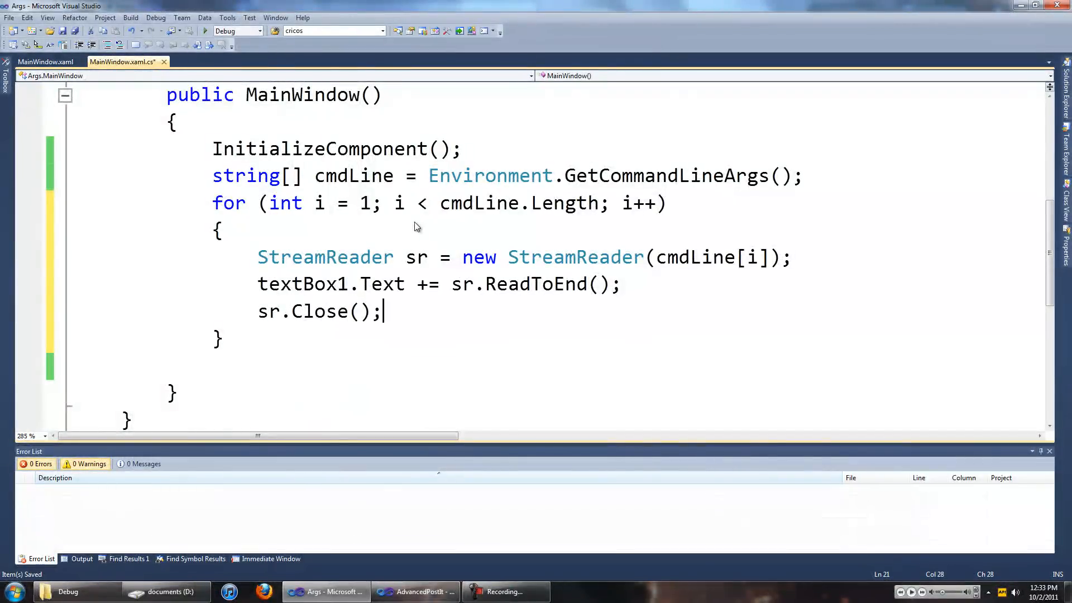
# - Save the code and start debugging so the Args app opens with an empty text box
pyautogui.click(134, 31)
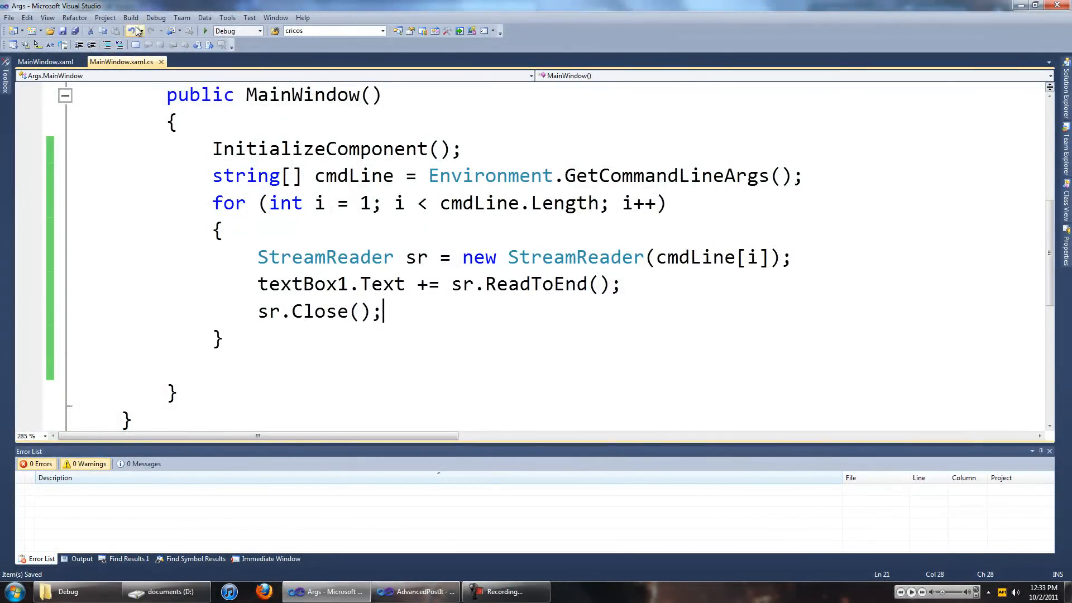
pyautogui.click(205, 31)
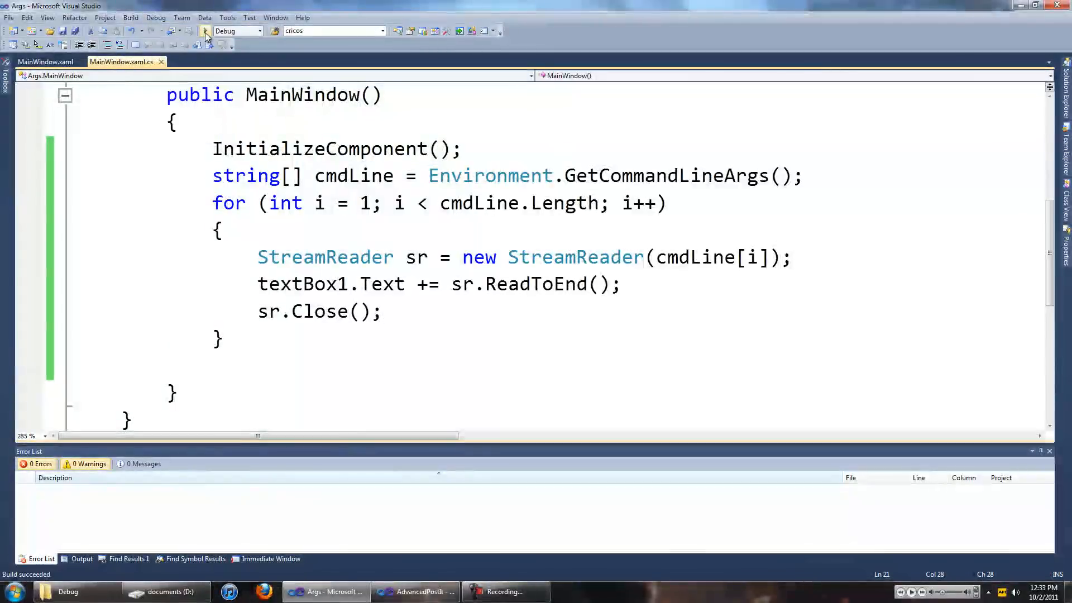
pyautogui.click(205, 31)
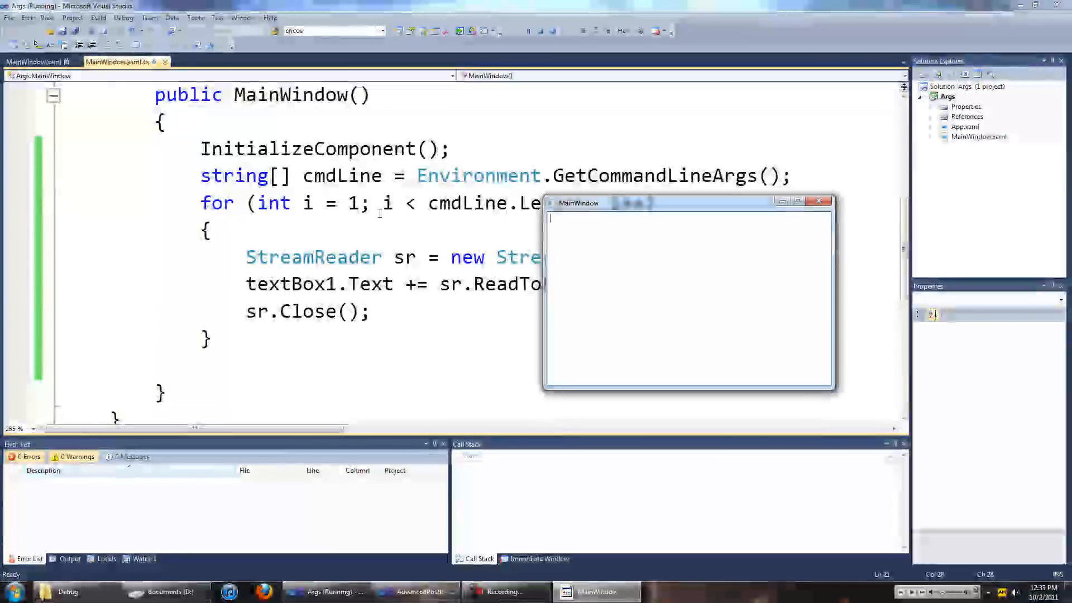
pyautogui.moveTo(680, 224)
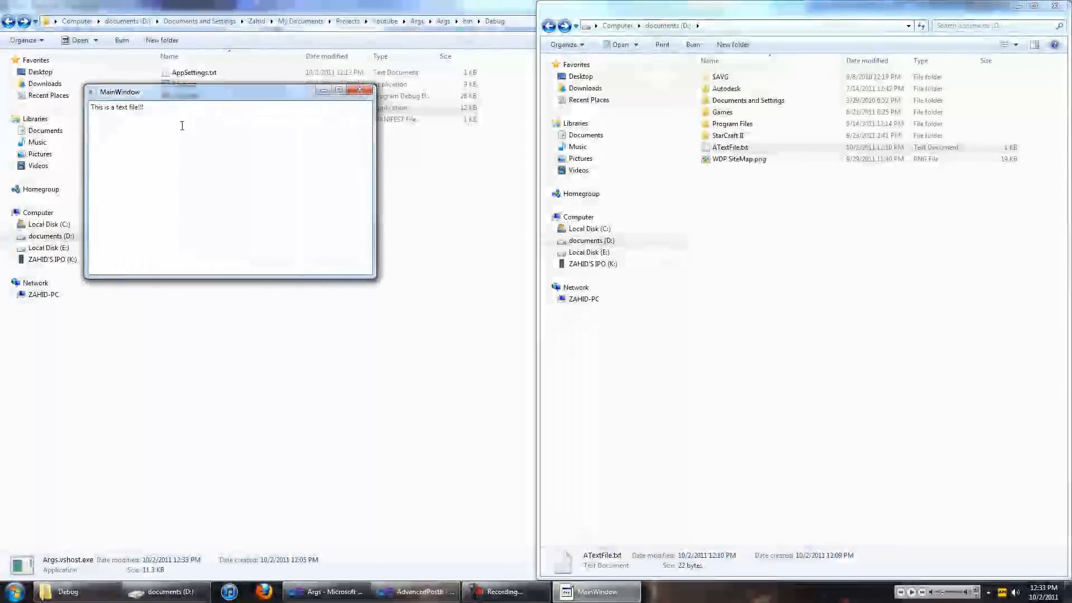
# - Compare "This is a text file!!!" in MainWindow with Notepad, then close Notepad
pyautogui.tripleClick(116, 108)
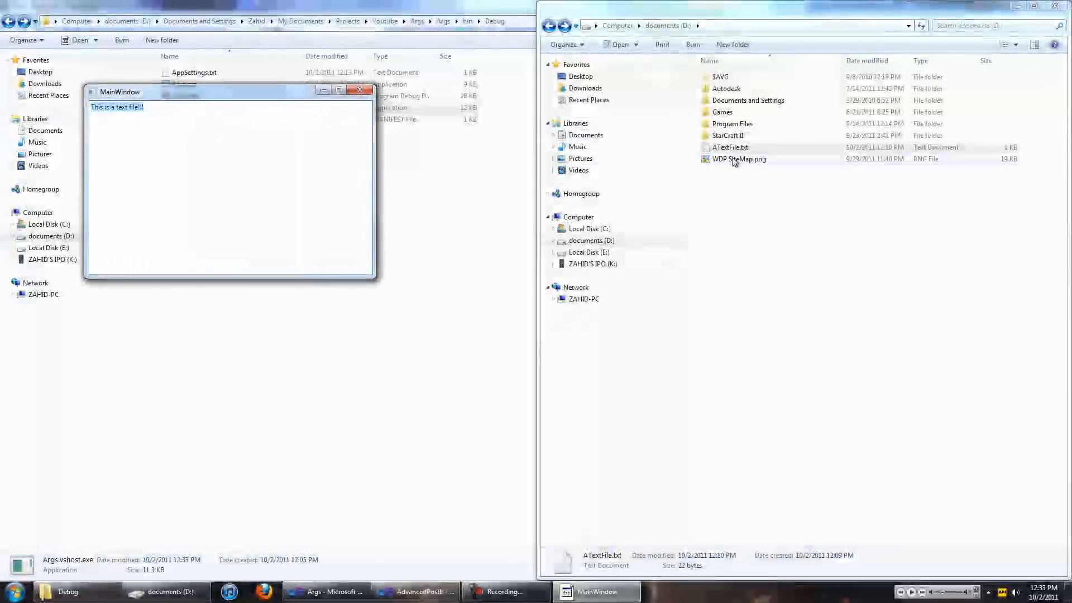
pyautogui.doubleClick(729, 147)
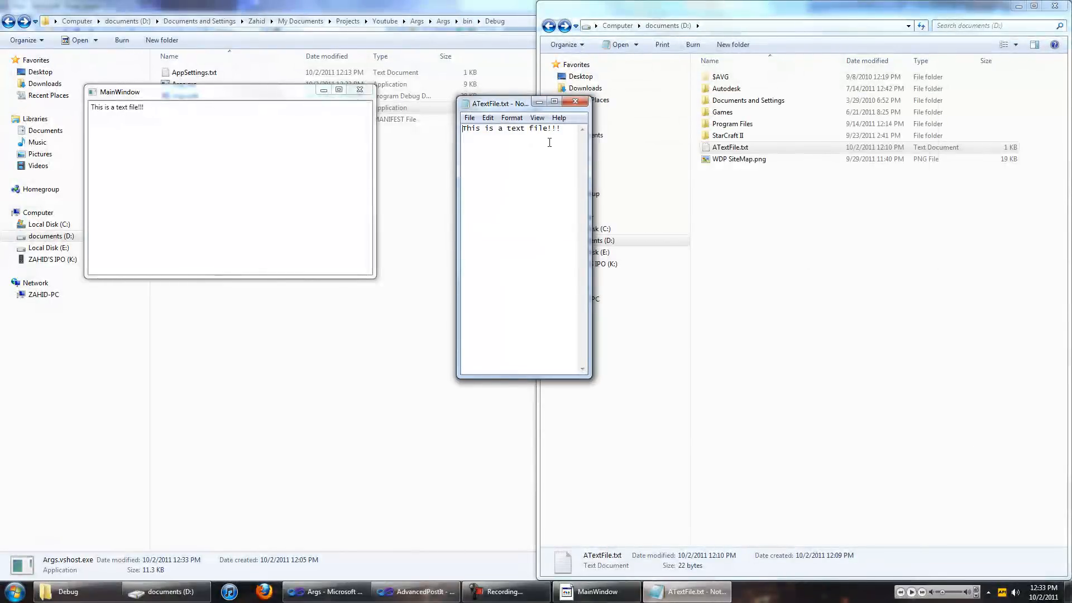
pyautogui.click(575, 102)
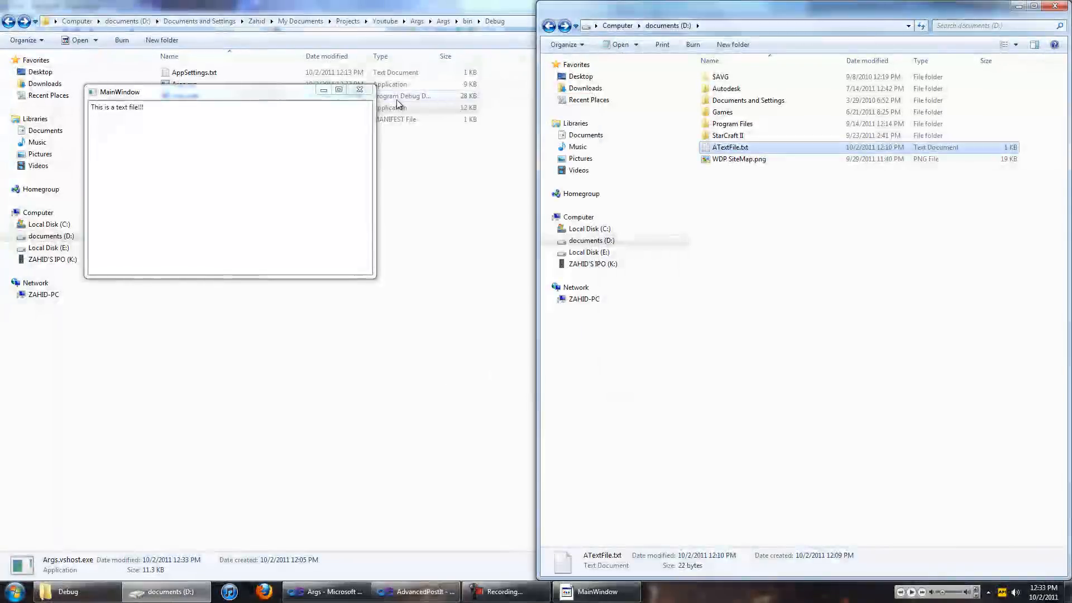
pyautogui.click(325, 592)
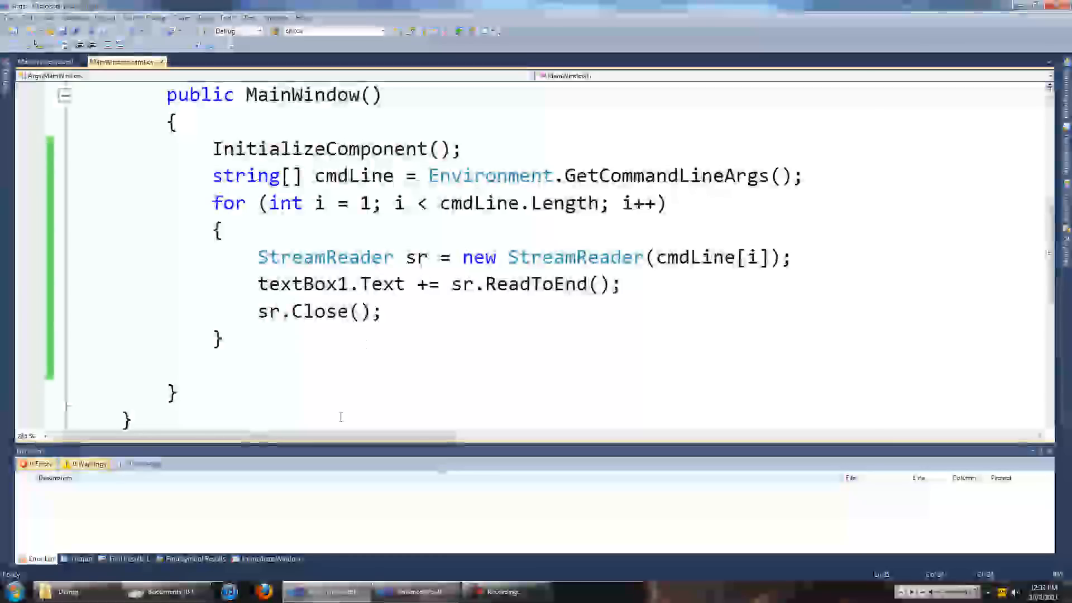
# - Add StreamReader sr1 = new StreamReader("AppSettings.txt"); after the loop, checking the file name in the Debug folder
pyautogui.hscroll(3)
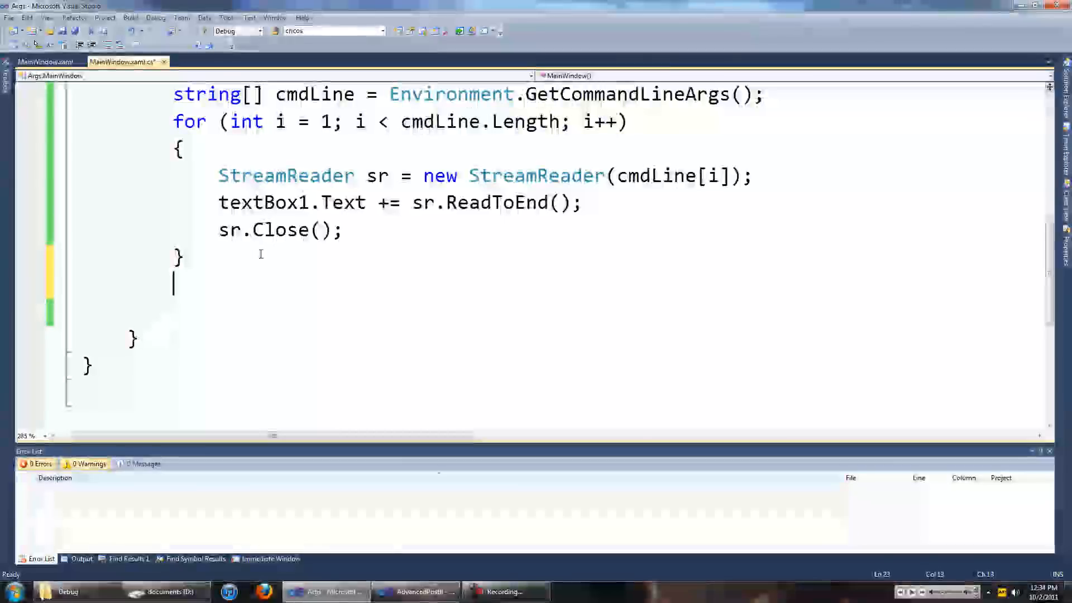
pyautogui.write('s')
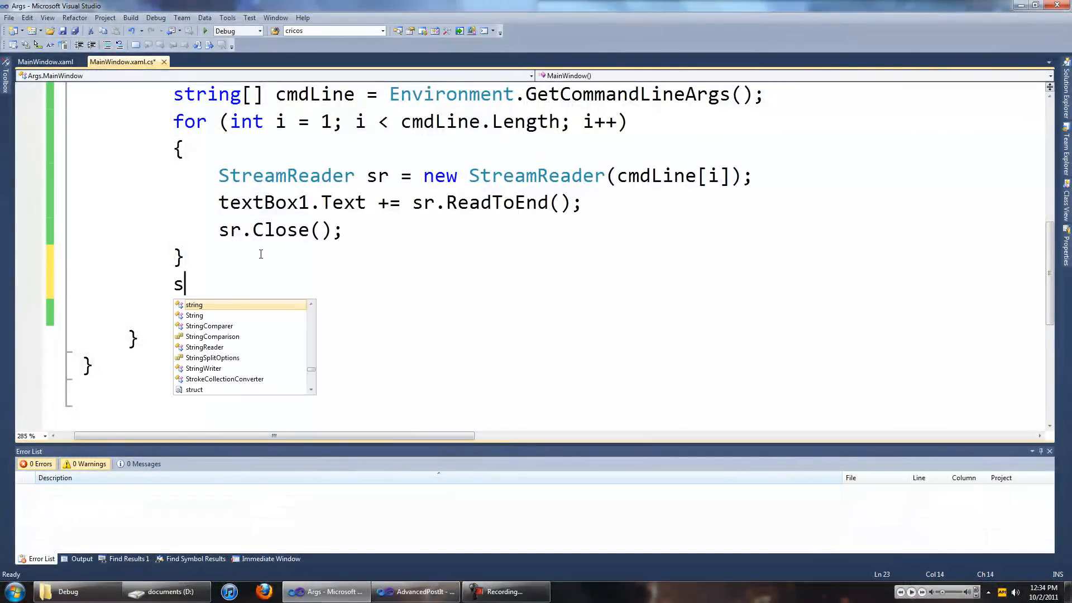
pyautogui.press('Backspace')
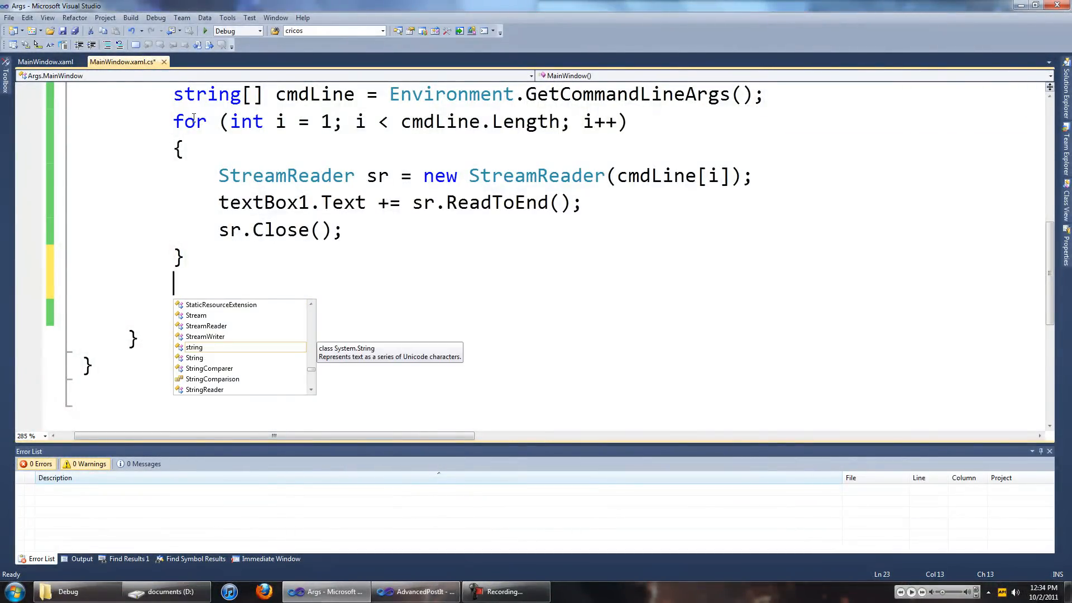
pyautogui.write('st')
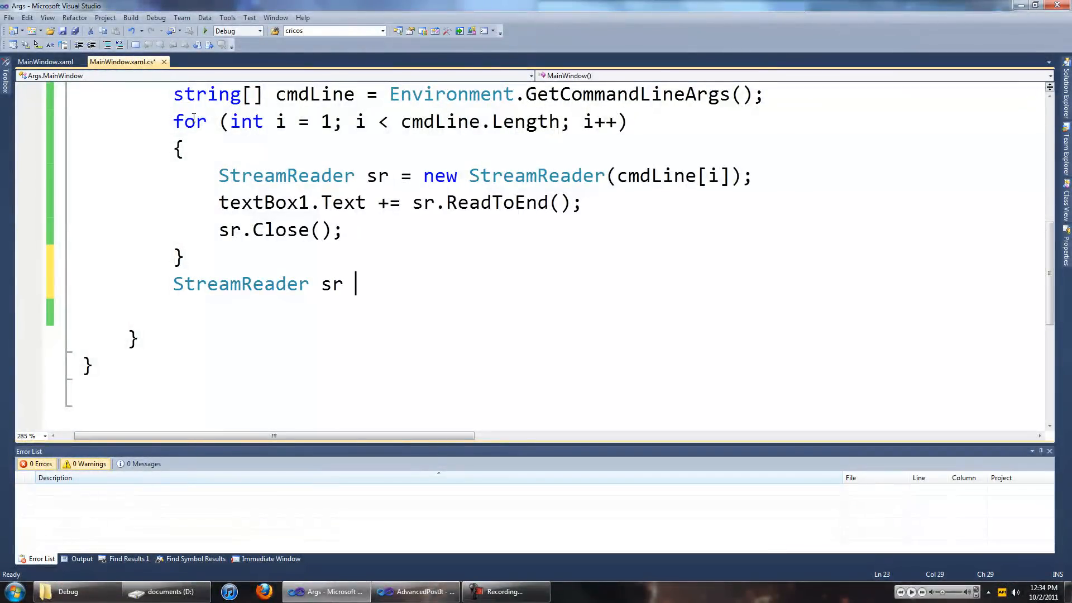
pyautogui.write('= new')
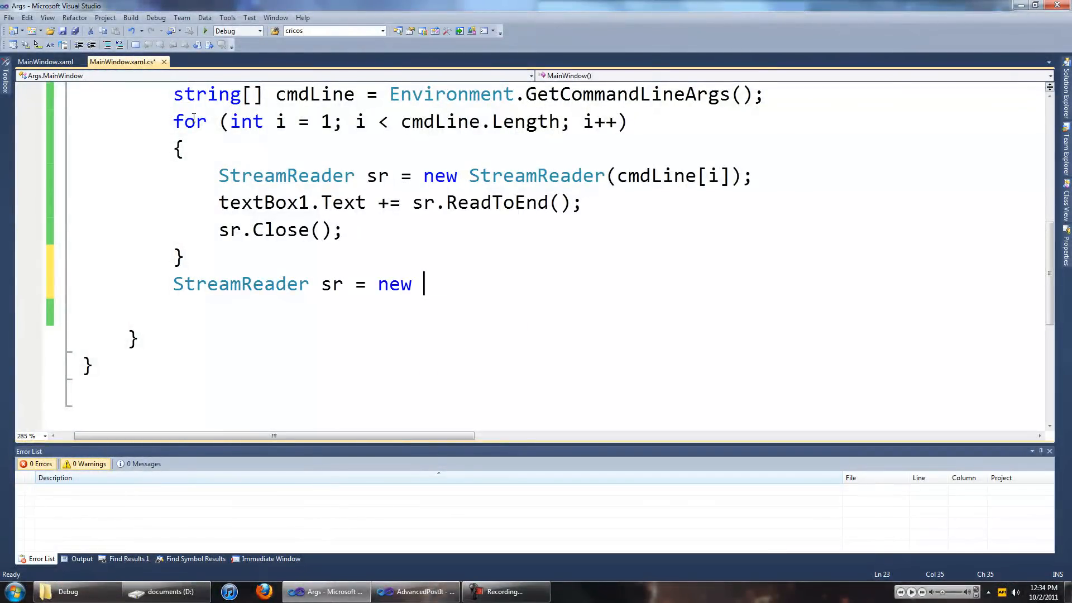
pyautogui.write('str')
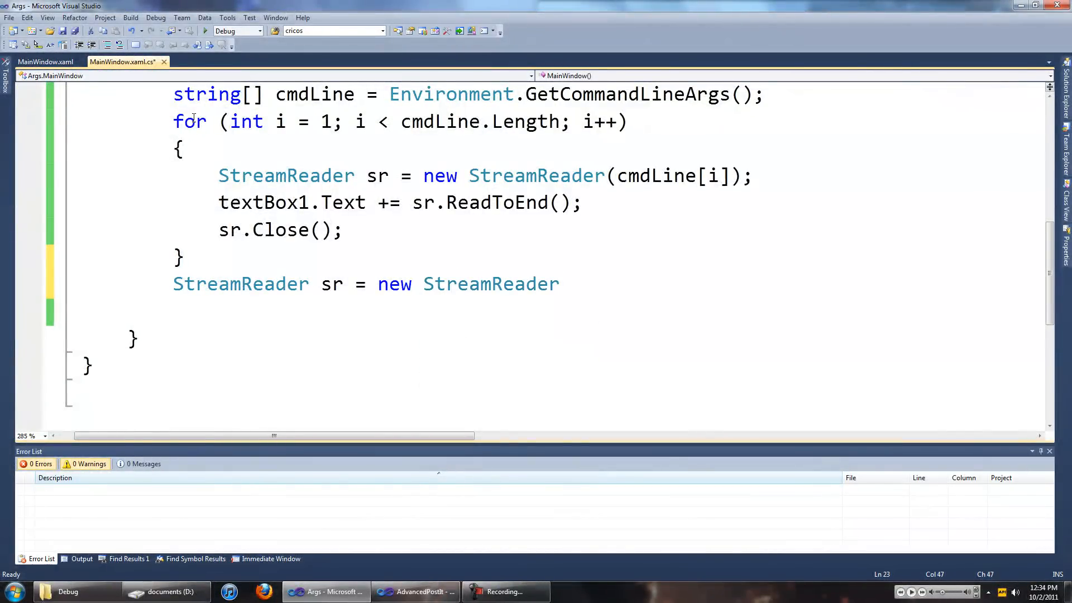
pyautogui.write('(')
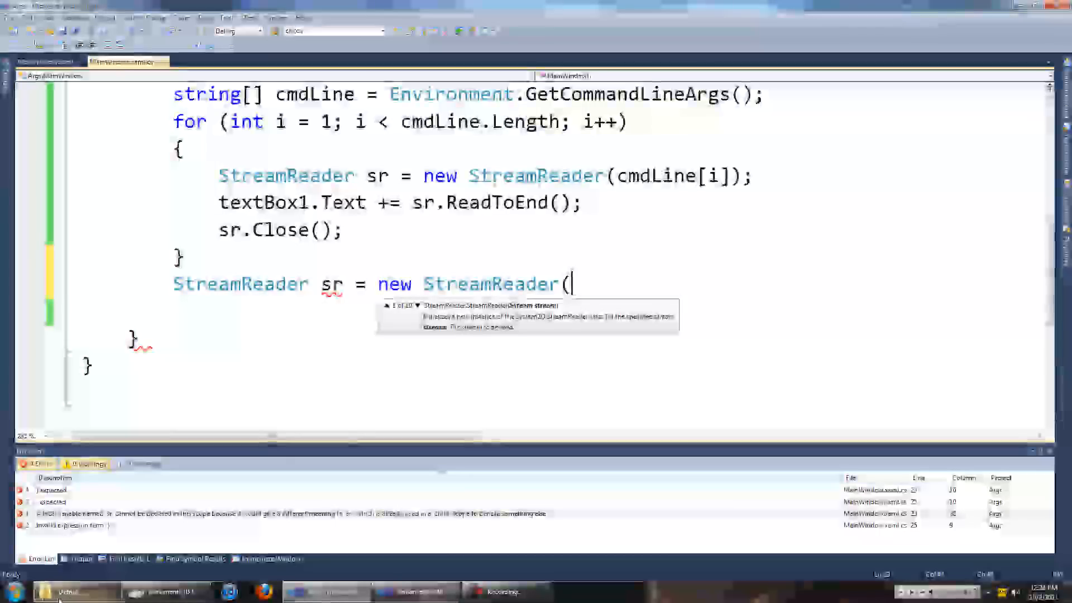
pyautogui.click(77, 592)
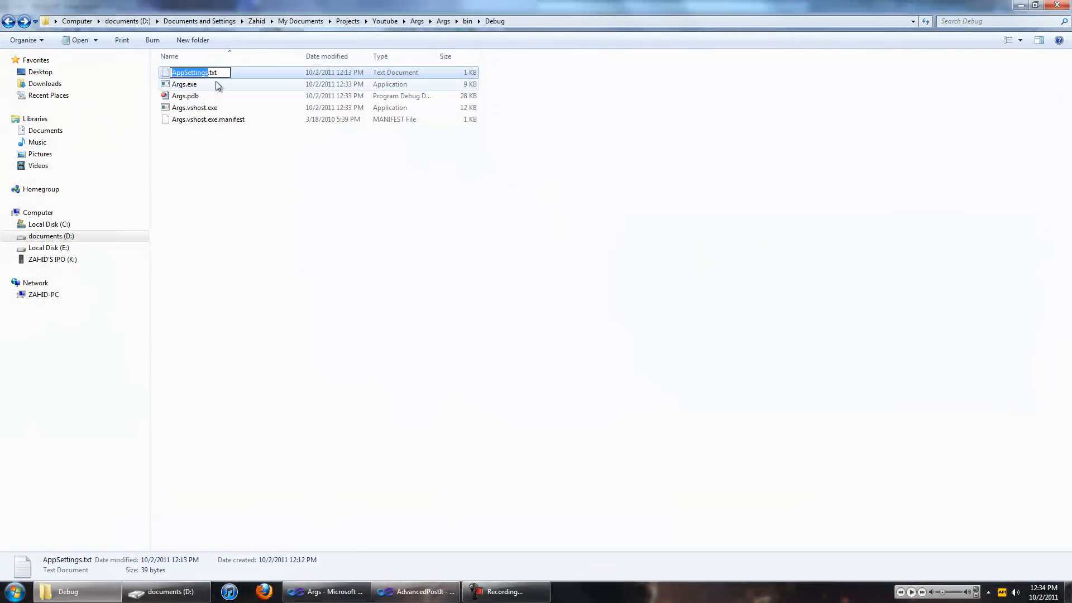
pyautogui.click(287, 293)
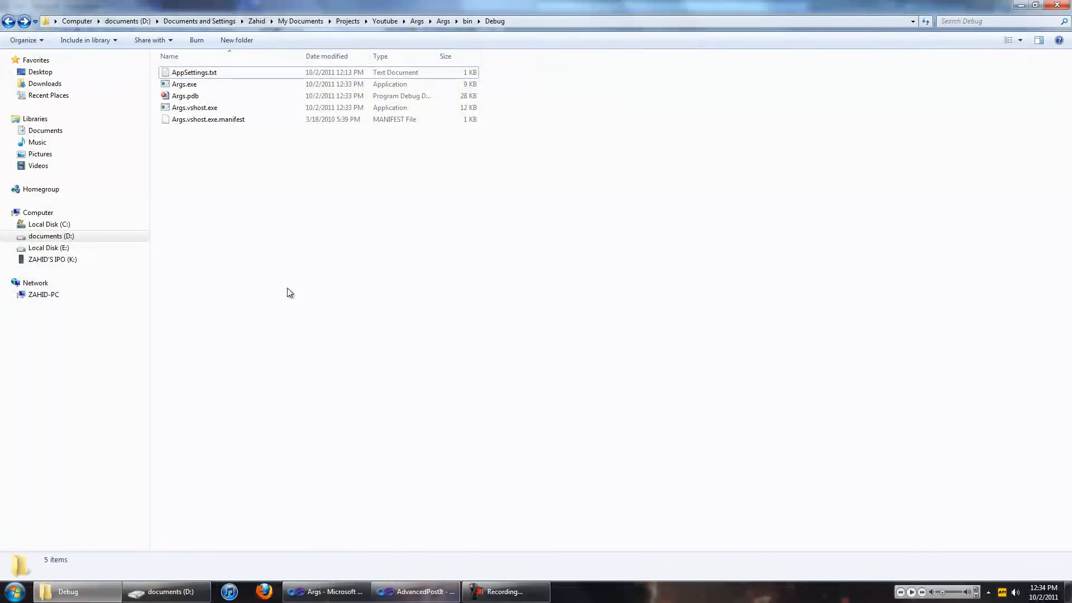
pyautogui.click(325, 592)
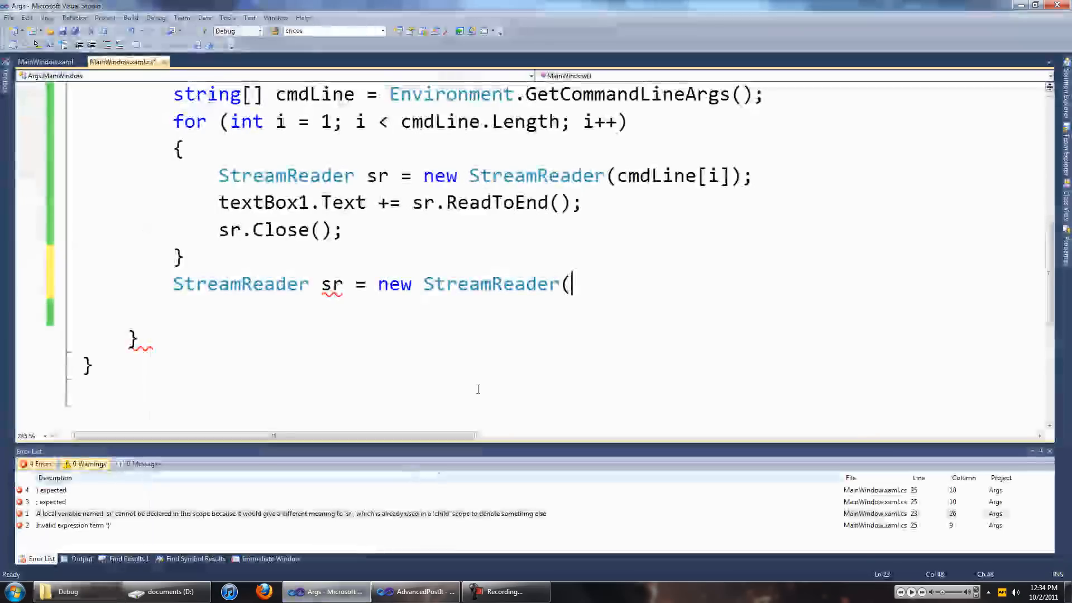
pyautogui.write('"AppSettings.txt")')
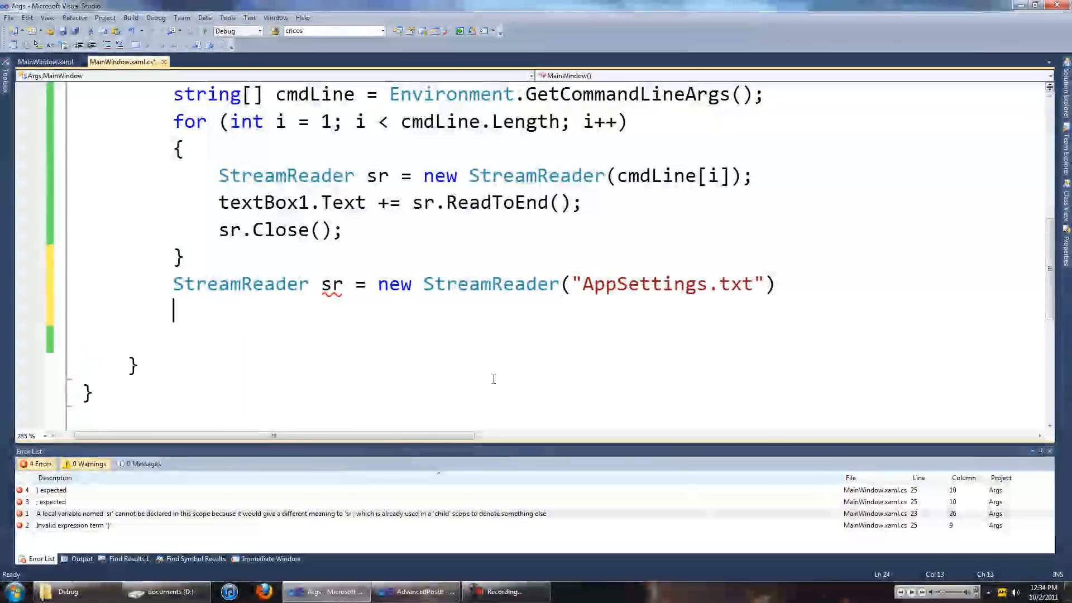
pyautogui.write(';')
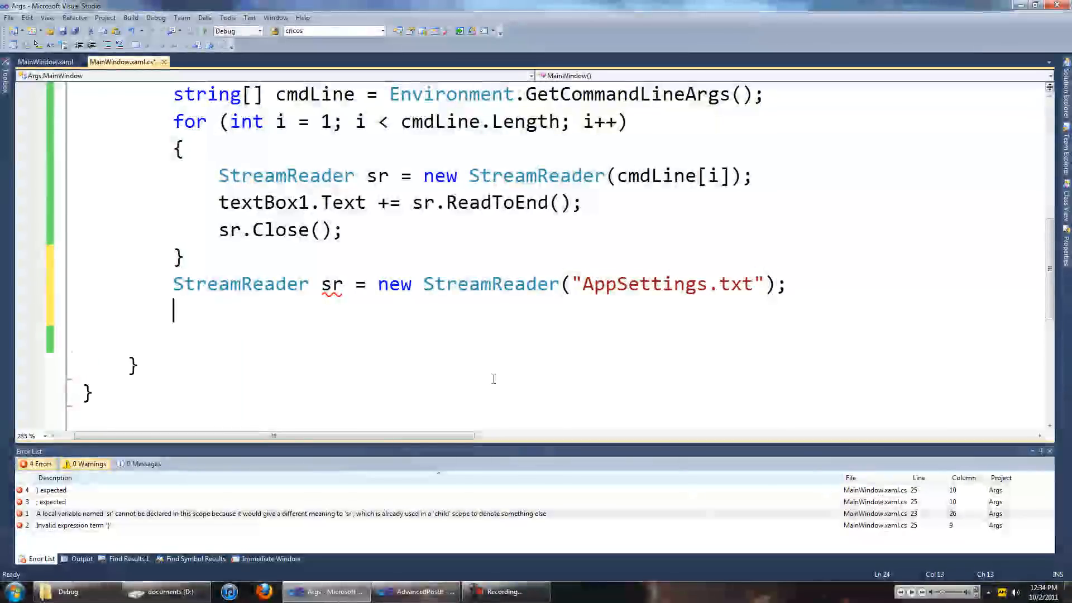
# - Append sr1.ReadToEnd() to textBox1.Text and close sr1
pyautogui.write('{')
pyautogui.write('}')
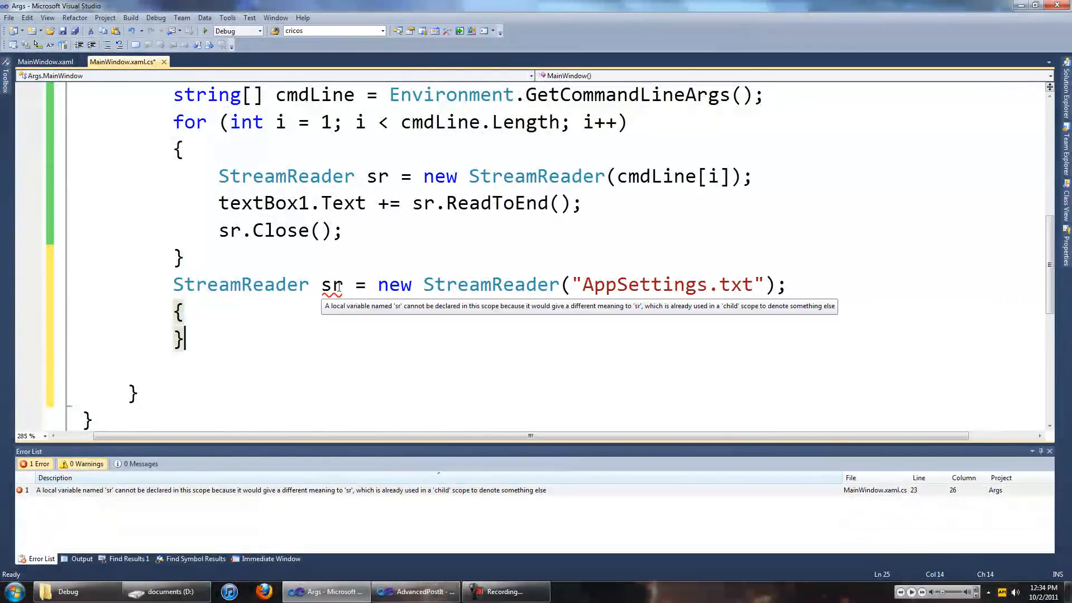
pyautogui.write('1')
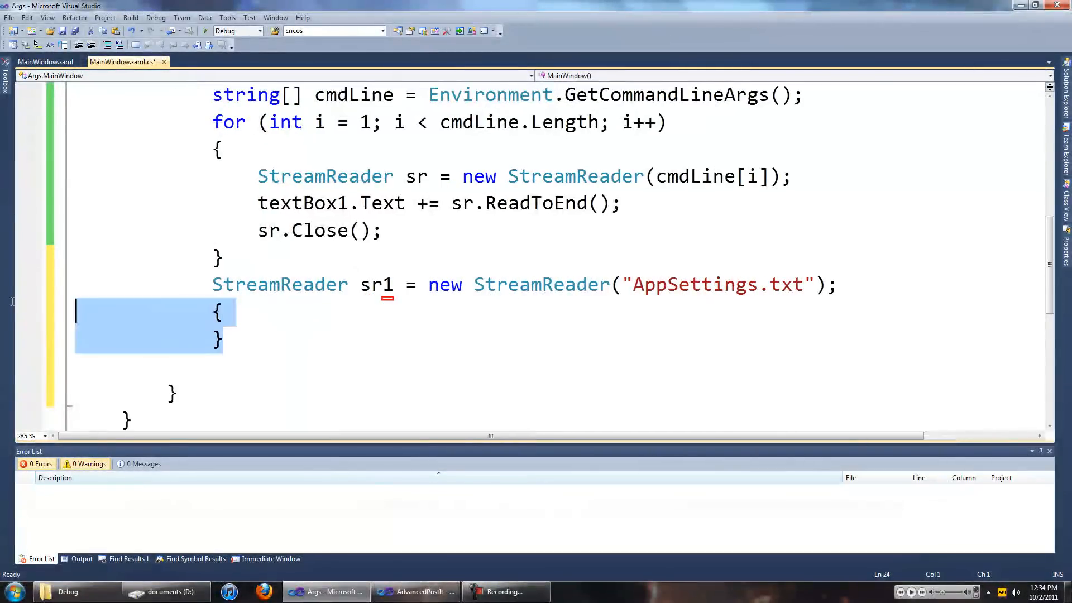
pyautogui.press('Delete')
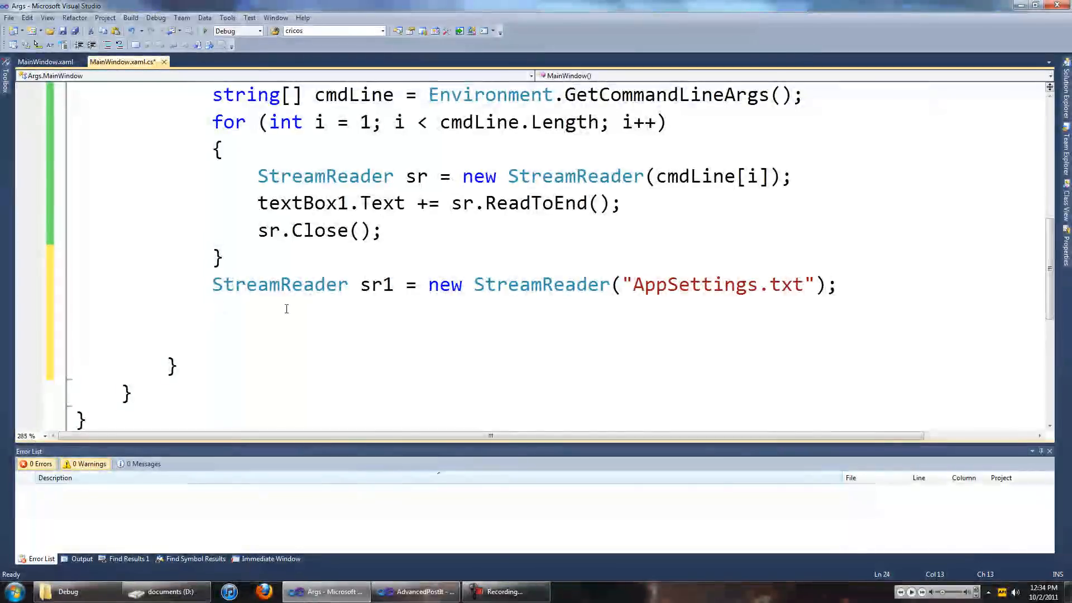
pyautogui.write('textBox1.te')
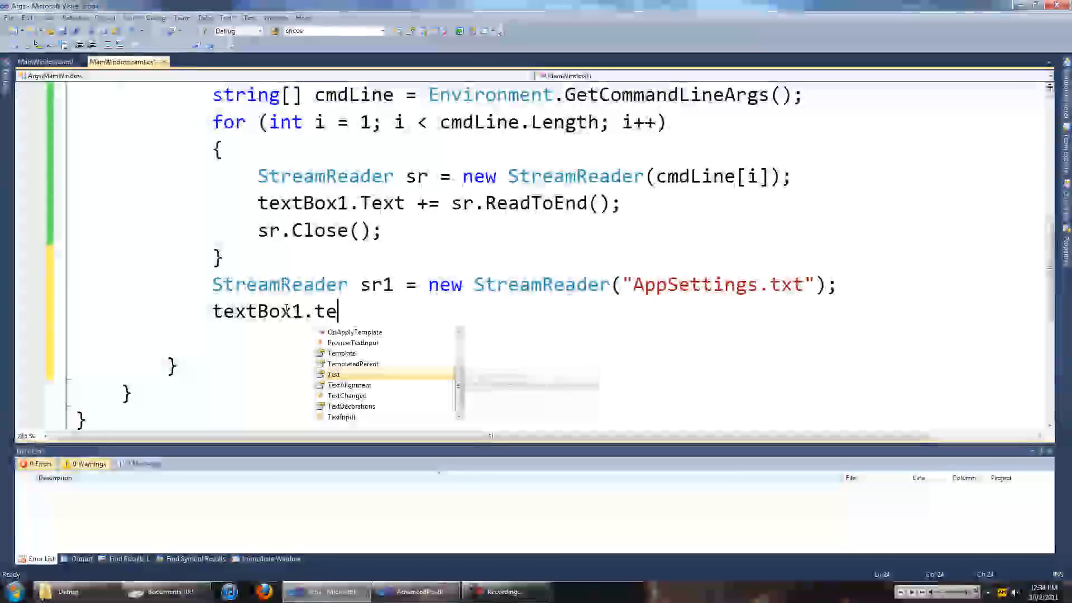
pyautogui.write('Text +=')
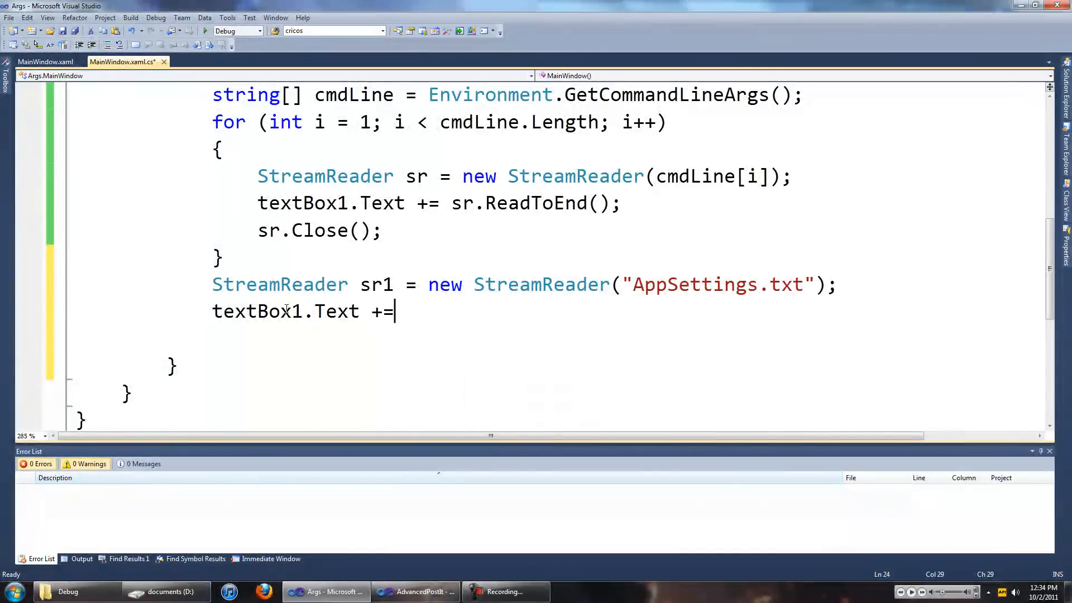
pyautogui.write('sr1.ReadToEnd(')
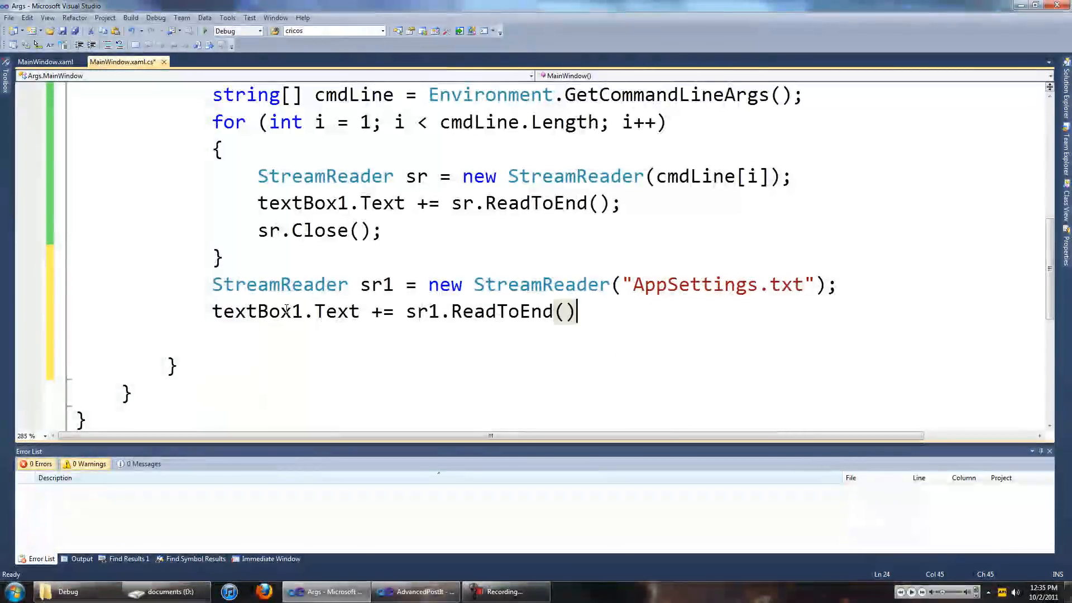
pyautogui.write(';')
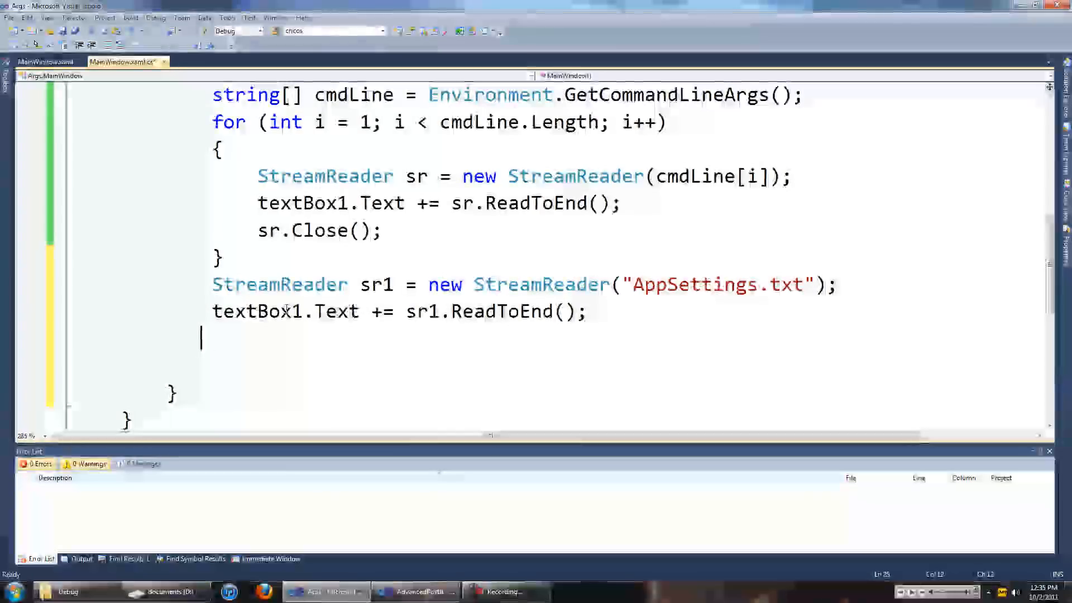
pyautogui.write('sr1/')
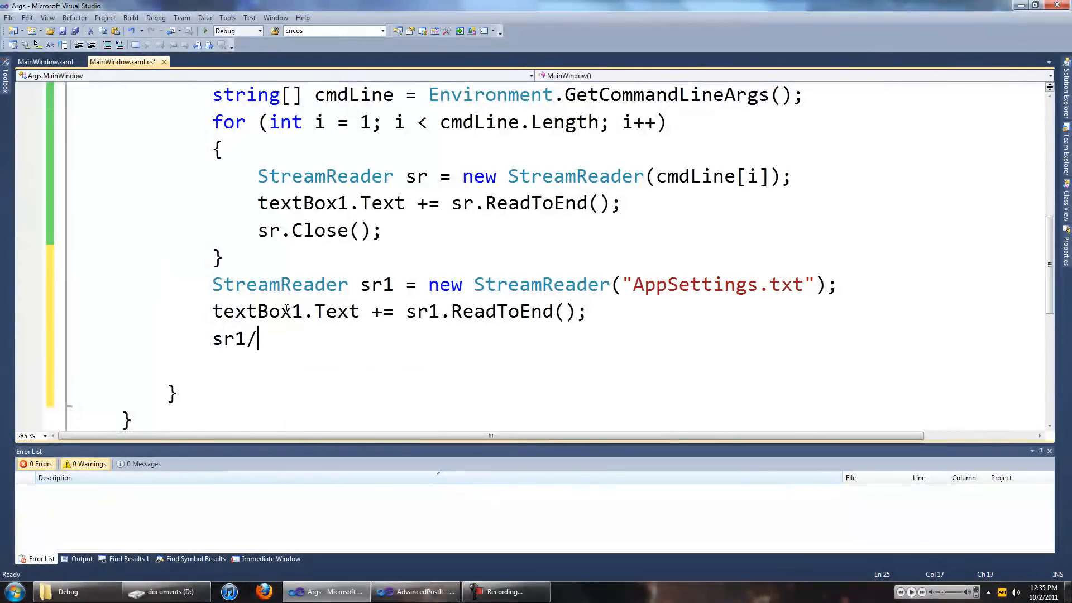
pyautogui.write('.c')
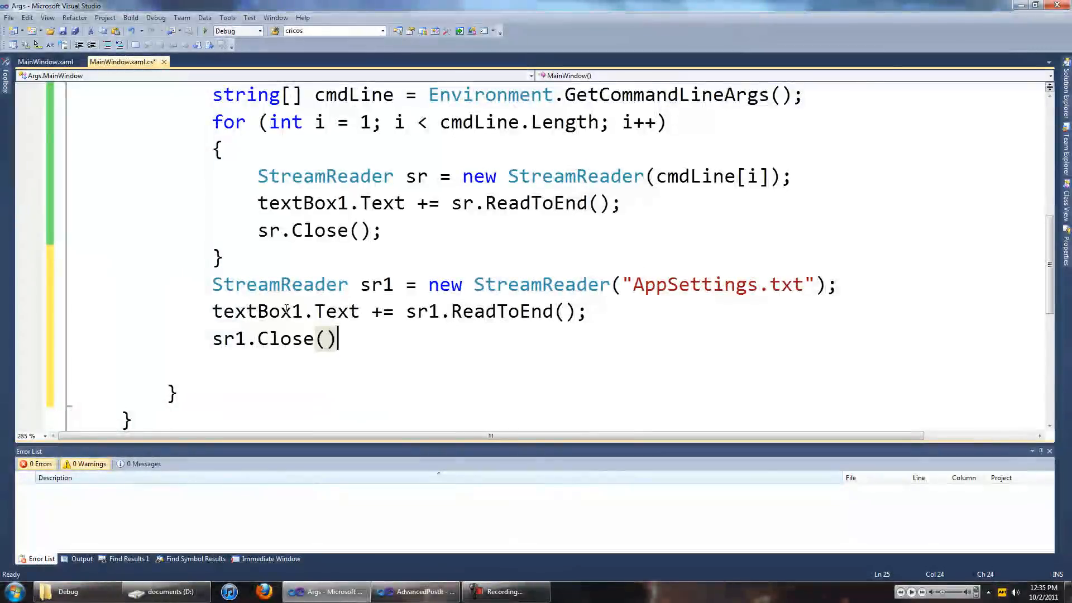
pyautogui.write(';')
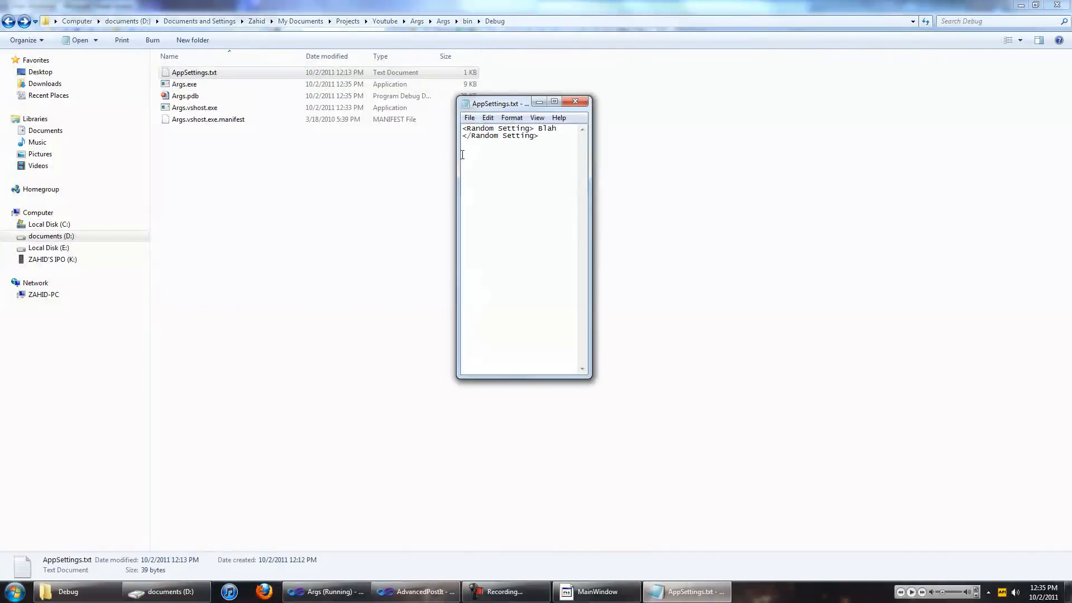
# - Close the test app, launch Args from Explorer, scroll the 'Args has stopped working' details and close the program
pyautogui.click(596, 592)
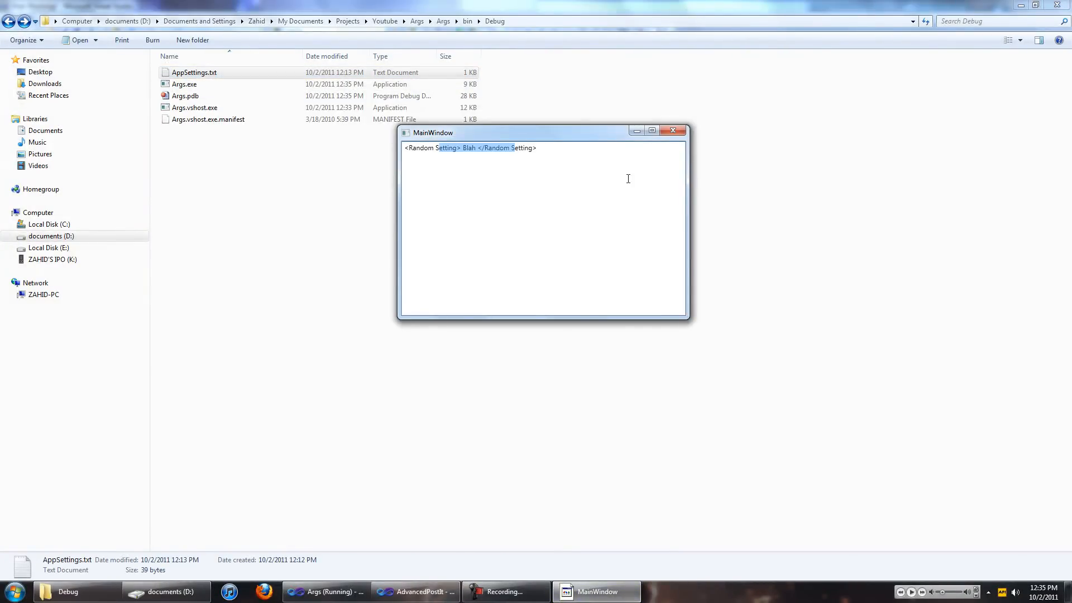
pyautogui.click(673, 130)
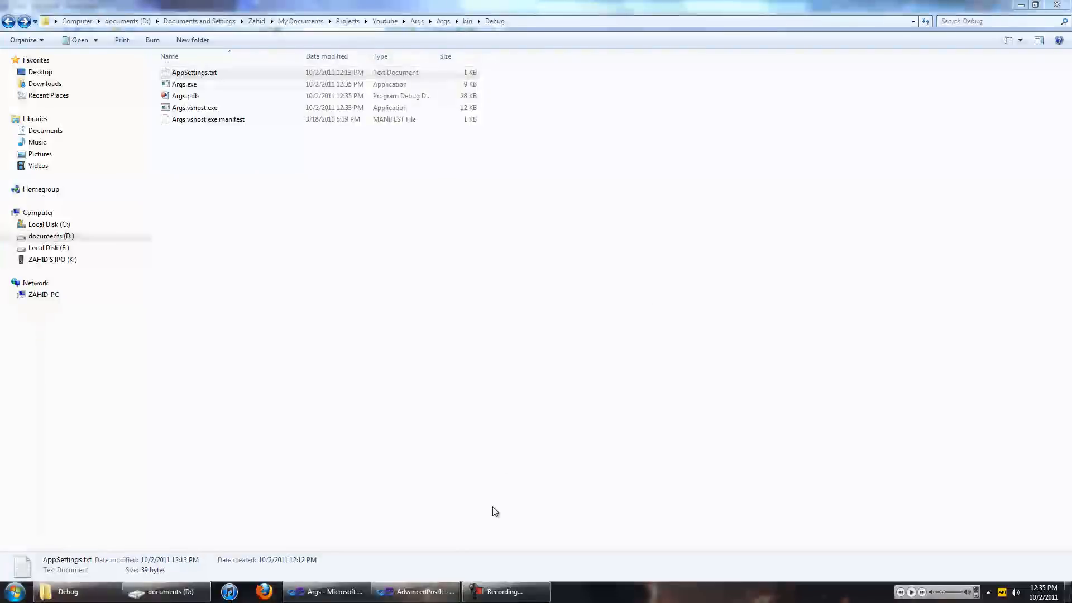
pyautogui.click(415, 592)
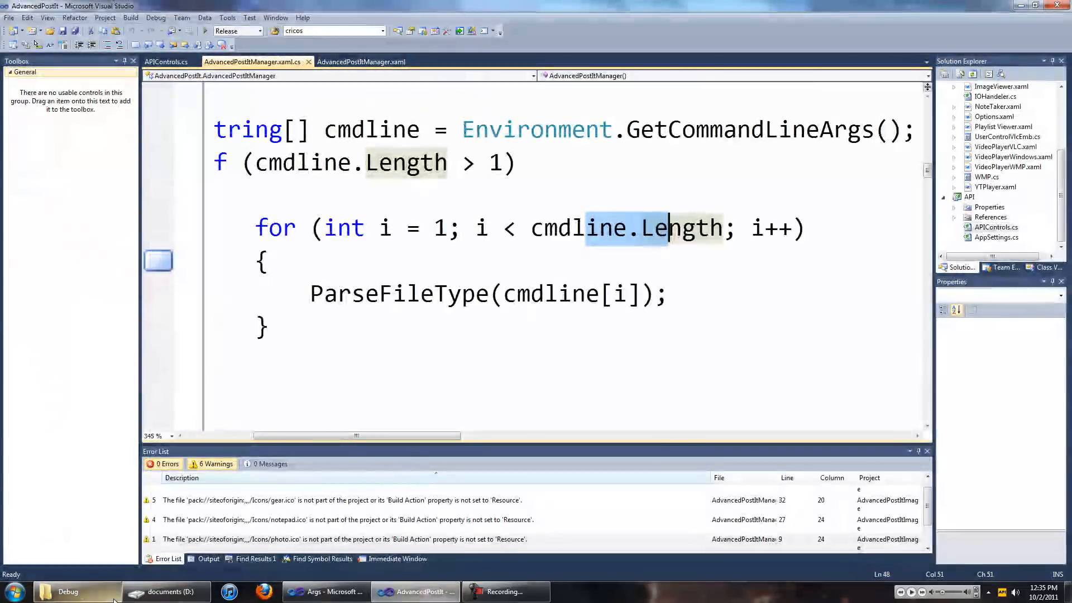
pyautogui.click(167, 592)
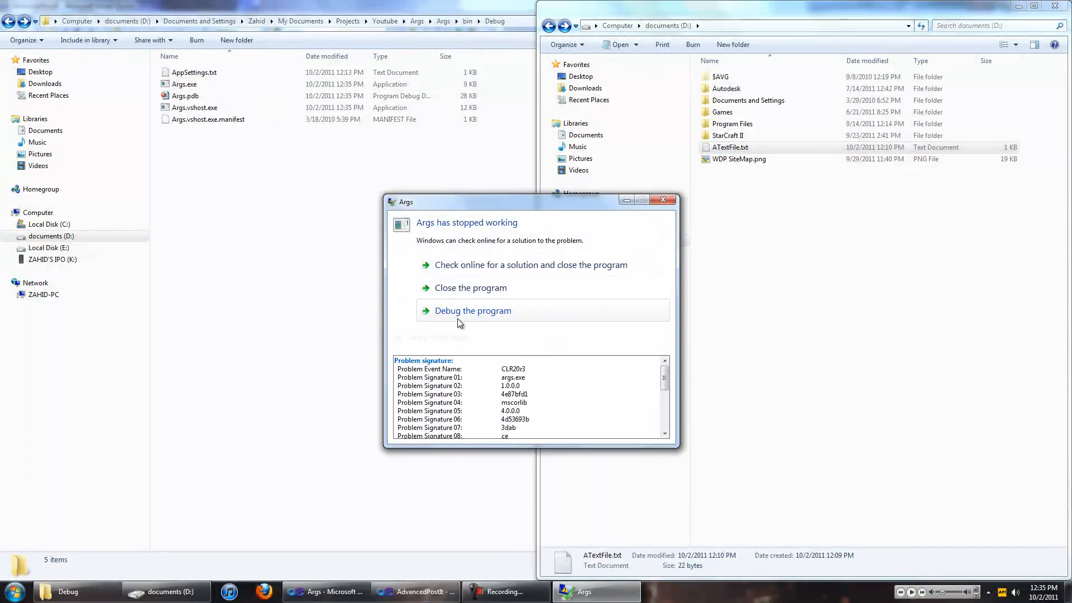
pyautogui.scroll(-3)
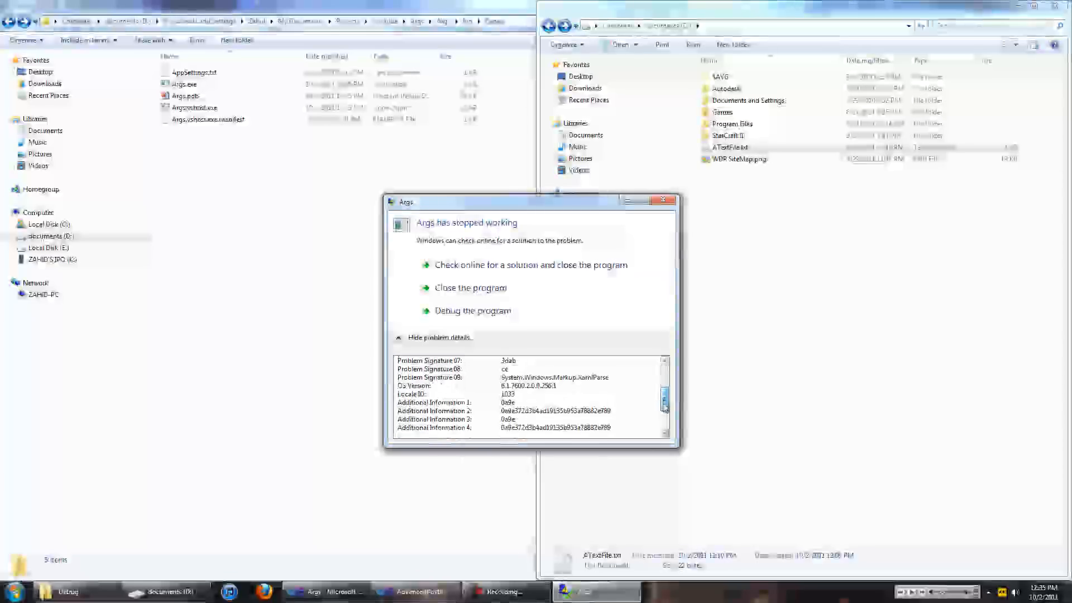
pyautogui.scroll(-3)
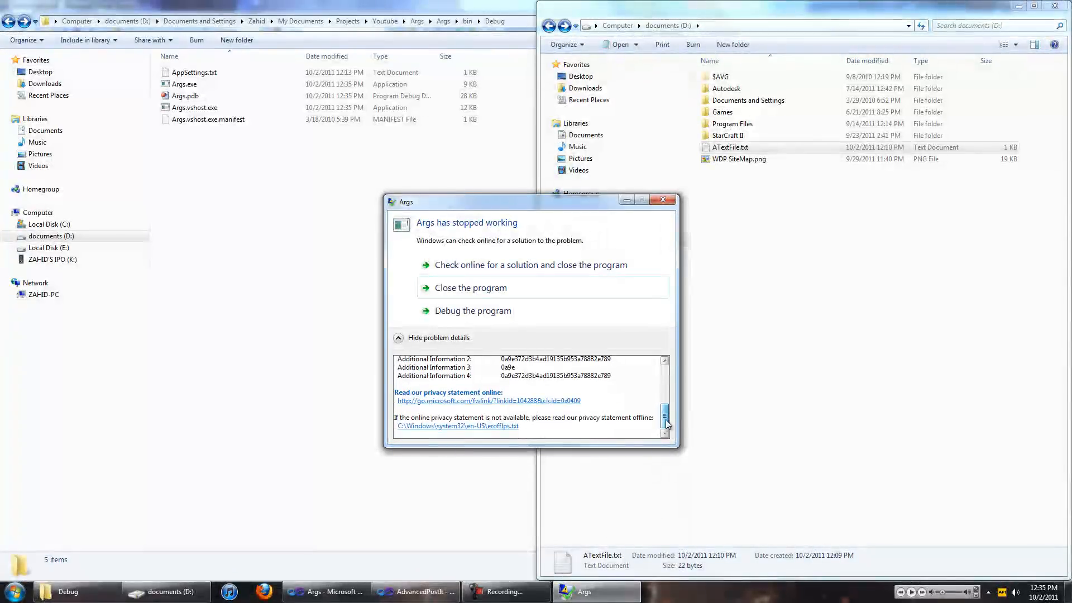
pyautogui.scroll(3)
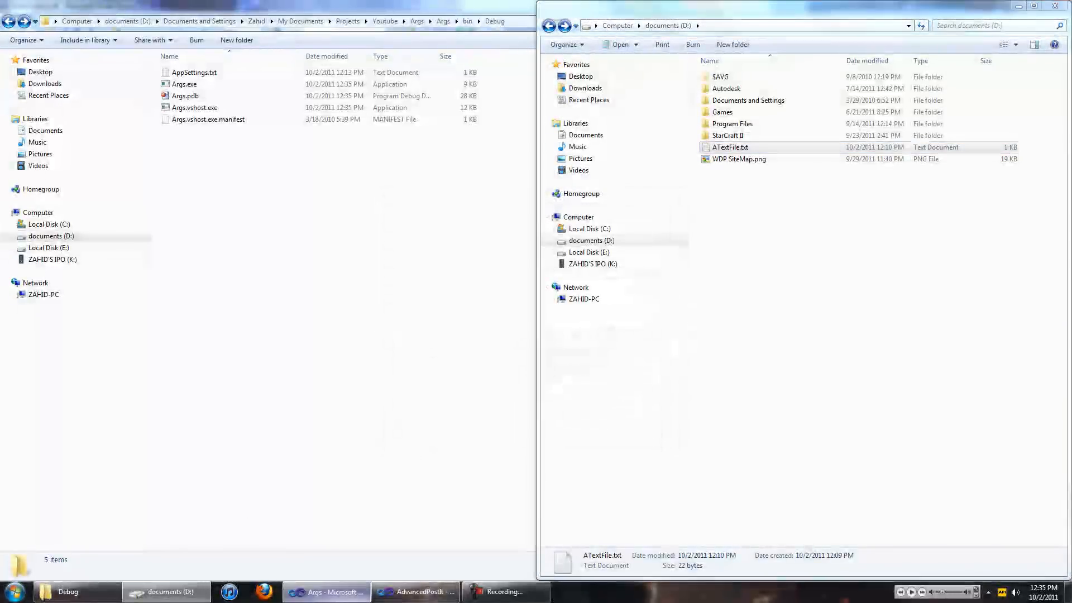
pyautogui.click(325, 592)
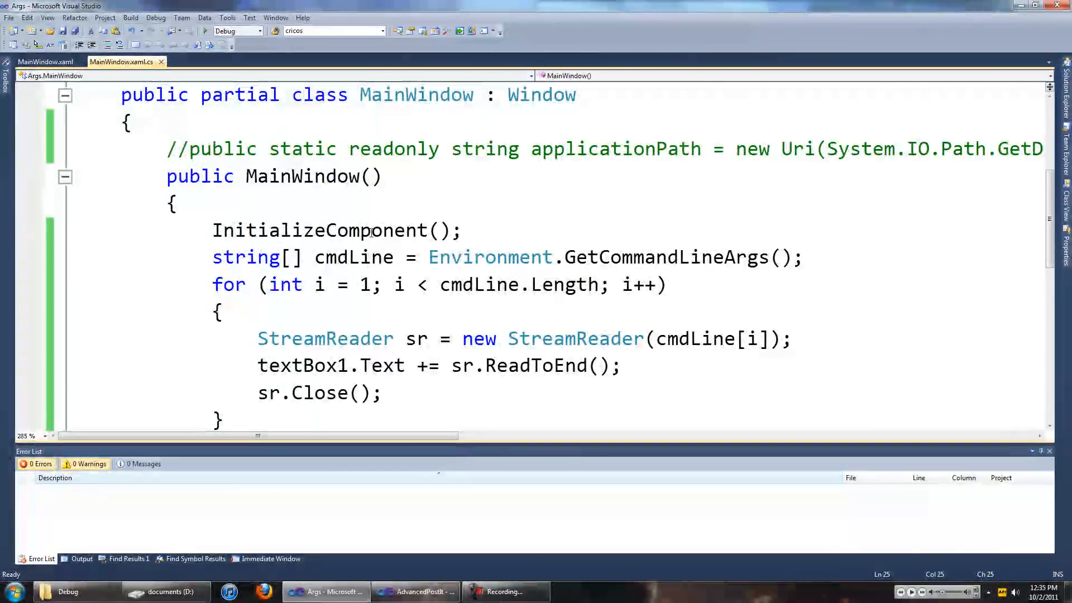
pyautogui.moveTo(399, 285)
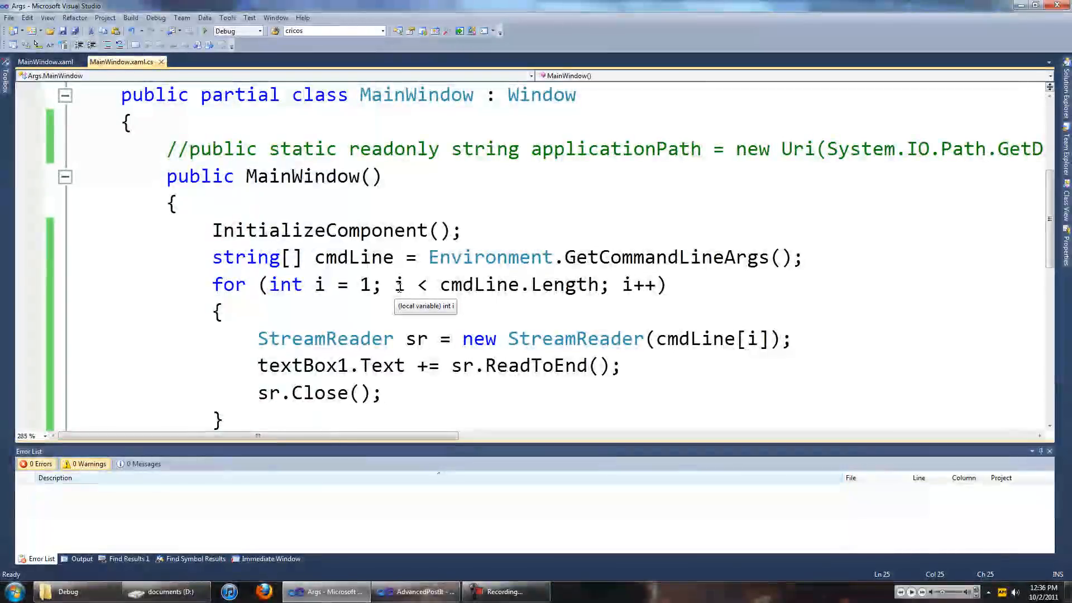
# - Uncomment the static applicationPath field in MainWindow after checking the documents folder
pyautogui.scroll(-3)
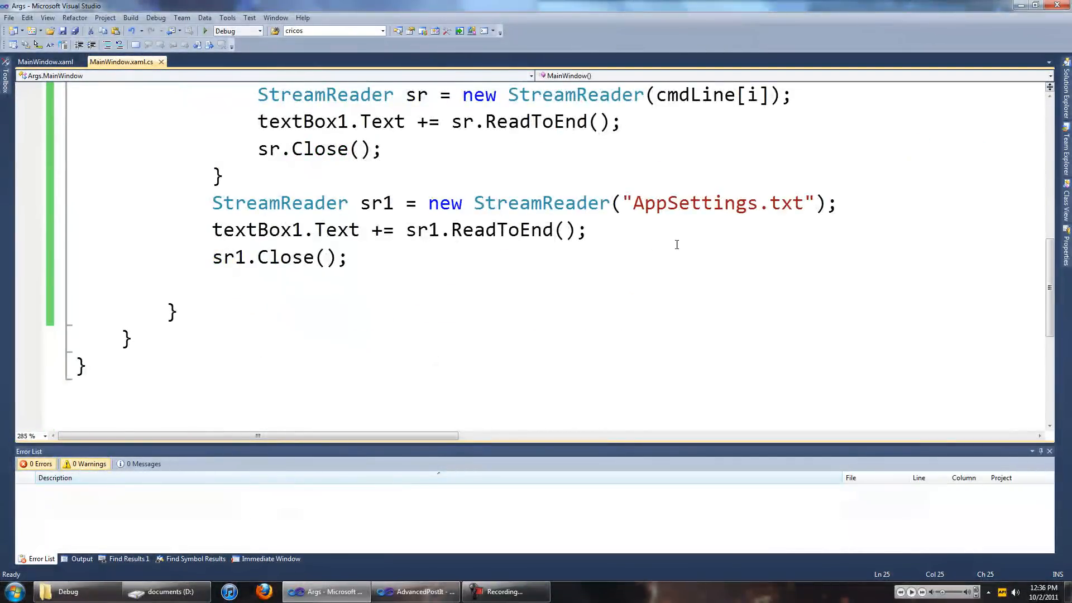
pyautogui.scroll(3)
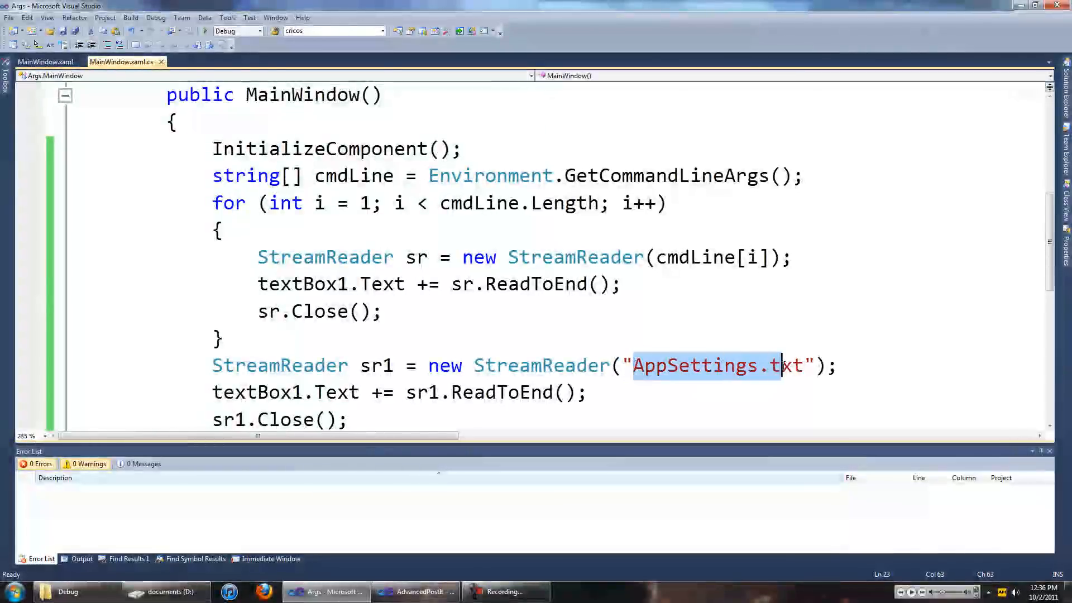
pyautogui.click(165, 592)
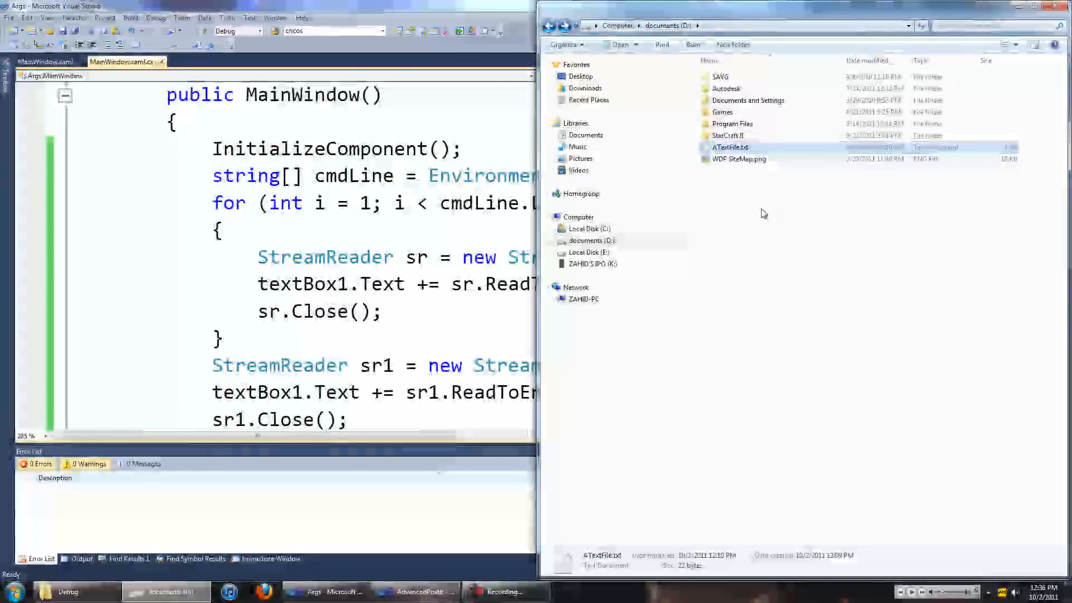
pyautogui.moveTo(781, 150)
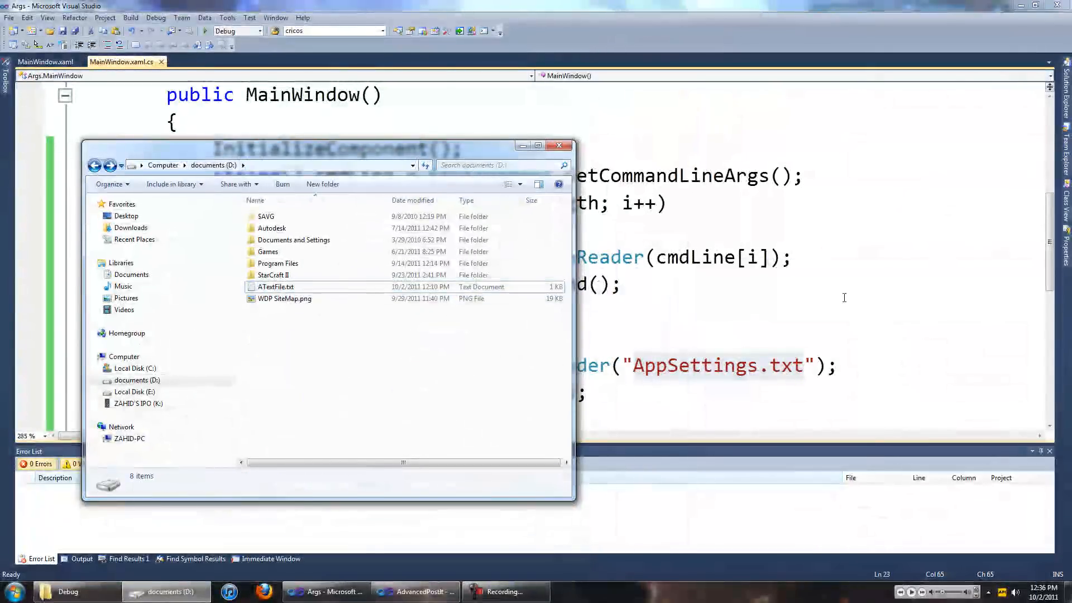
pyautogui.click(560, 146)
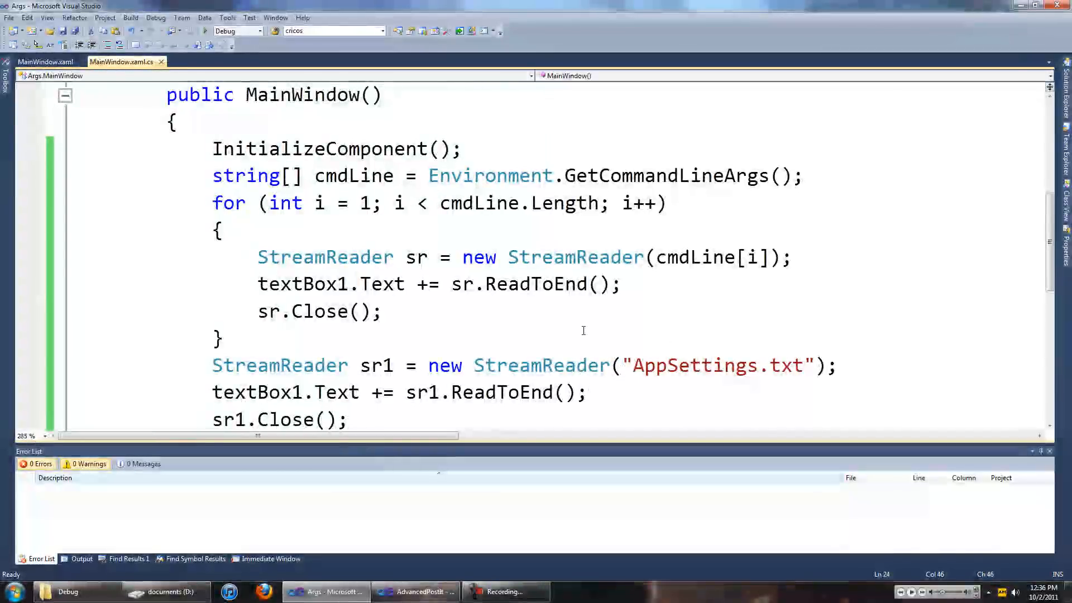
pyautogui.scroll(3)
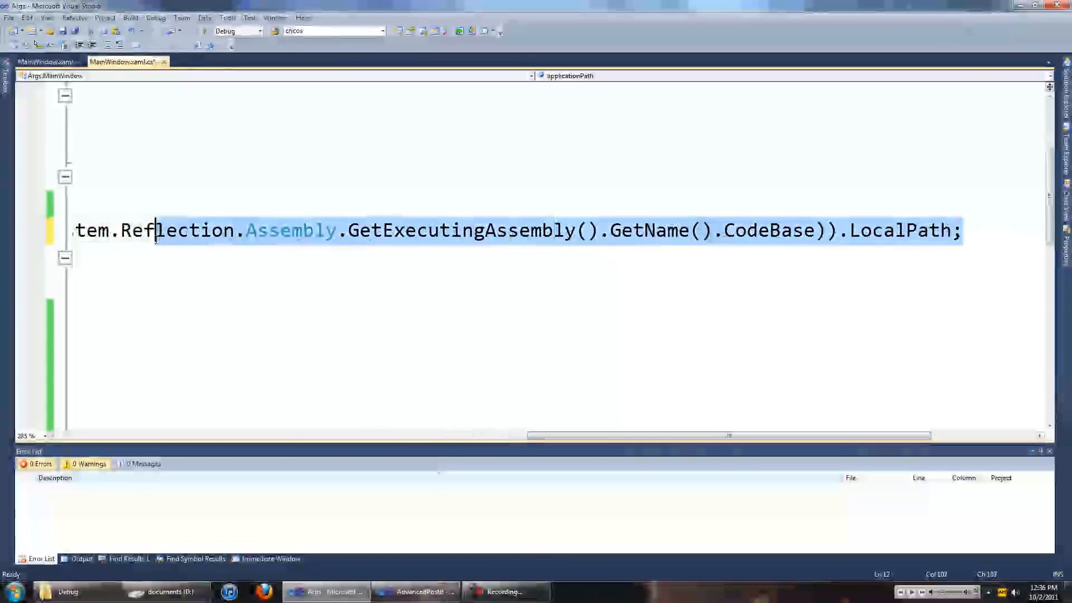
pyautogui.hscroll(-3)
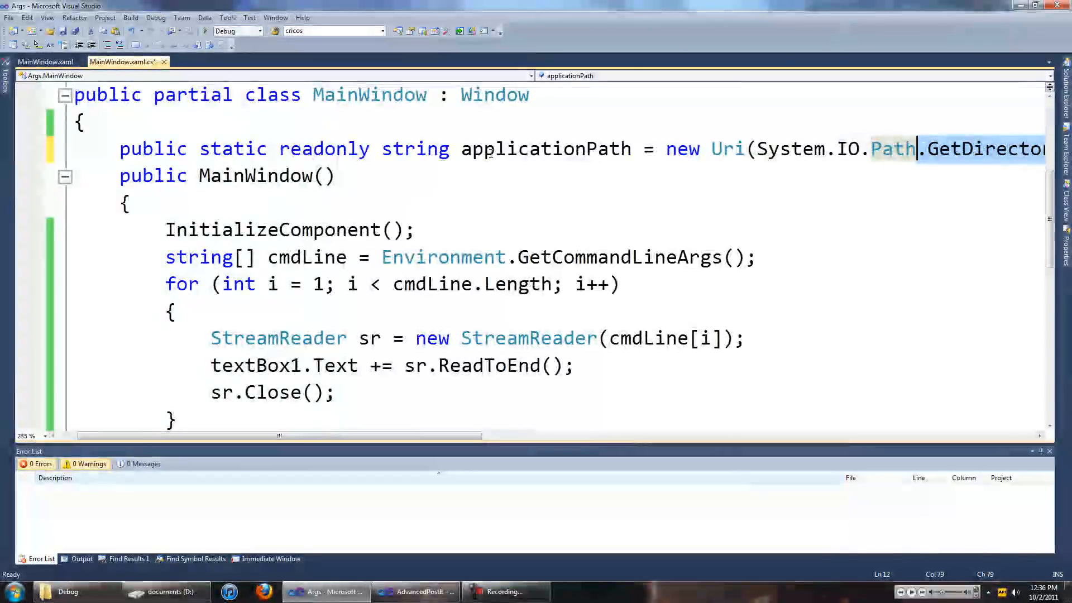
# - Change the reader's argument to applicationPath + "\\AppSettings.txt"
pyautogui.doubleClick(547, 148)
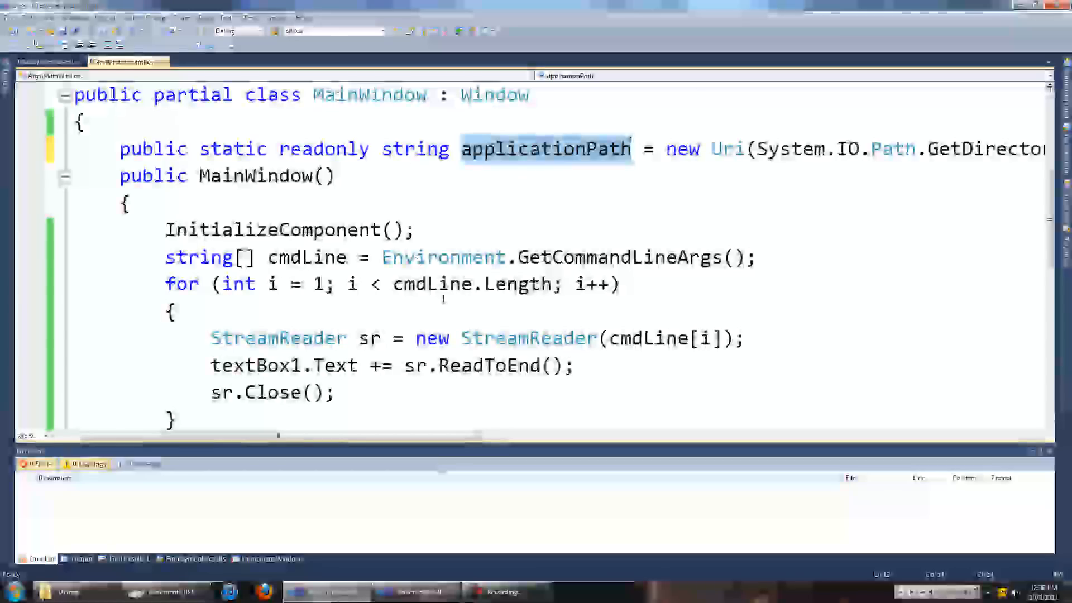
pyautogui.scroll(-3)
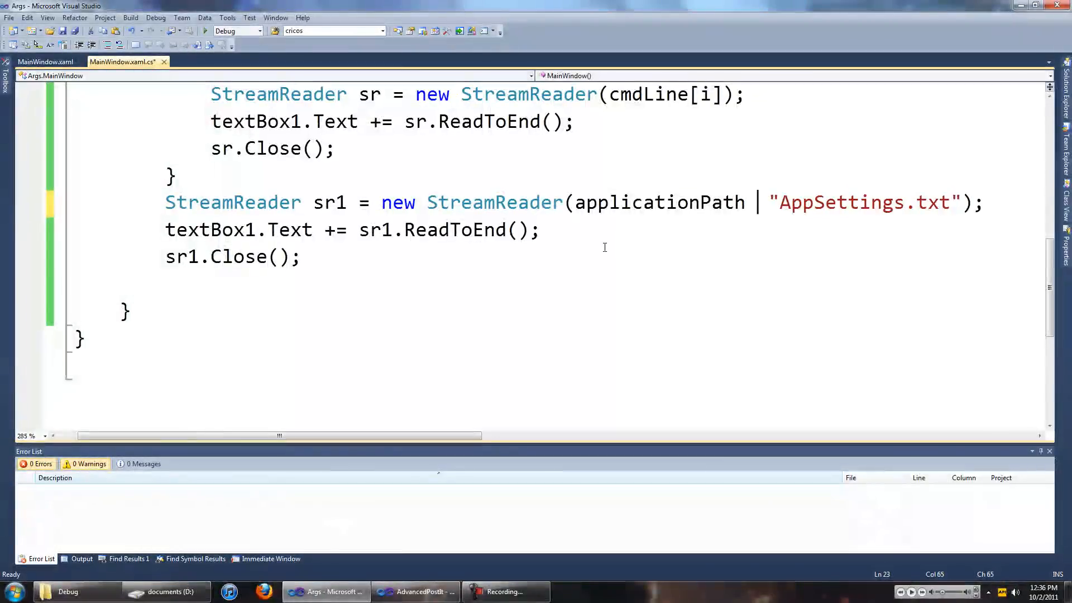
pyautogui.write('+')
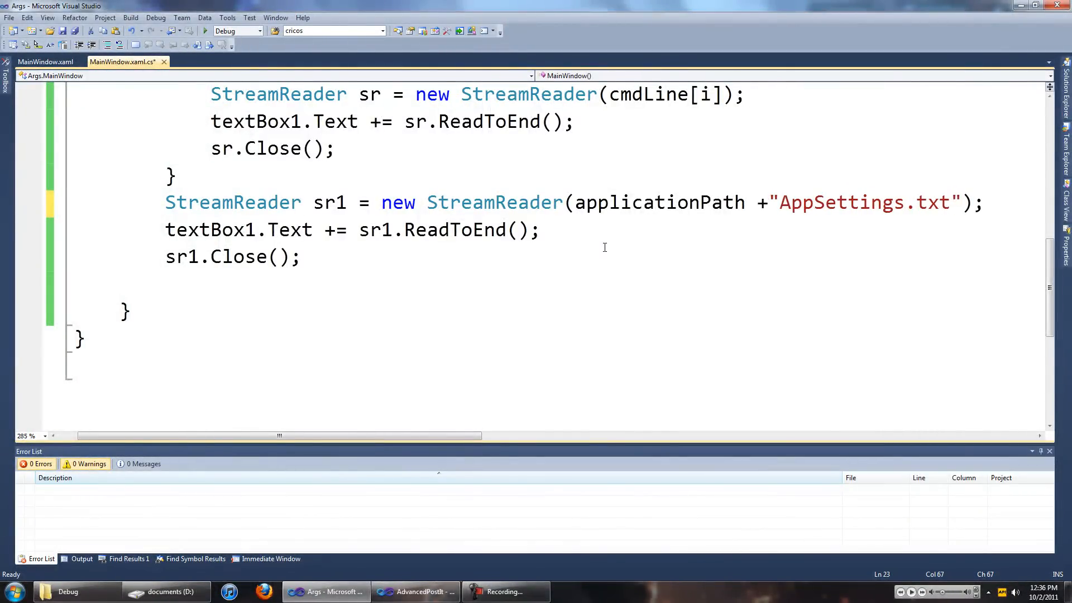
pyautogui.write('\\\\')
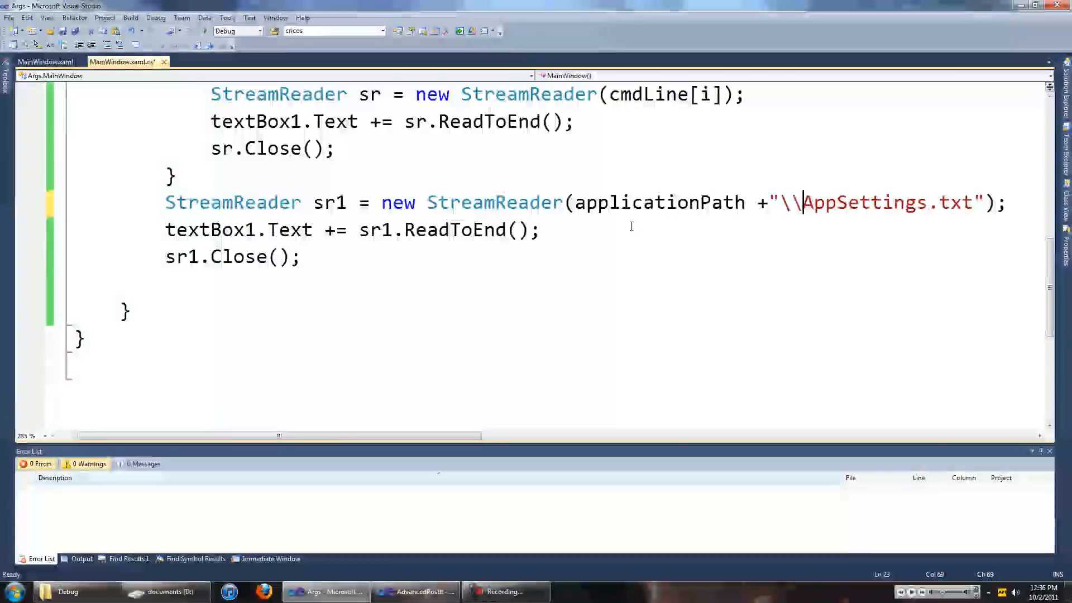
pyautogui.moveTo(657, 202)
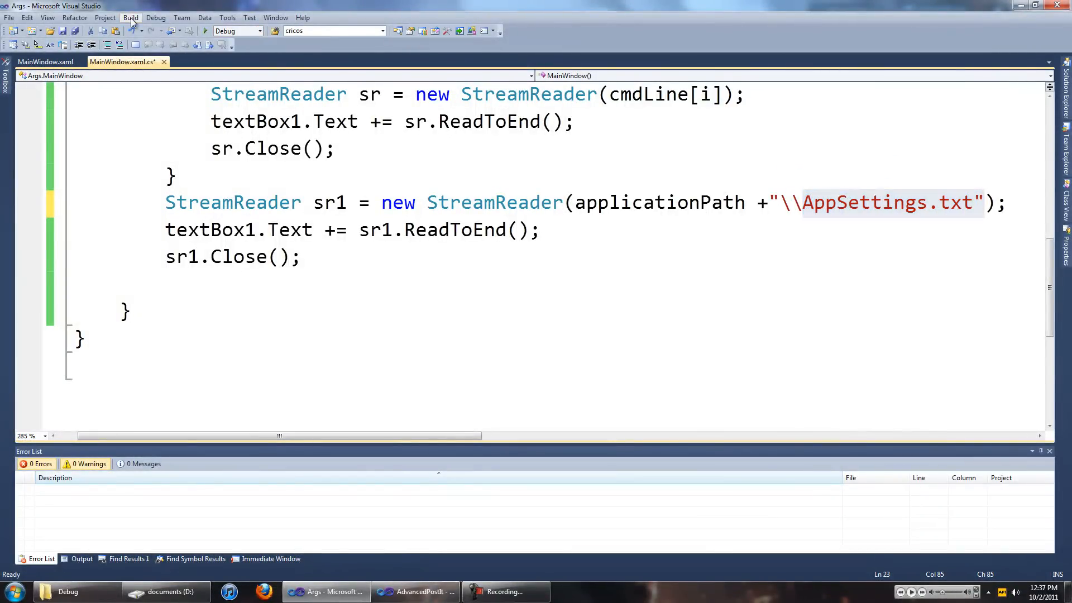
# - Rebuild Args, drop ATextFile.txt on Args.exe to see its text plus AppSettings content, then close the window
pyautogui.click(205, 31)
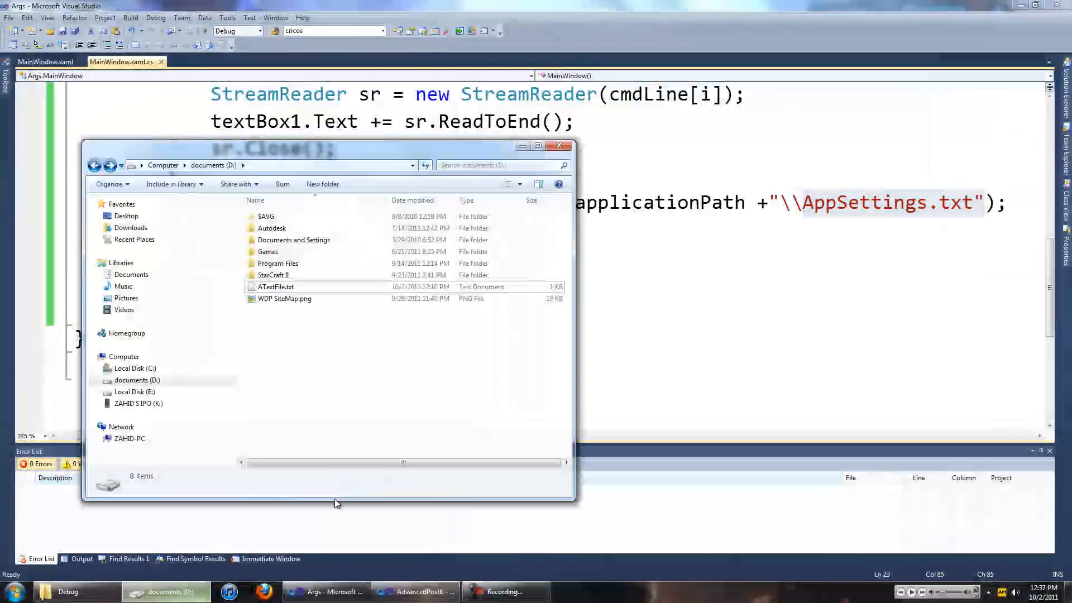
pyautogui.click(276, 287)
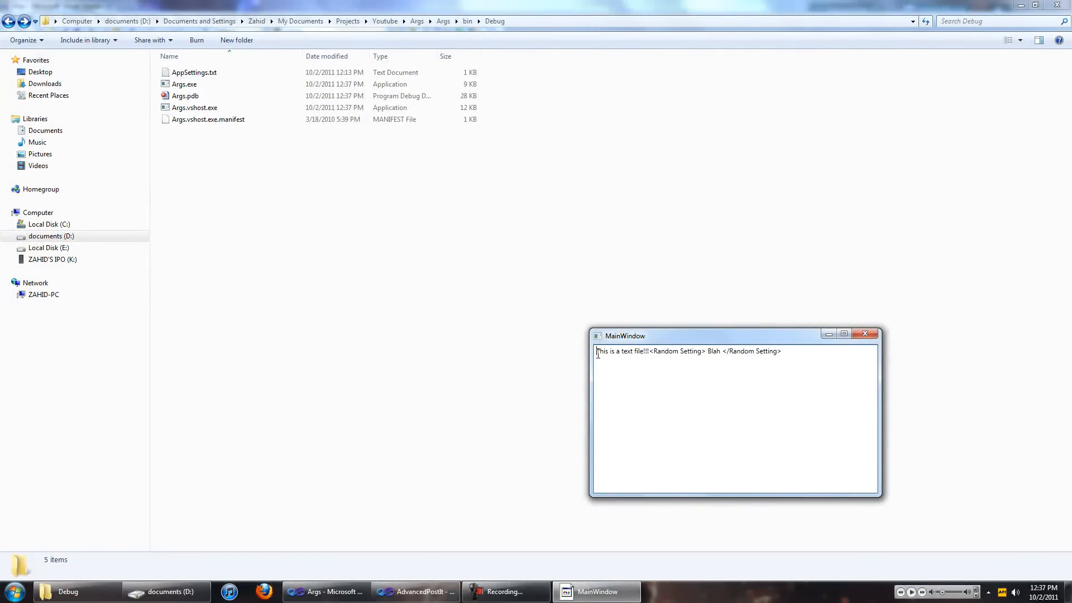
pyautogui.doubleClick(675, 351)
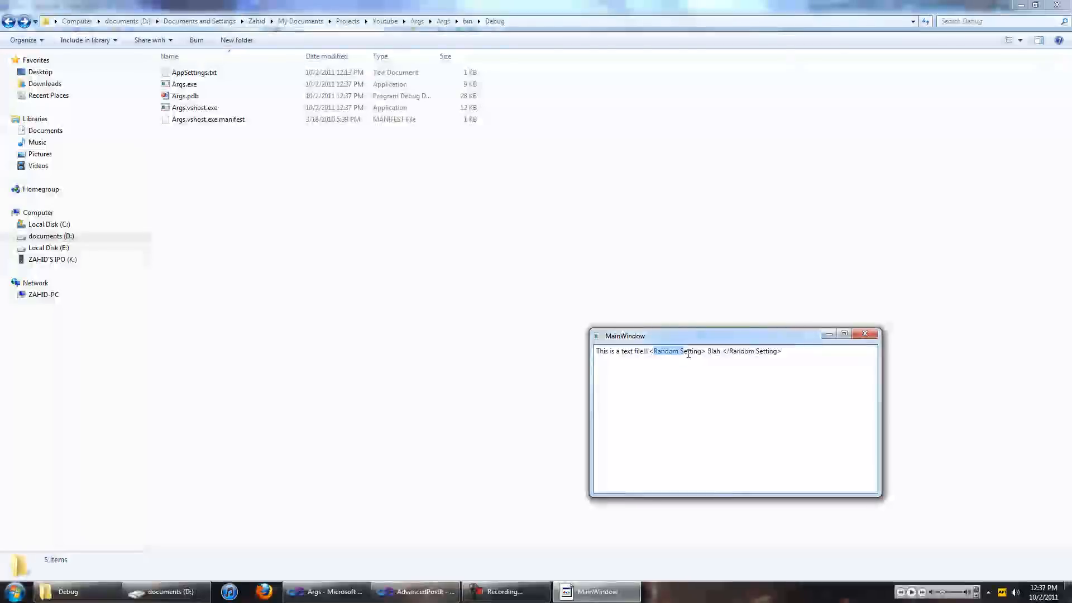
pyautogui.click(864, 334)
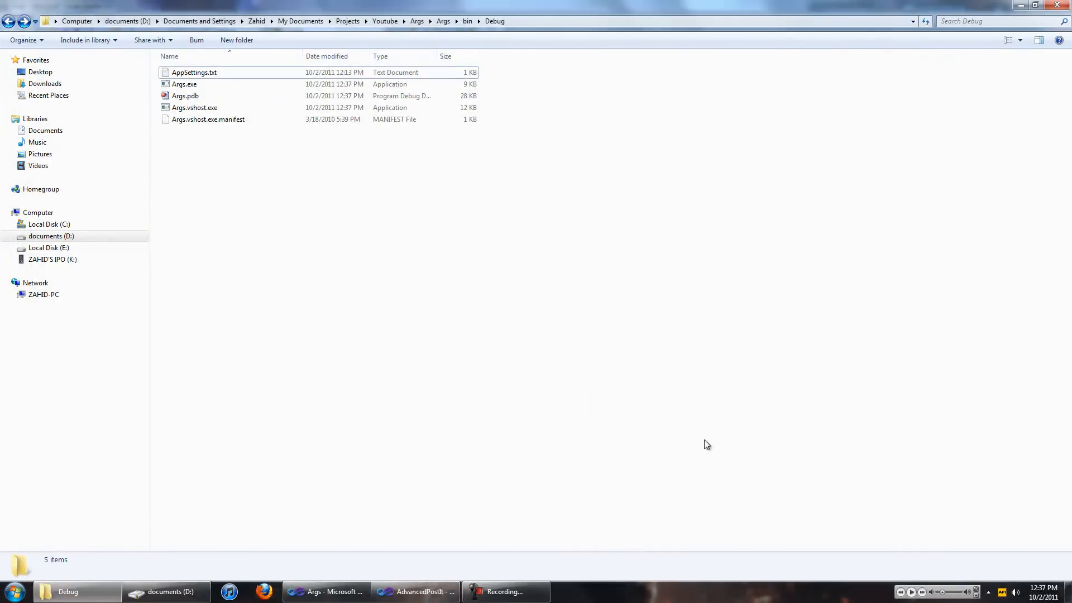
pyautogui.click(413, 592)
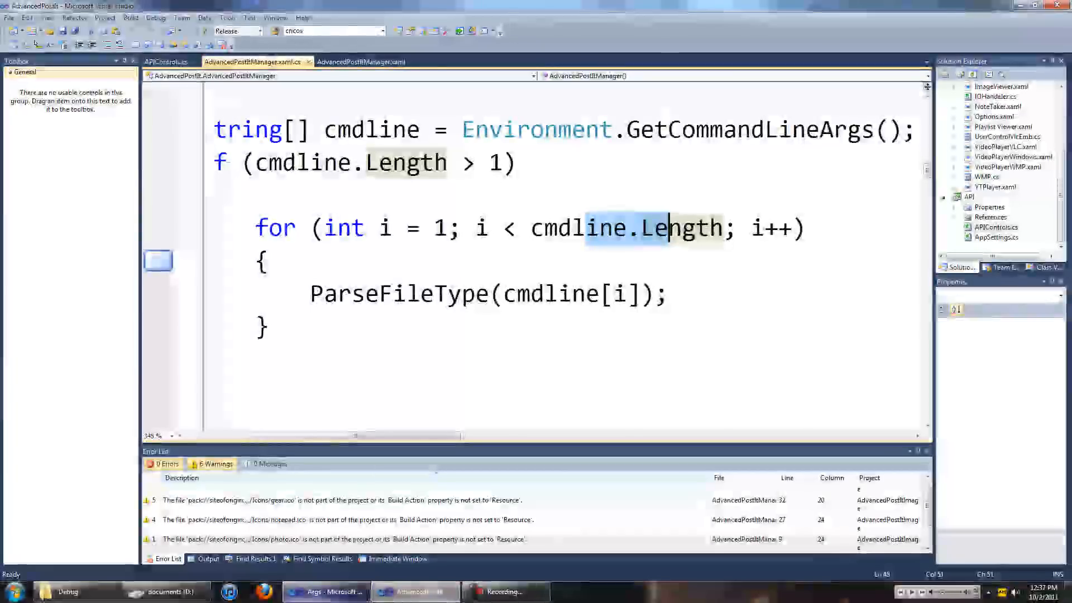